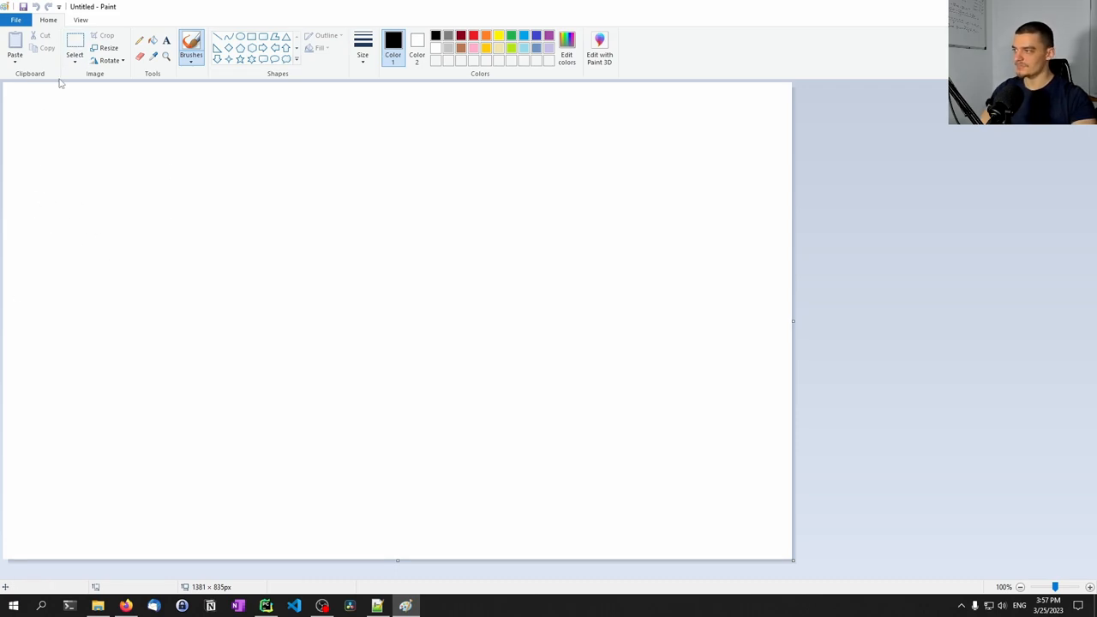
Freehand-draw an envelope outline with its flap and a squiggle inside
drag(33, 109, 47, 175)
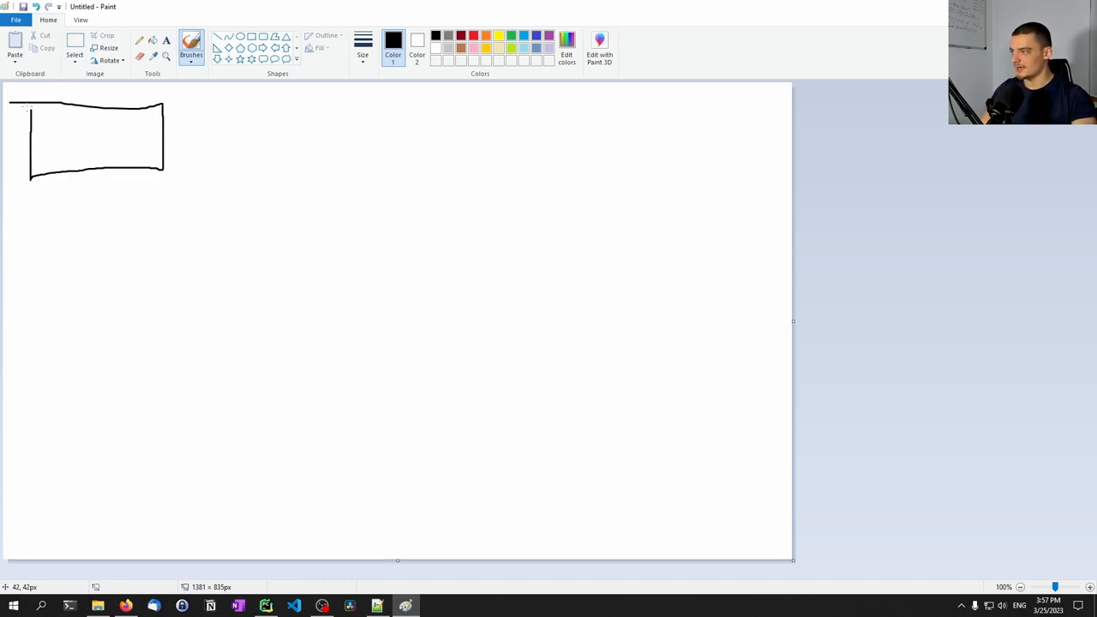
drag(28, 107, 114, 142)
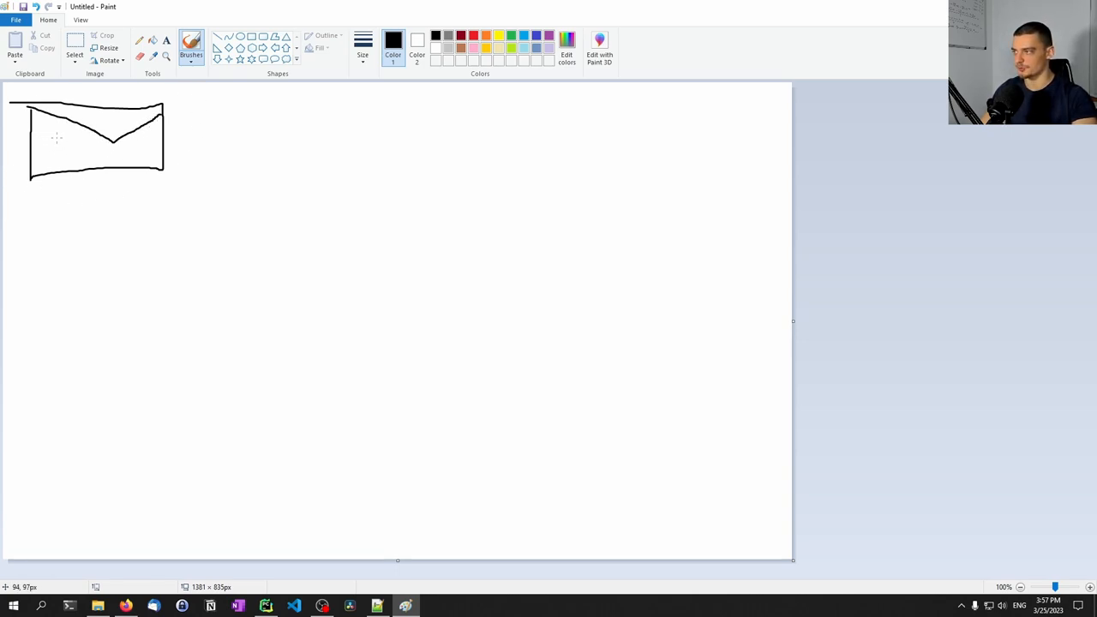
drag(55, 142, 47, 167)
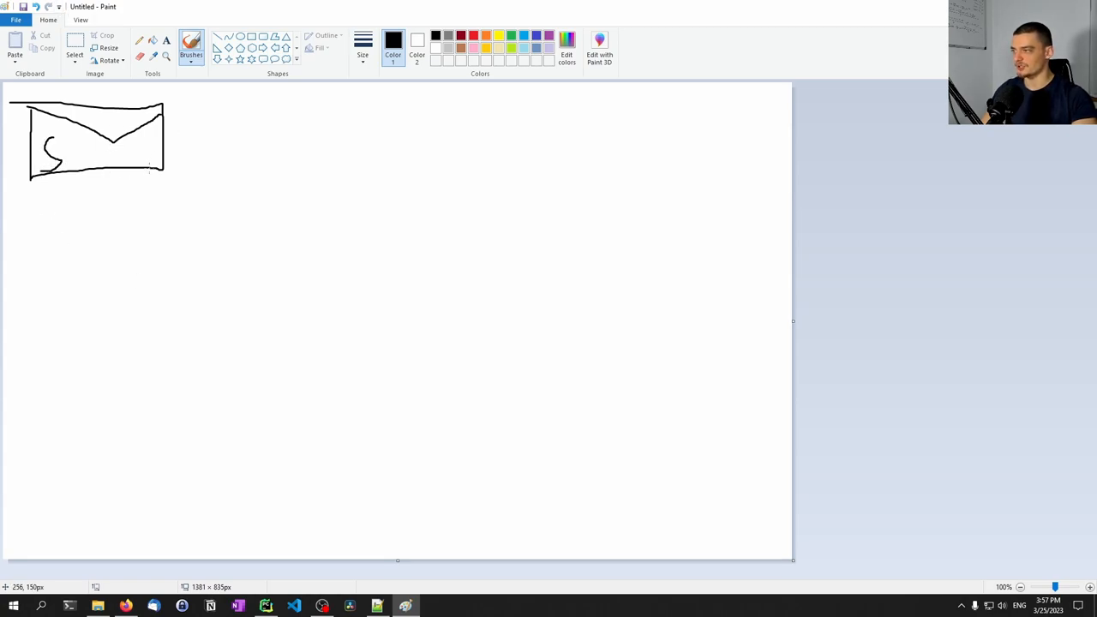
mouse_move(182, 143)
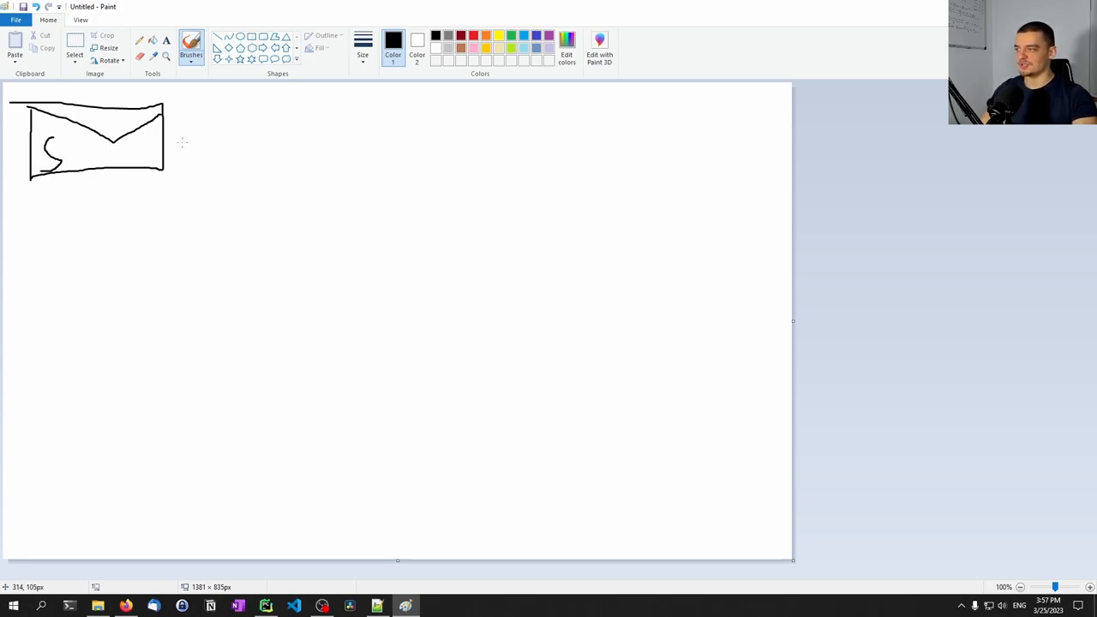
Draw arrow e from the envelope to the scribbled blob and return arrow d
drag(181, 147, 467, 152)
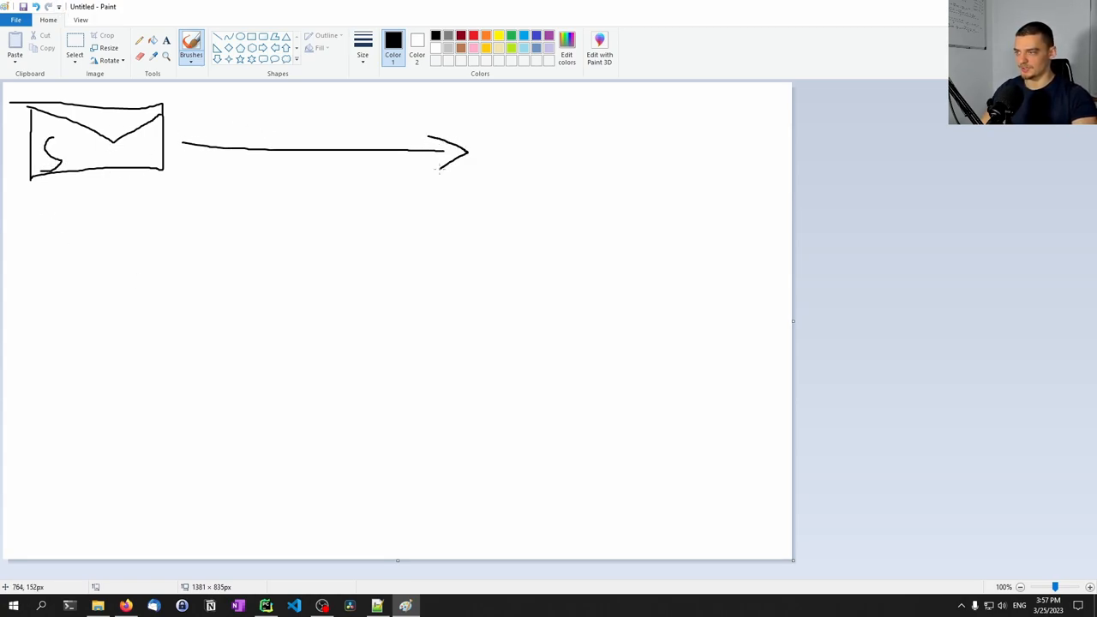
drag(291, 137, 309, 124)
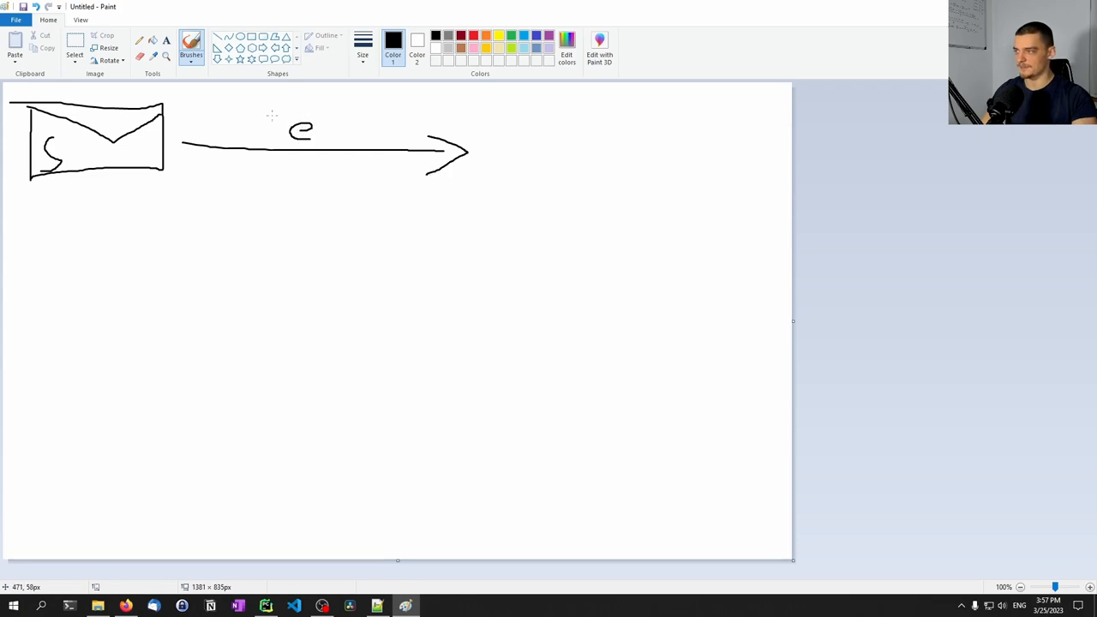
mouse_move(111, 250)
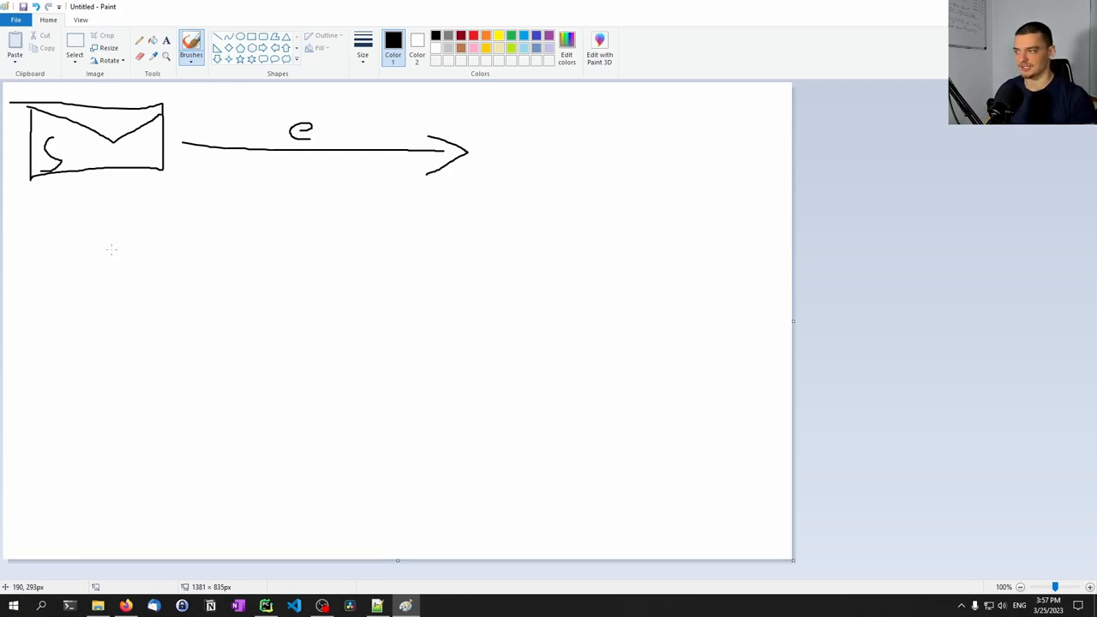
mouse_move(541, 182)
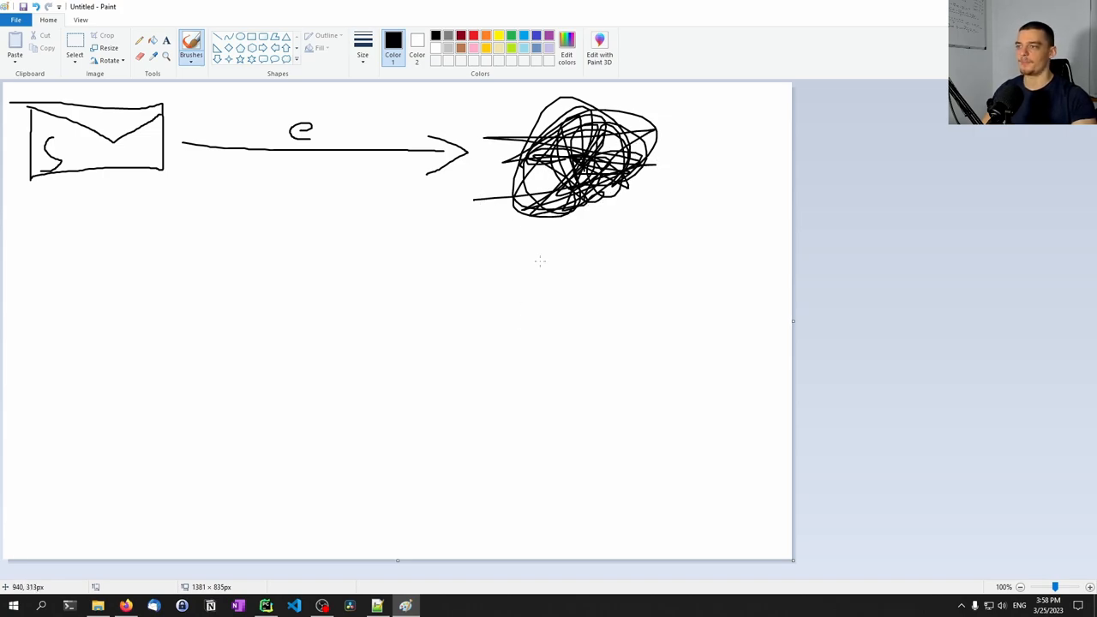
mouse_move(465, 217)
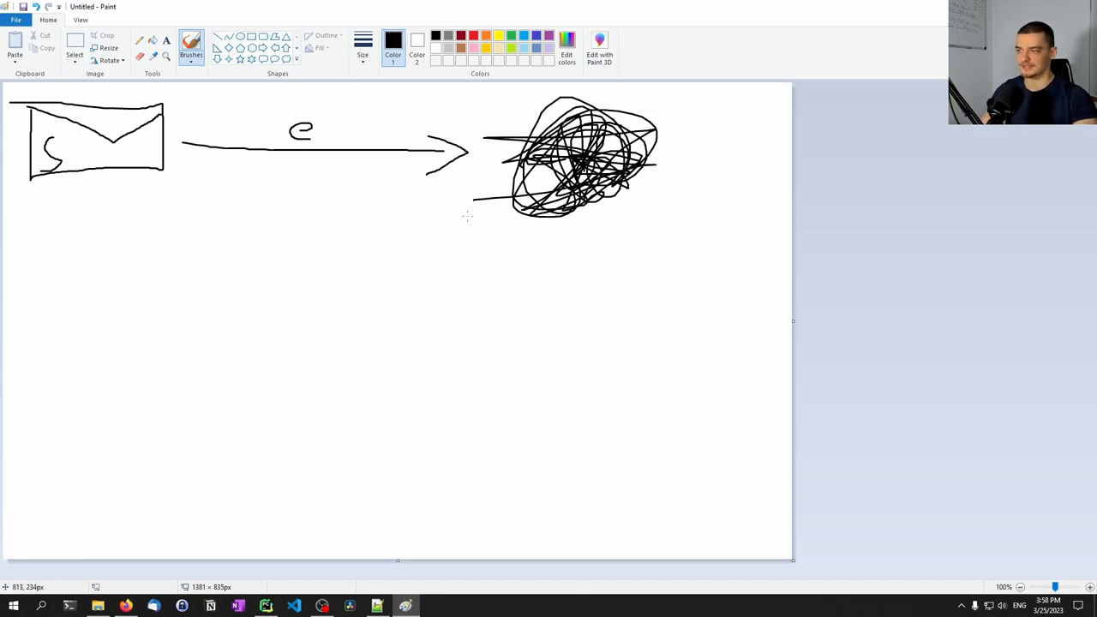
drag(182, 161, 469, 218)
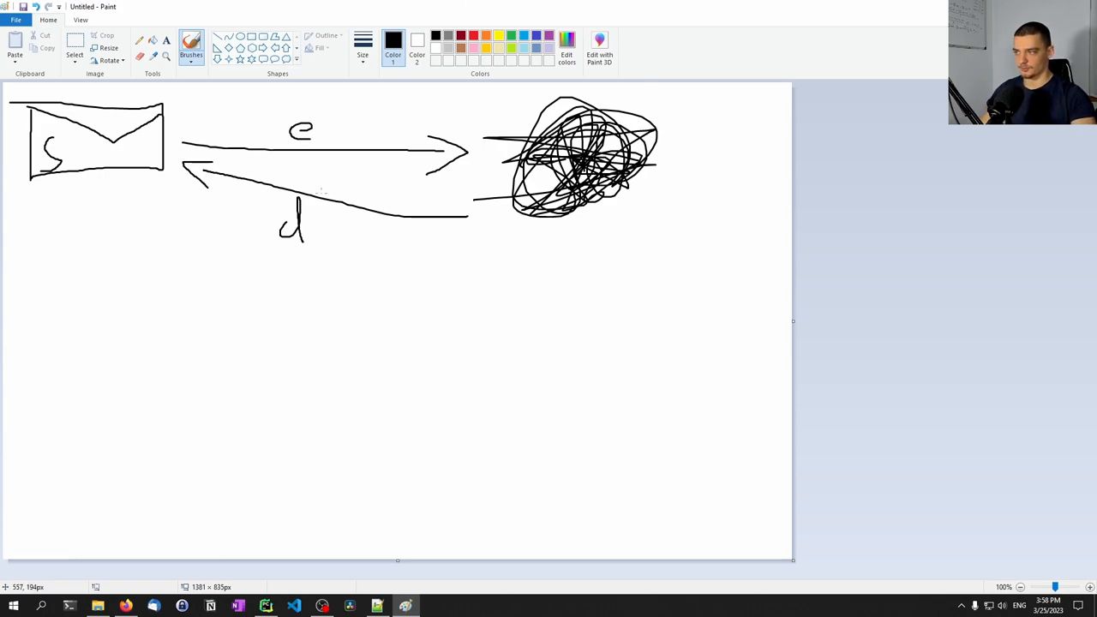
mouse_move(41, 310)
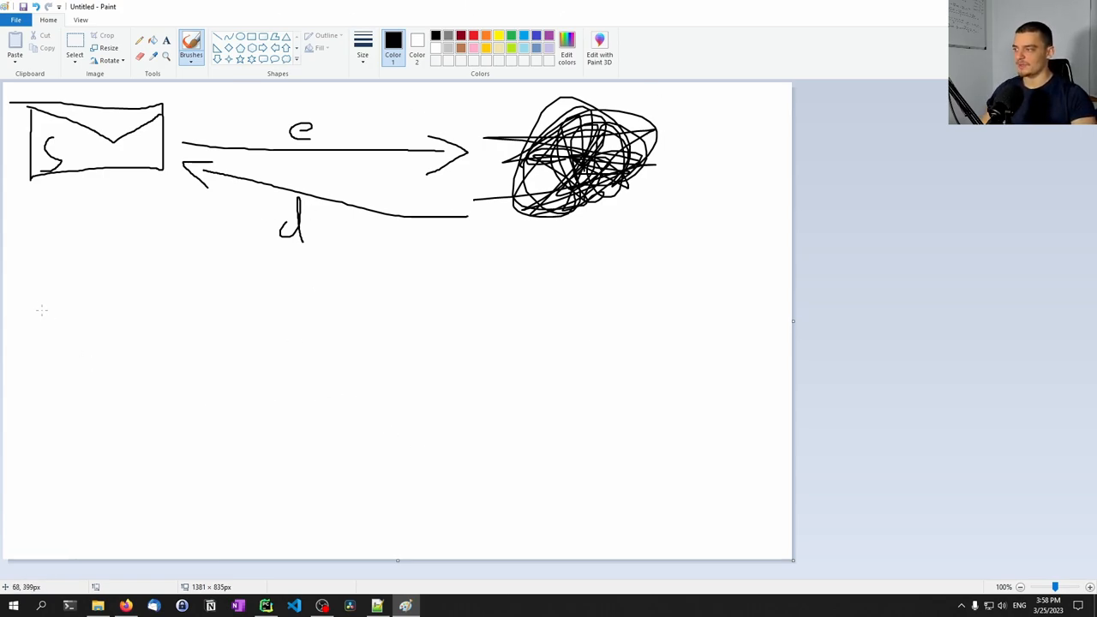
Draw a lower envelope, arrow h to handwritten f2a347de, and a crossed-out return arrow
drag(36, 301, 34, 382)
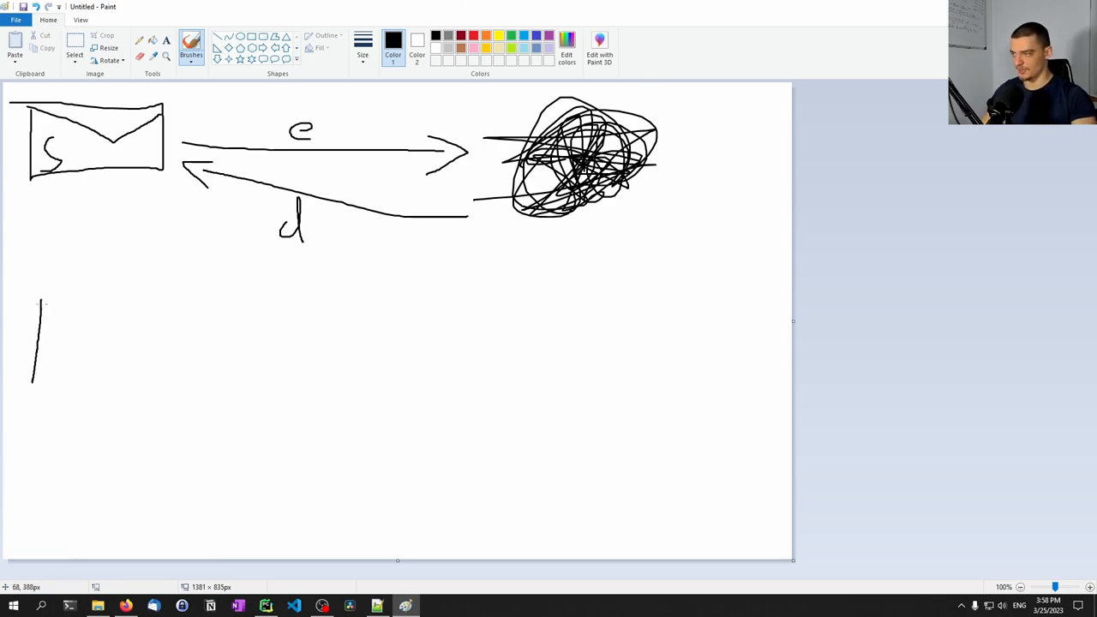
drag(41, 304, 176, 306)
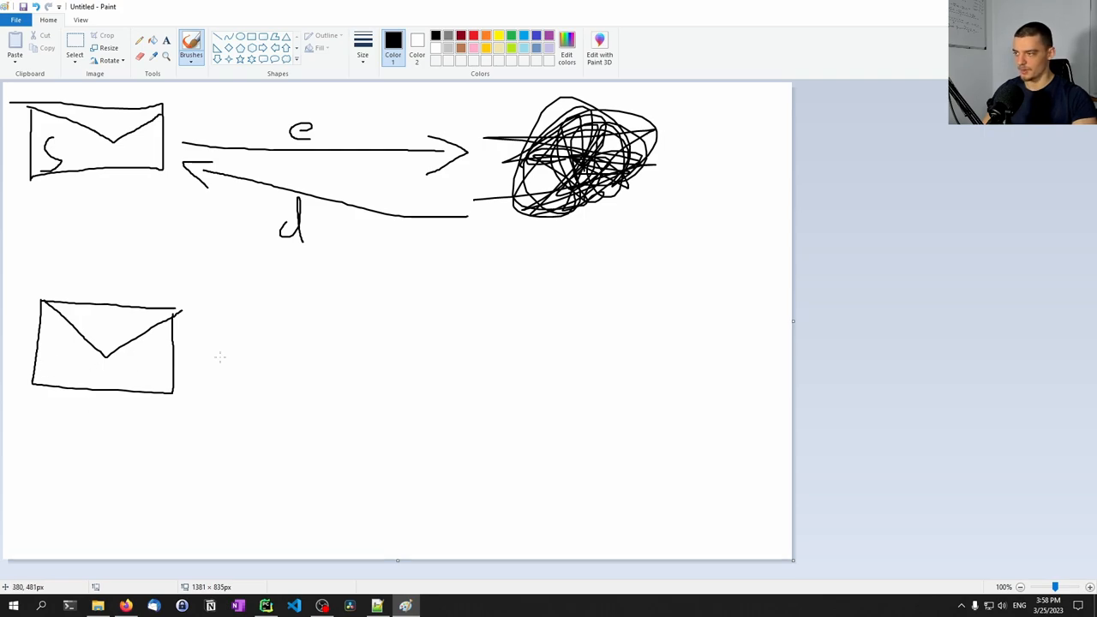
mouse_move(195, 348)
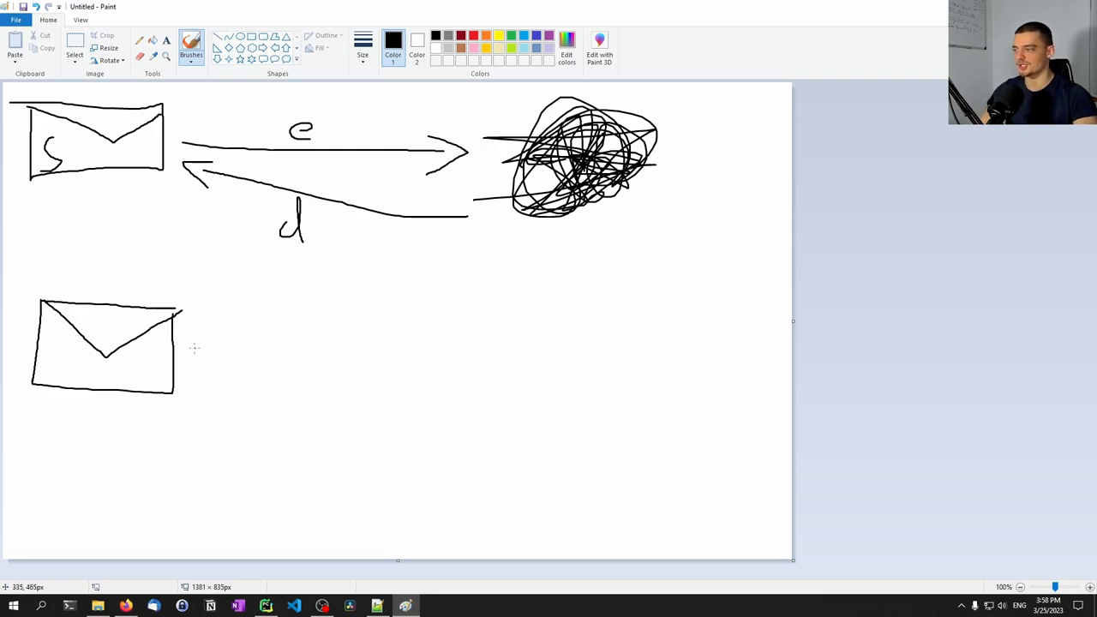
drag(193, 349, 492, 350)
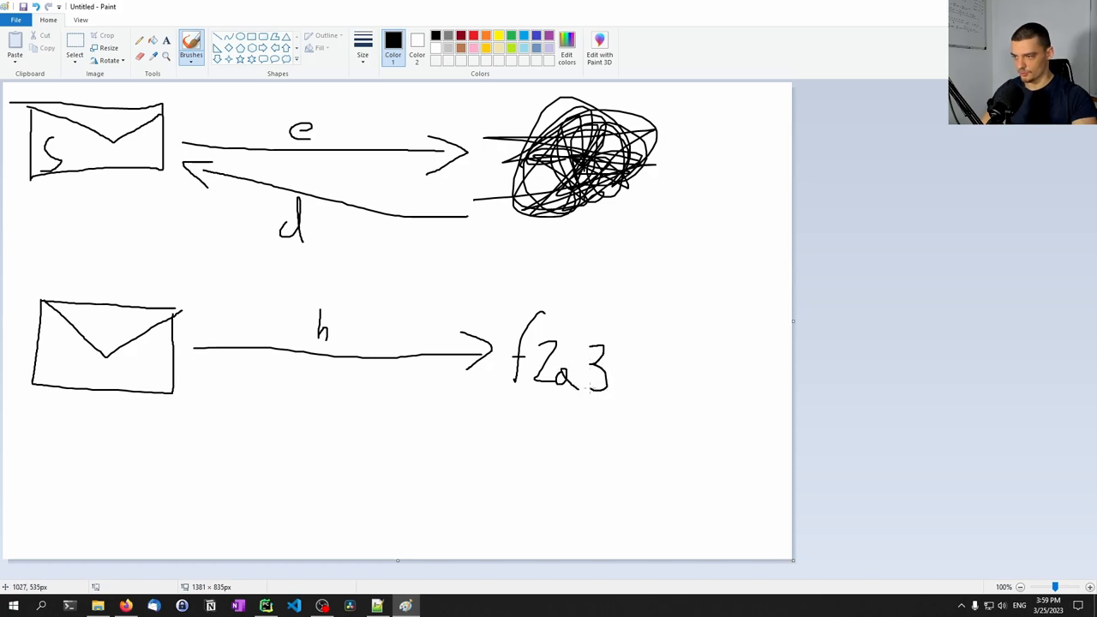
drag(664, 360, 621, 351)
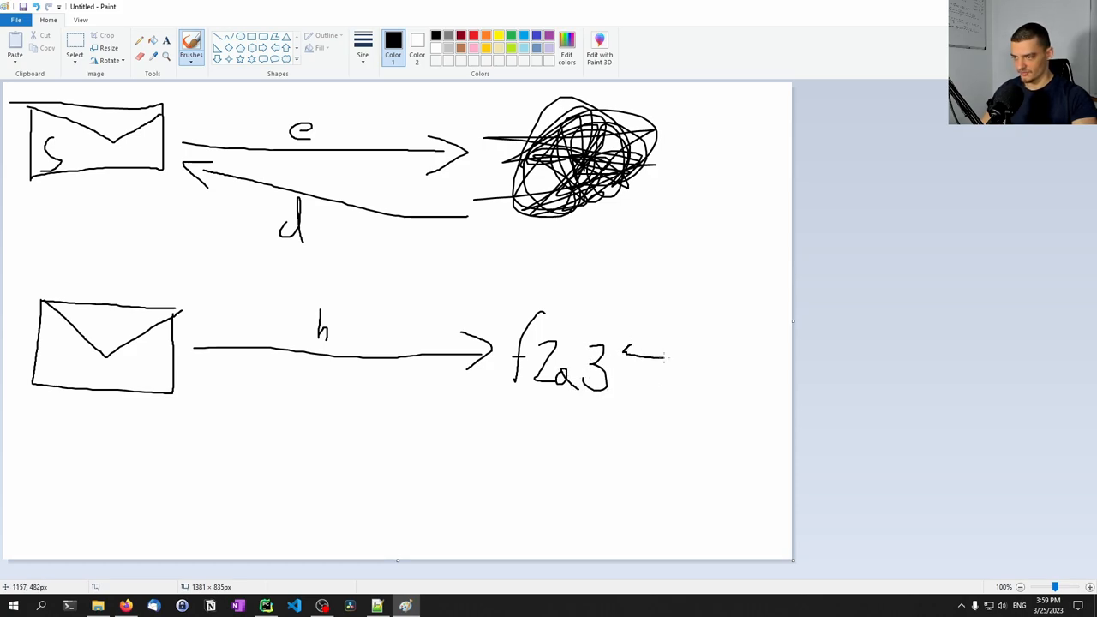
drag(625, 351, 703, 395)
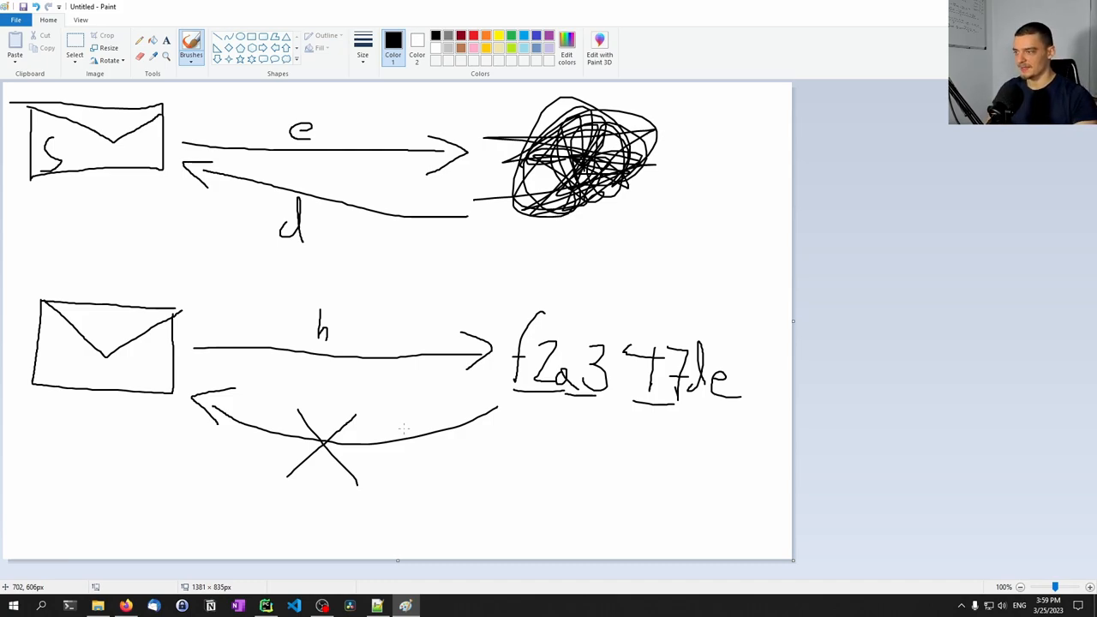
mouse_move(636, 426)
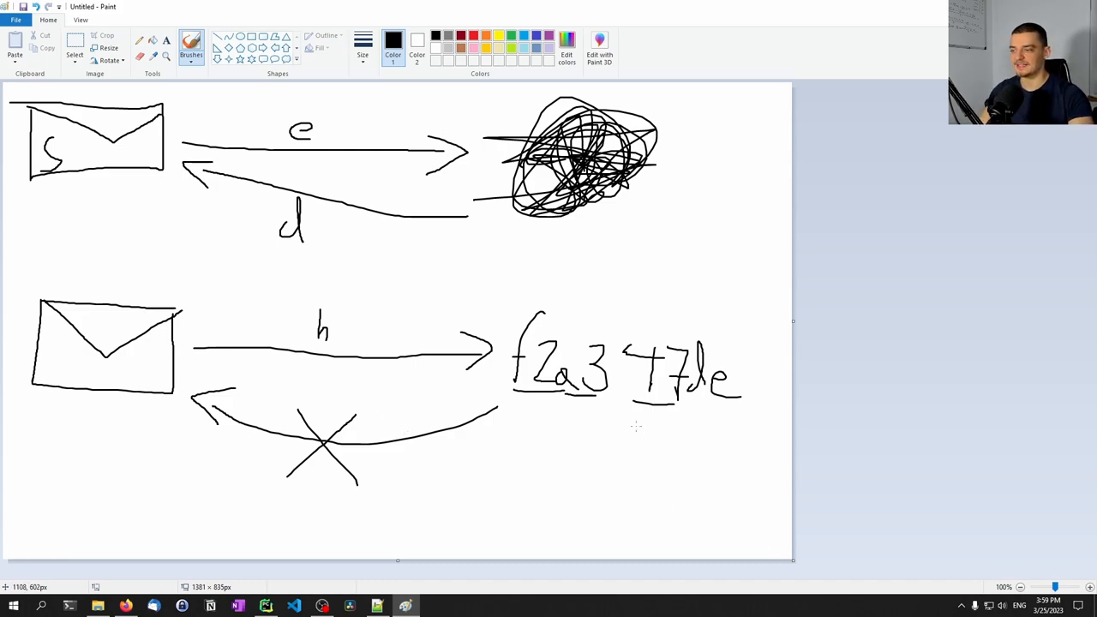
Draw one long line under f2a347de and handwrite 88c7 beneath it
drag(502, 393, 732, 395)
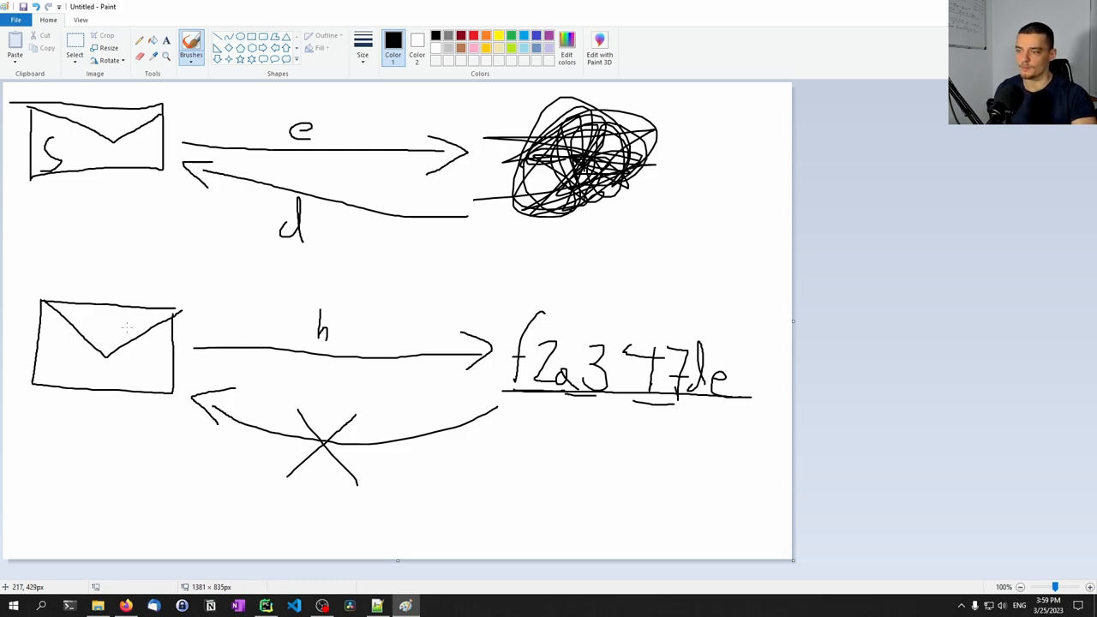
mouse_move(125, 329)
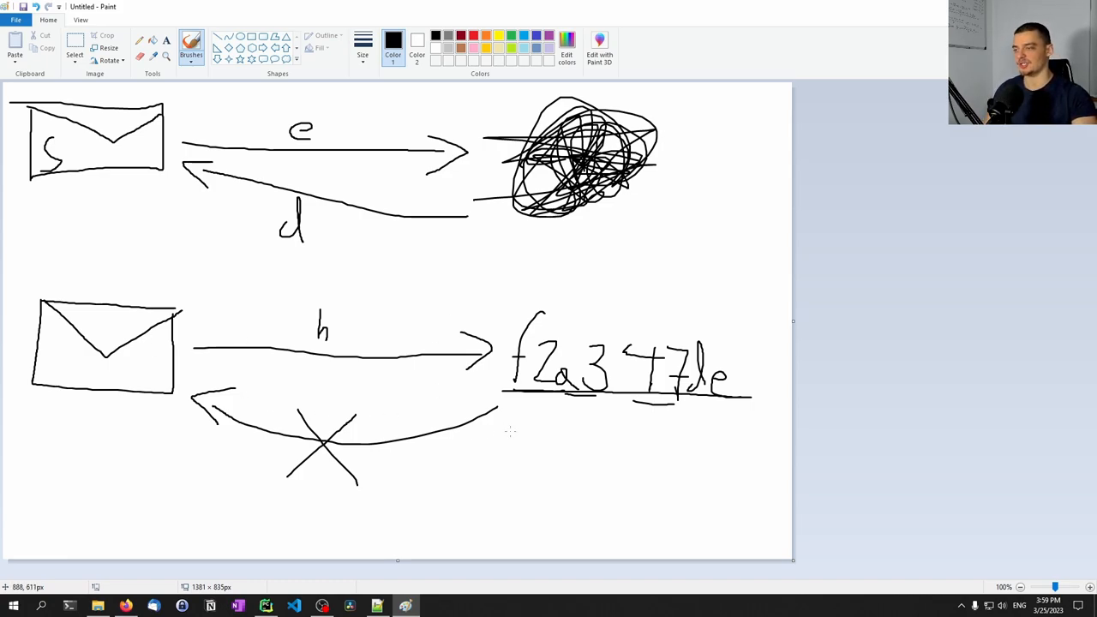
drag(497, 429, 527, 454)
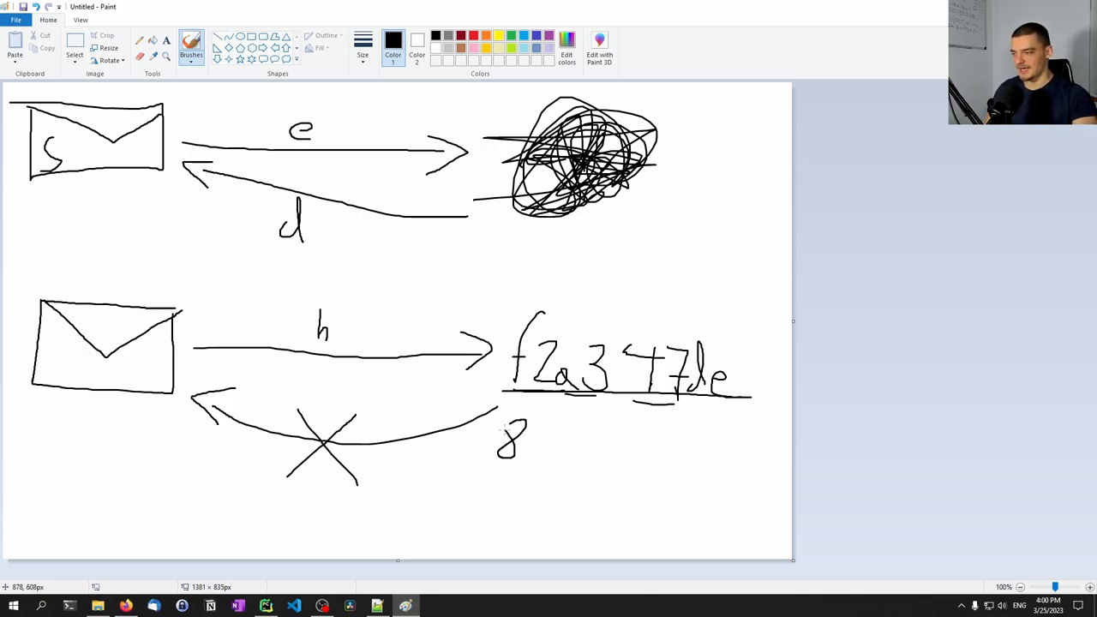
drag(514, 437, 557, 463)
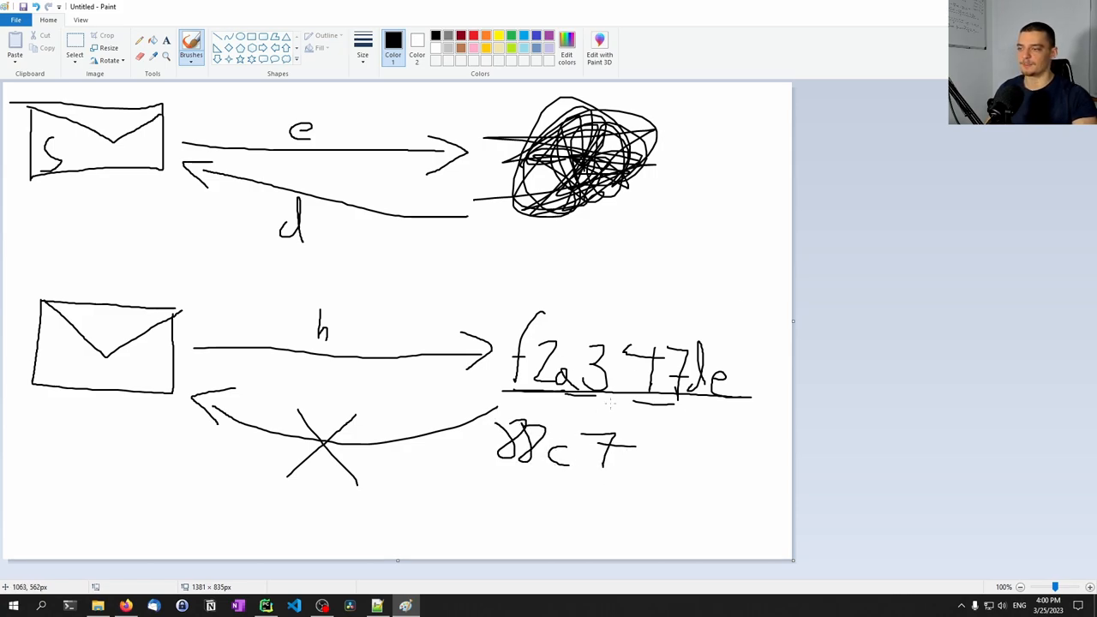
mouse_move(711, 234)
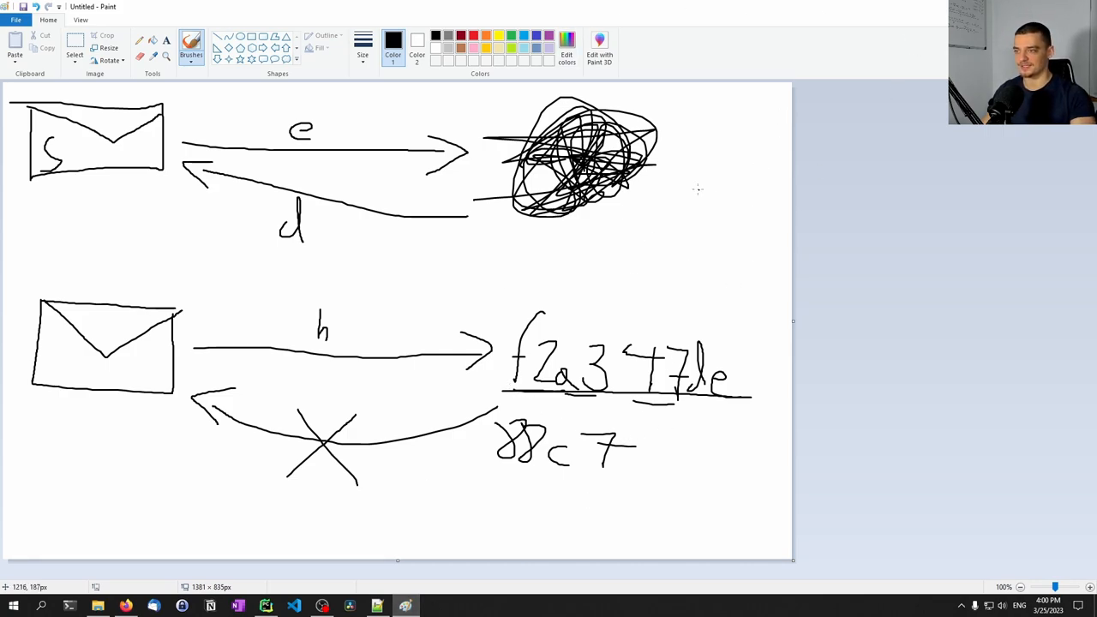
Draw envelope B hashing to the same value, with X-ed out return arrows to A and B
drag(677, 162, 784, 236)
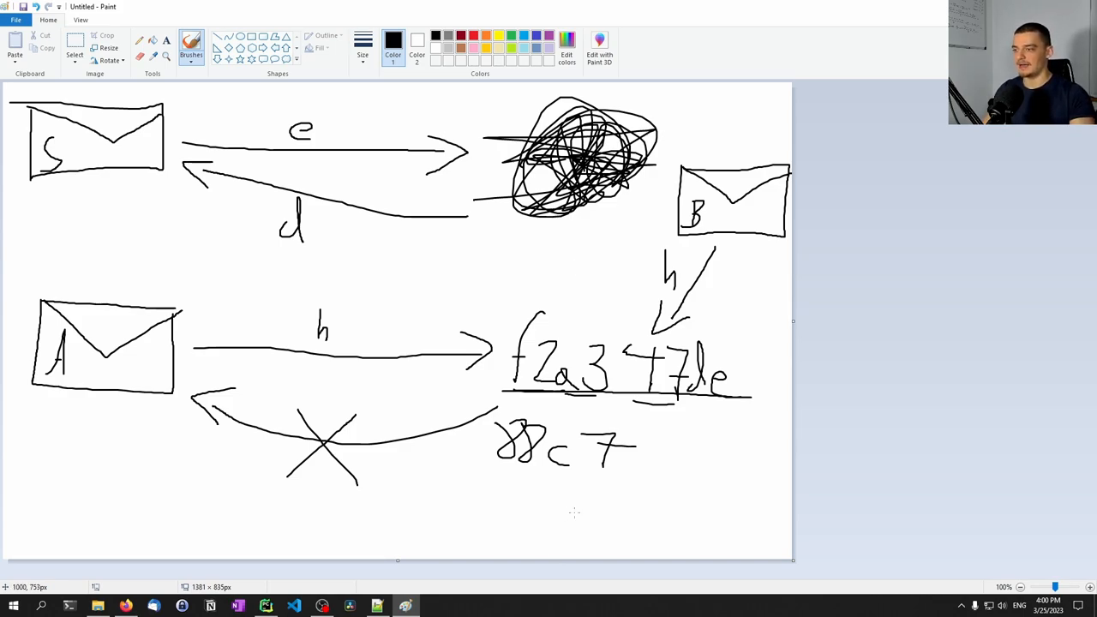
mouse_move(624, 204)
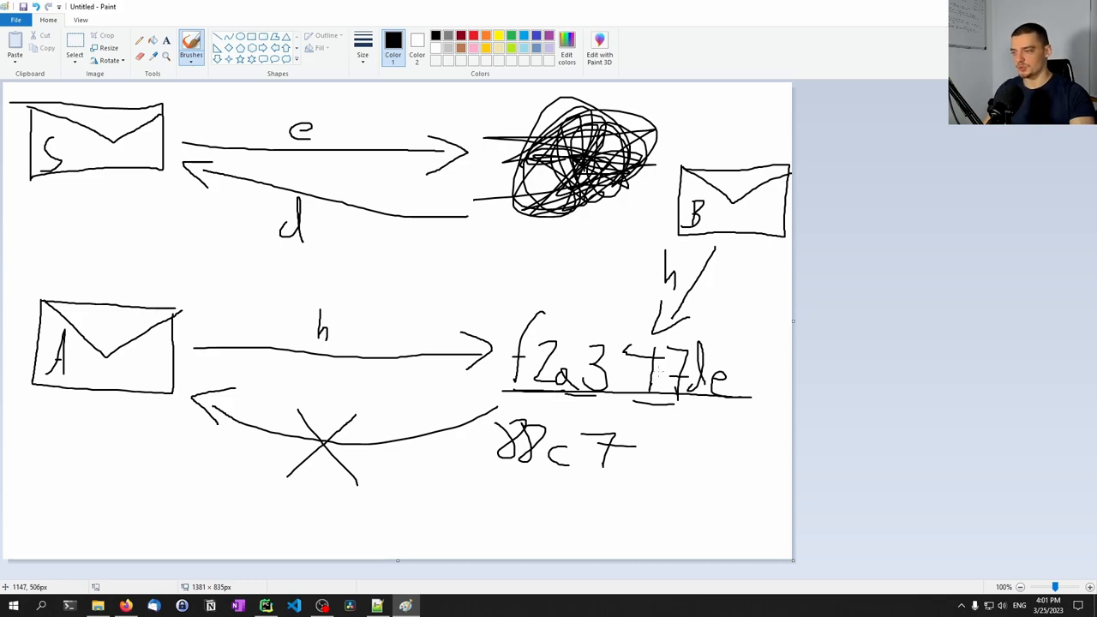
drag(304, 276, 527, 325)
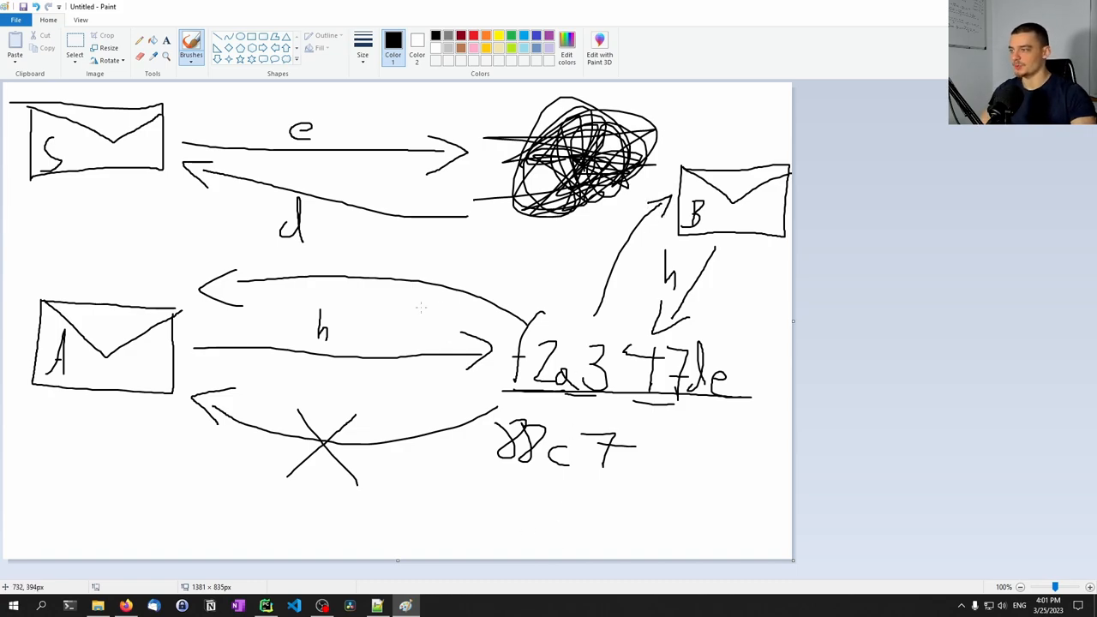
drag(613, 235, 651, 265)
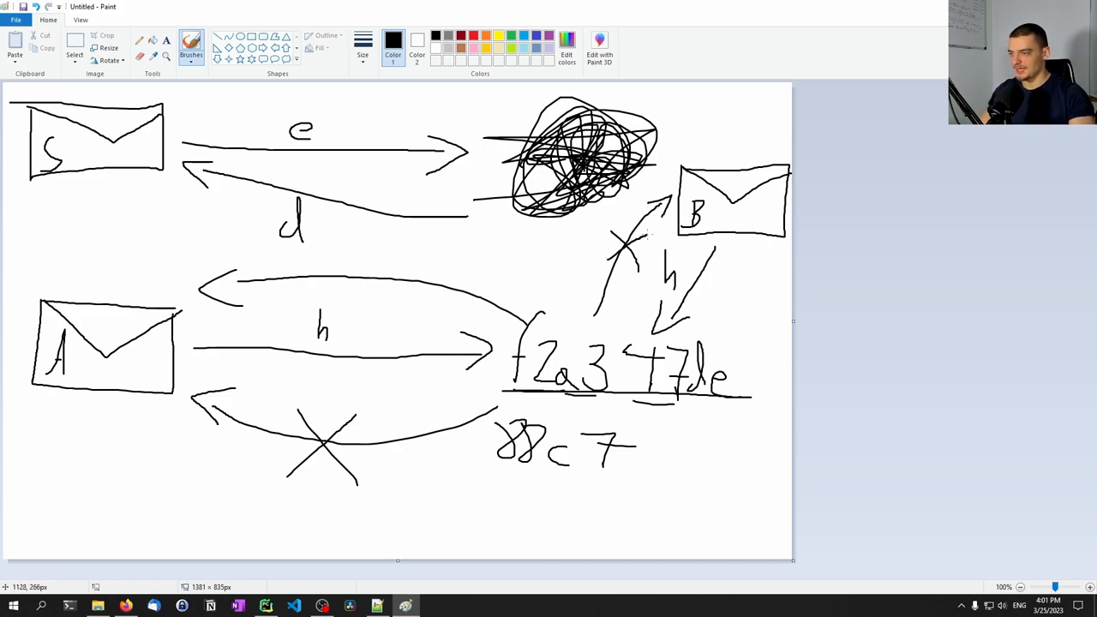
drag(402, 274, 437, 300)
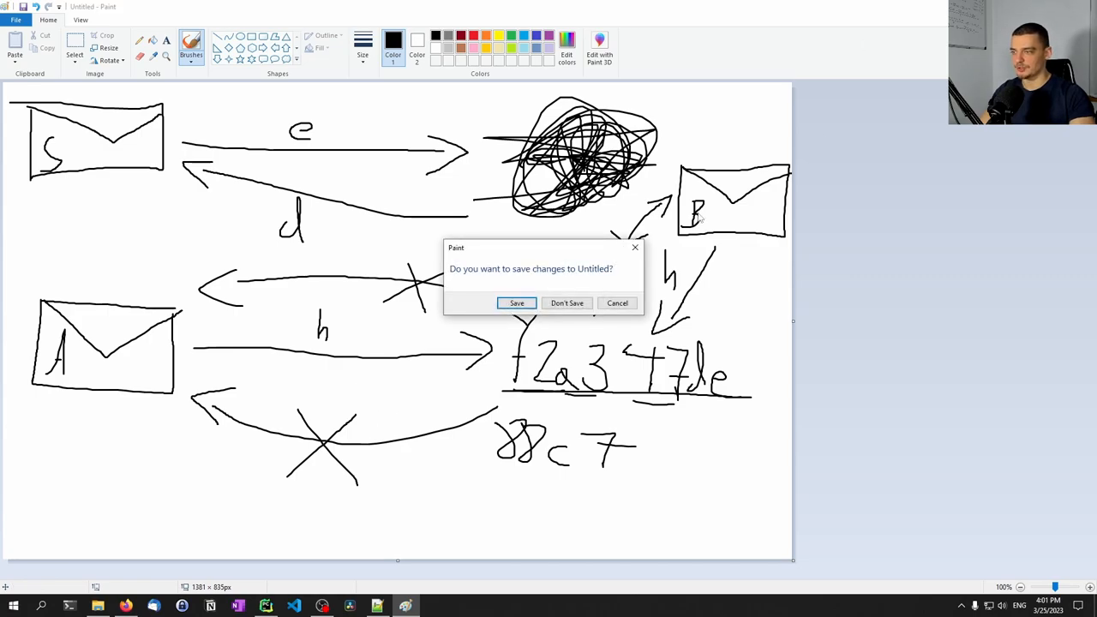
Discard the Paint sketch and begin main.py with import hashlib and a hashlib.new("SHA256") line
click(566, 302)
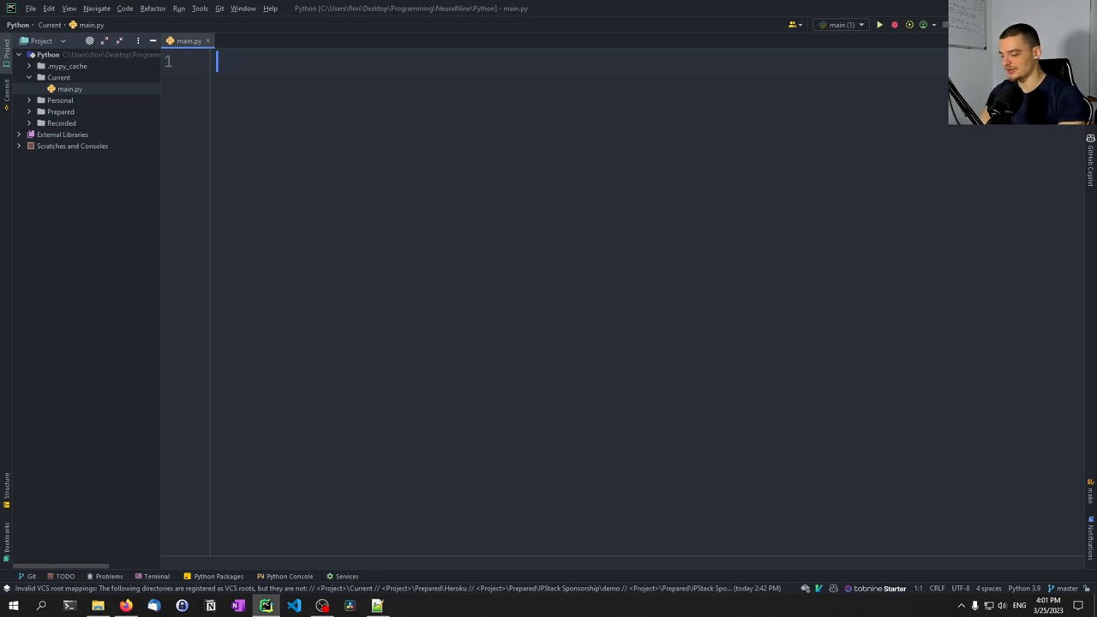
text(import hashöl)
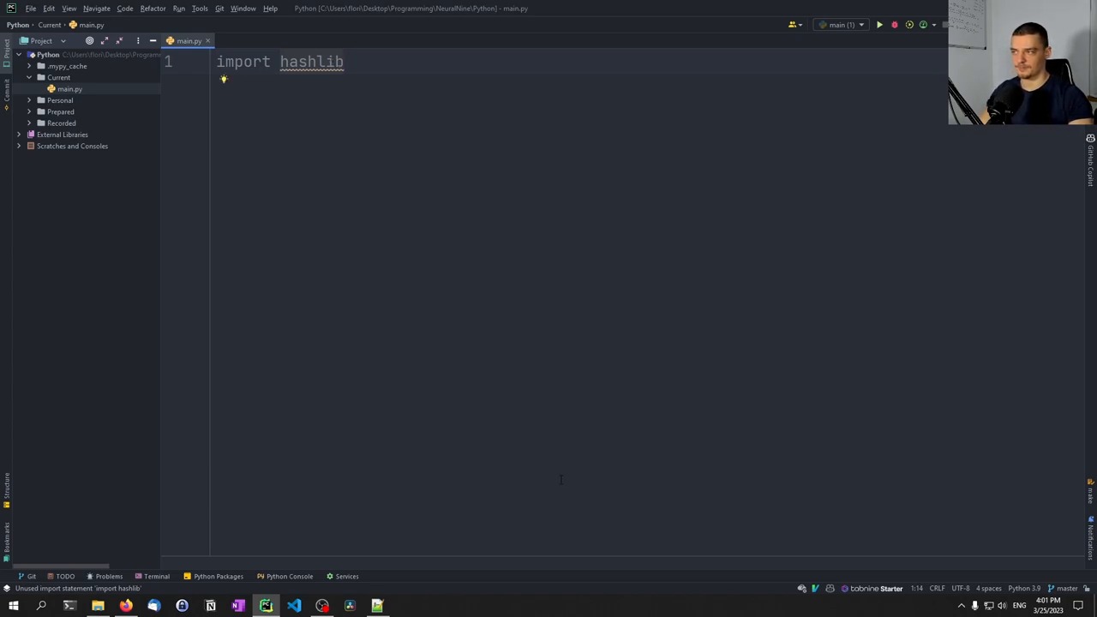
key(Enter)
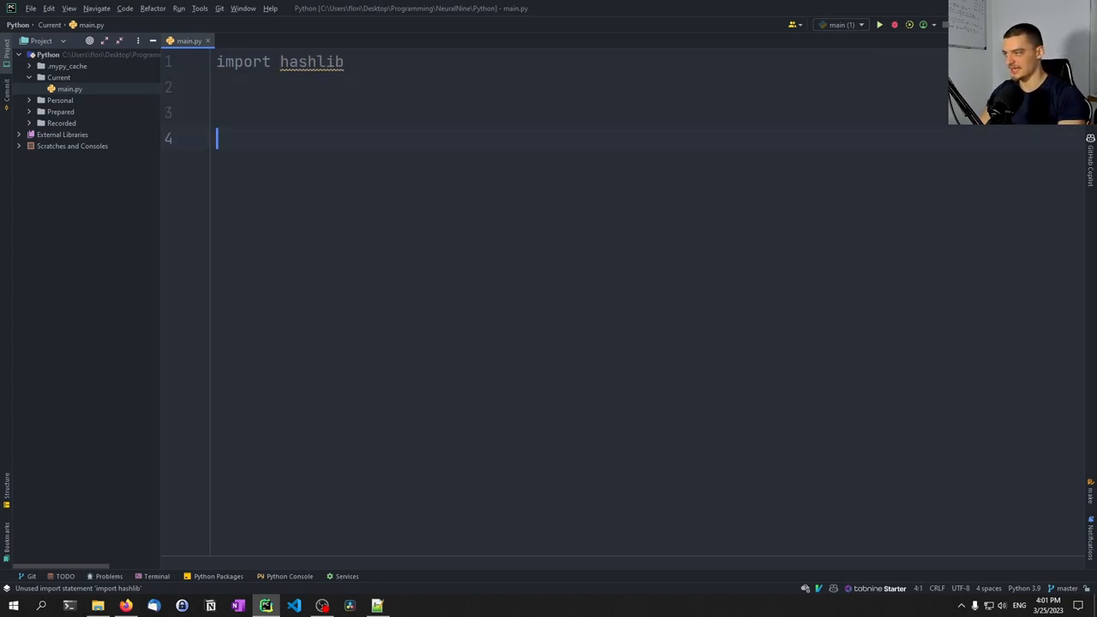
text(h = hashlib.)
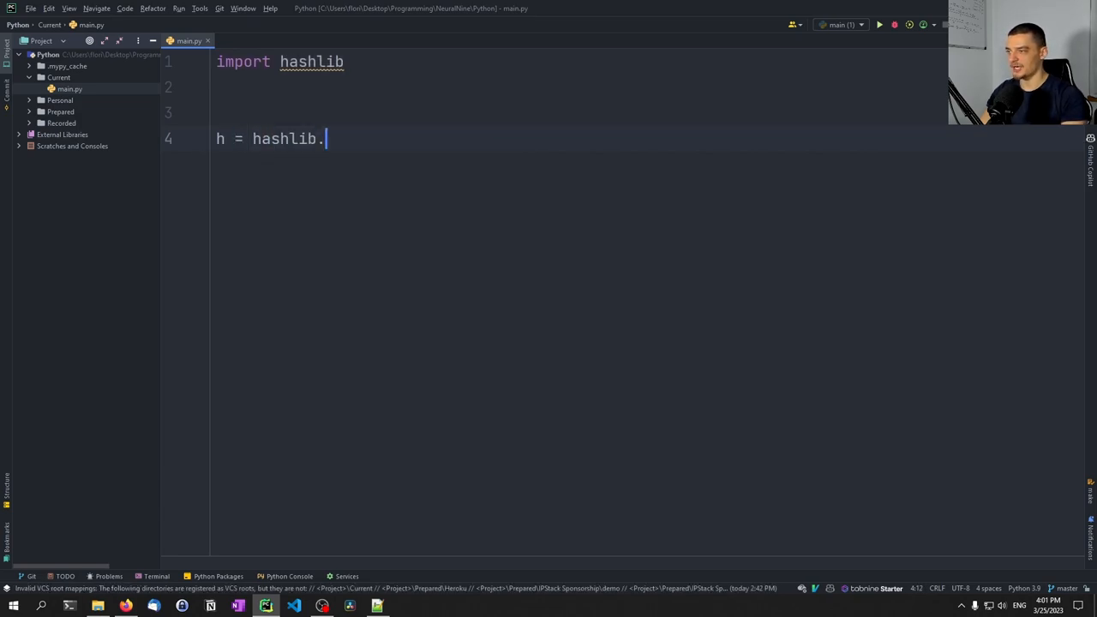
text(new()
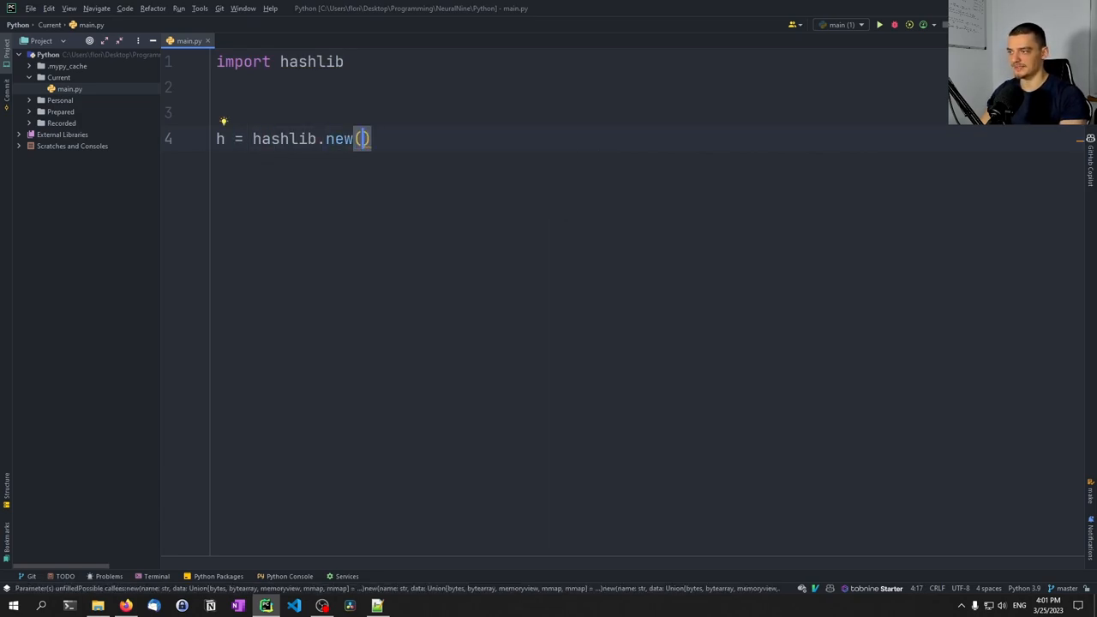
text(")
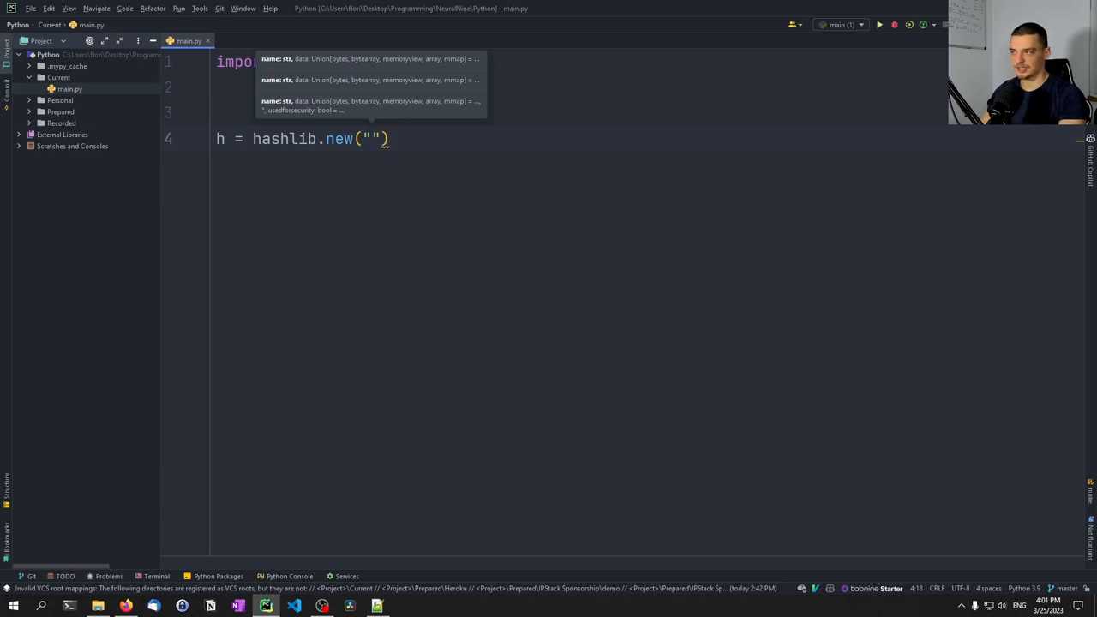
text(SHA2)
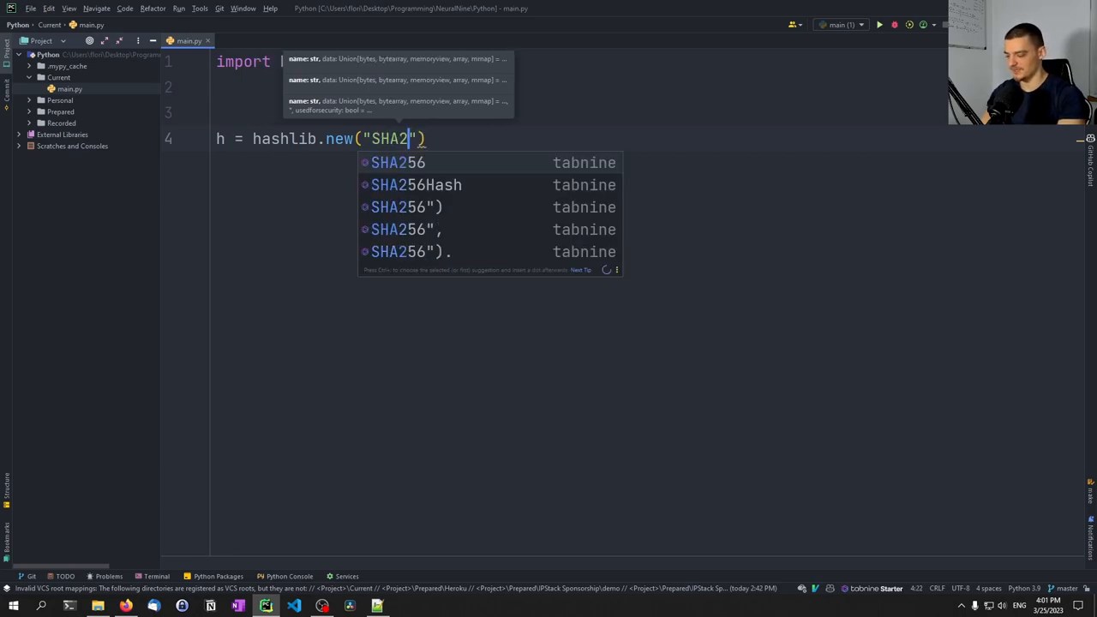
text(56)
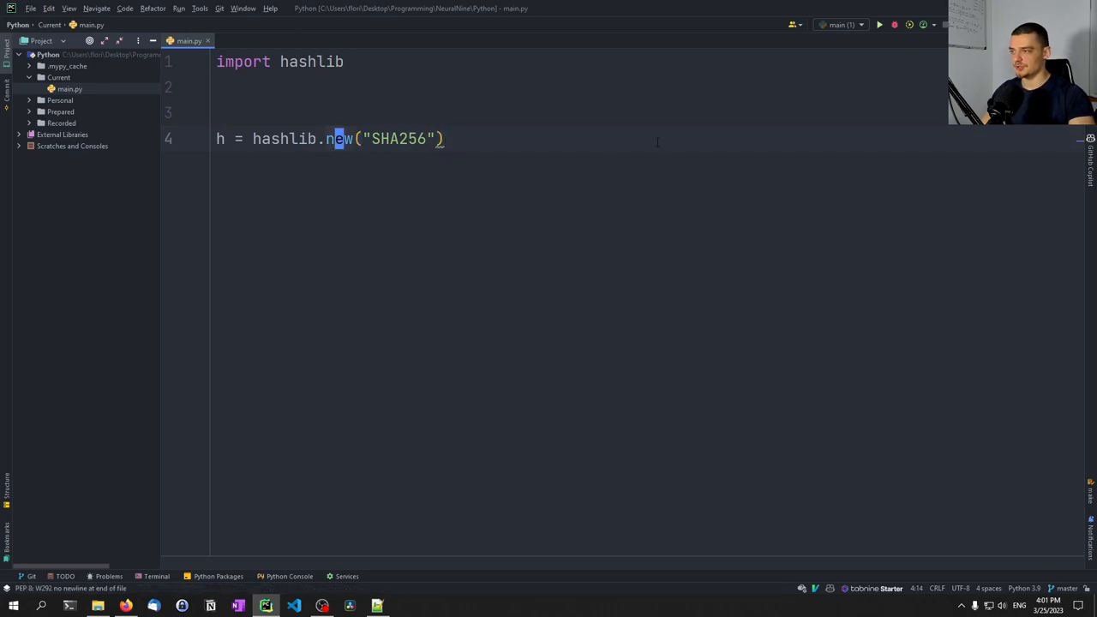
key(BackSpace)
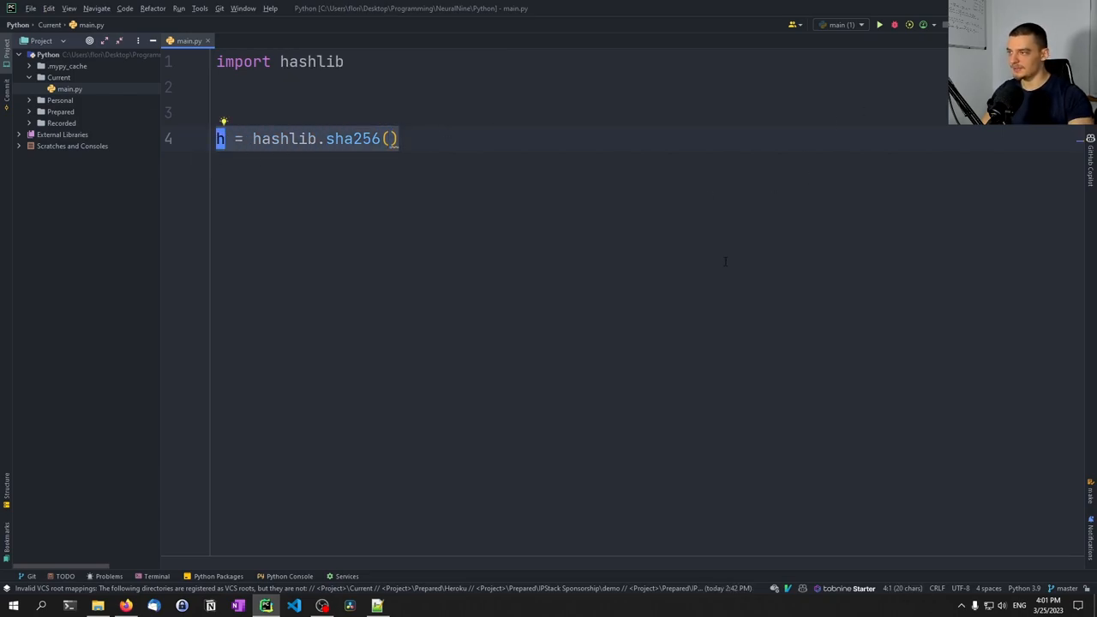
mouse_move(720, 253)
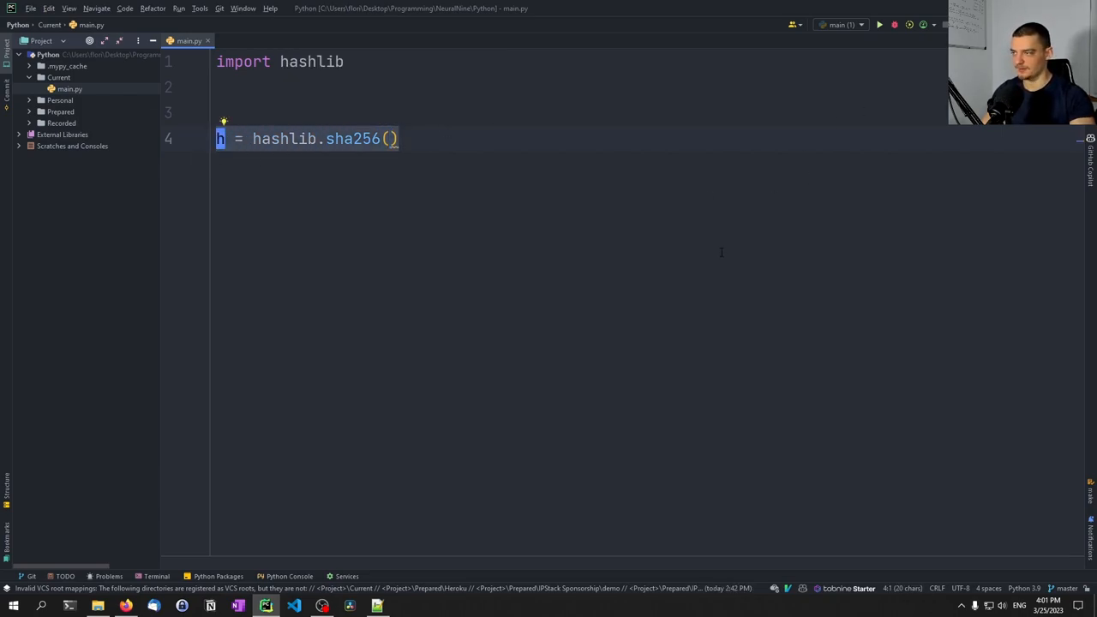
Print hashlib's available algorithms, run the script, then change it to algorithms_guaranteed
text(print()
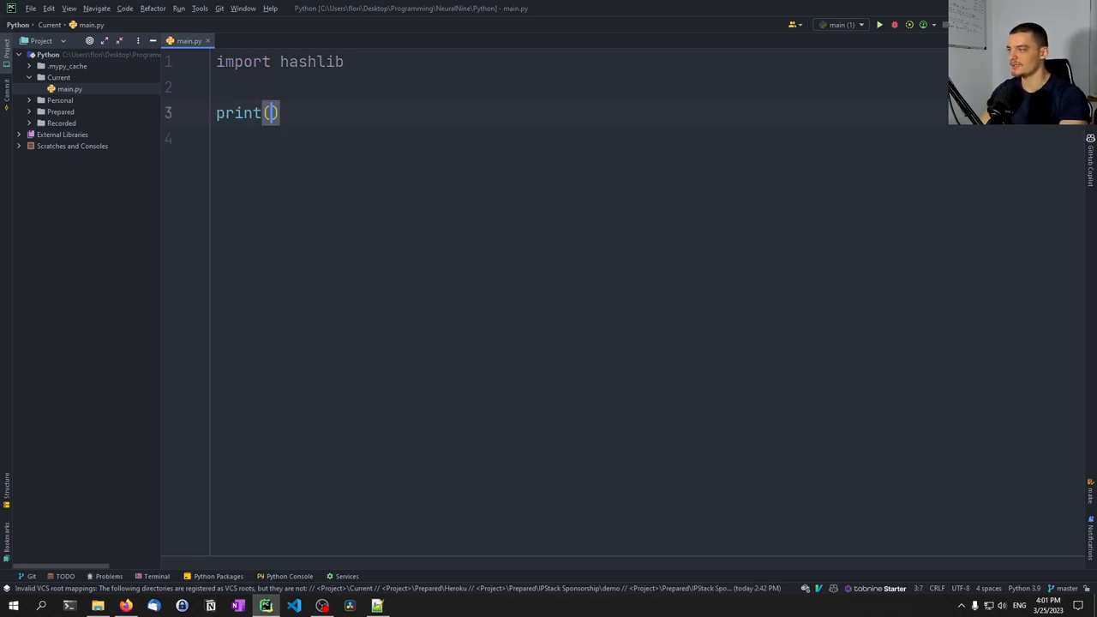
text(hashlib.algorithms_available)
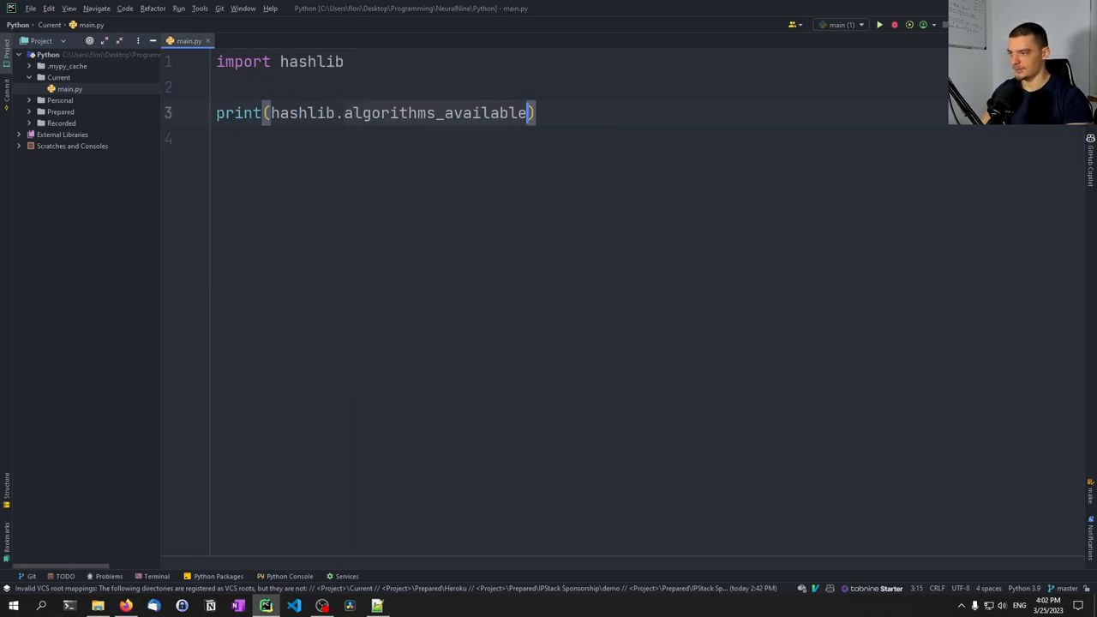
click(878, 24)
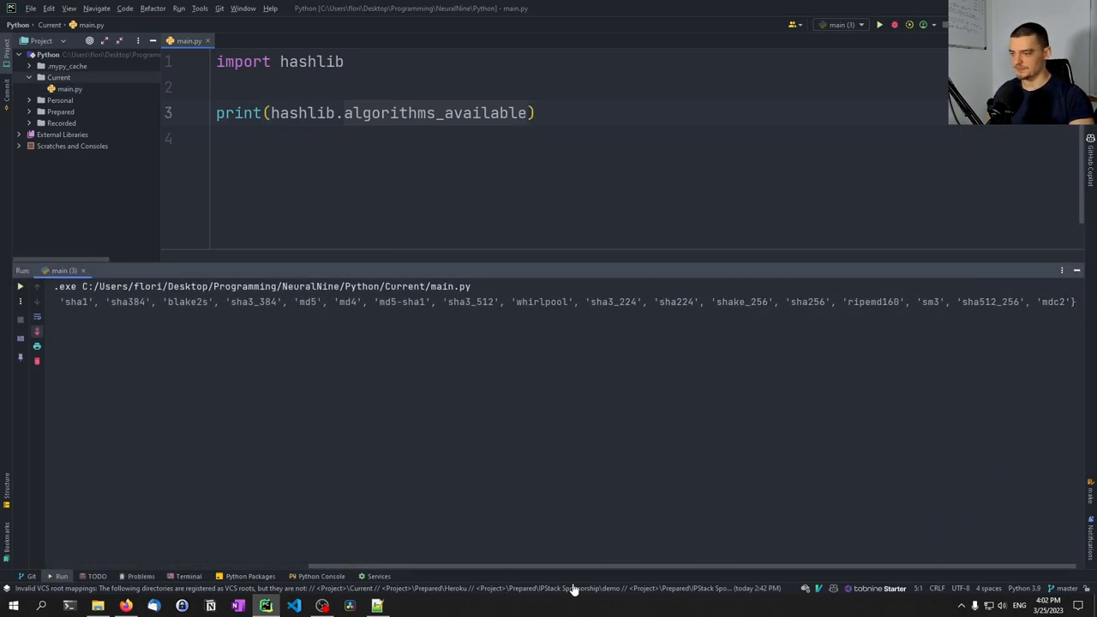
click(878, 24)
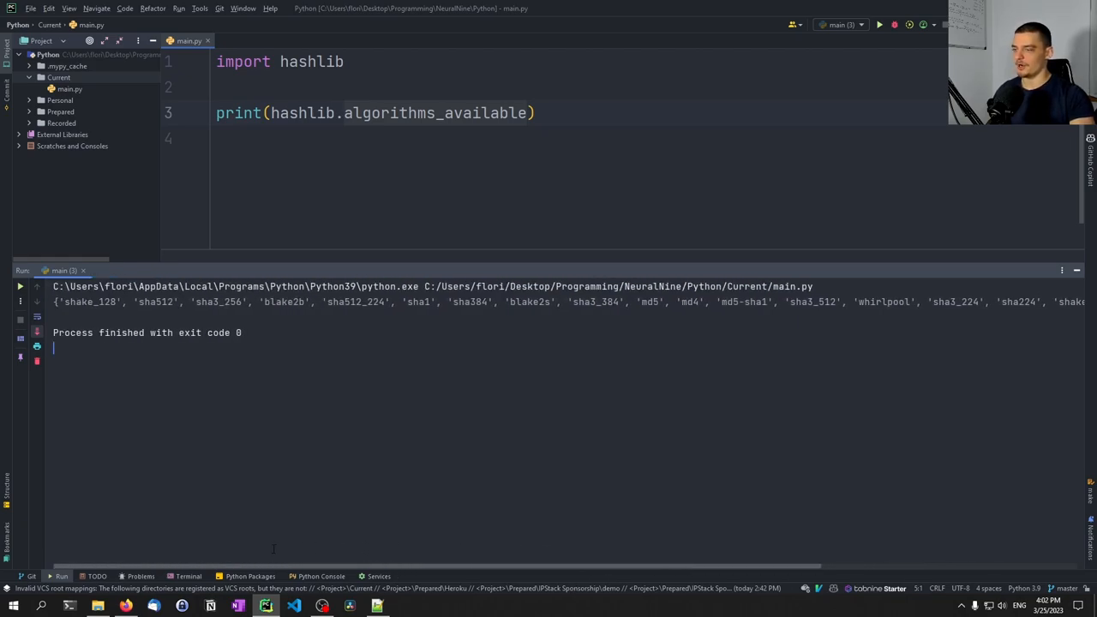
click(534, 112)
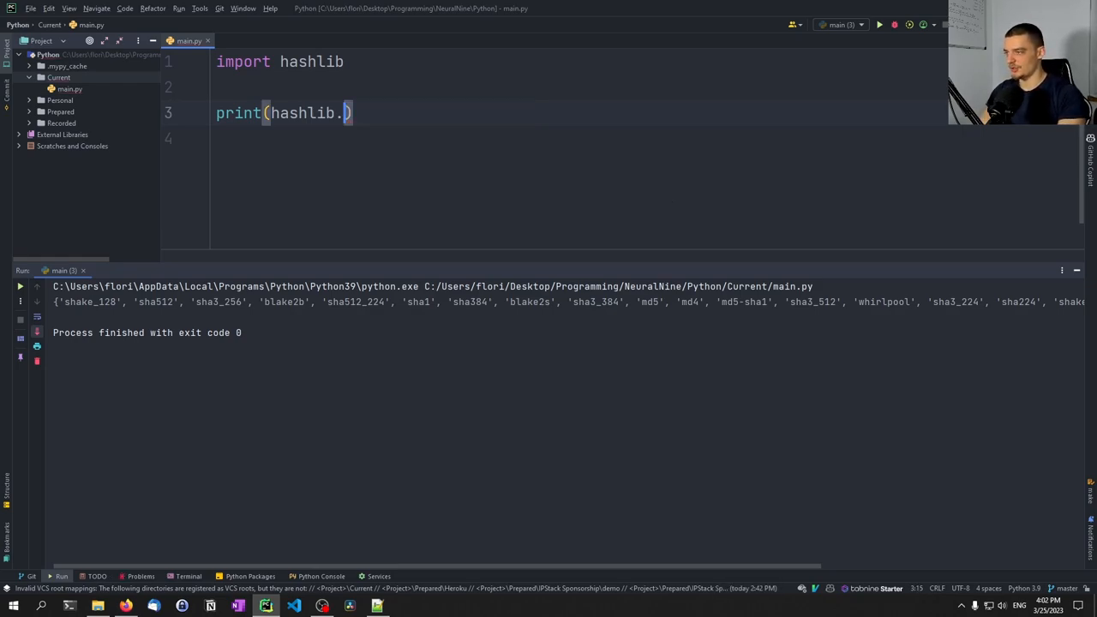
text(algorithms_guaranteed)
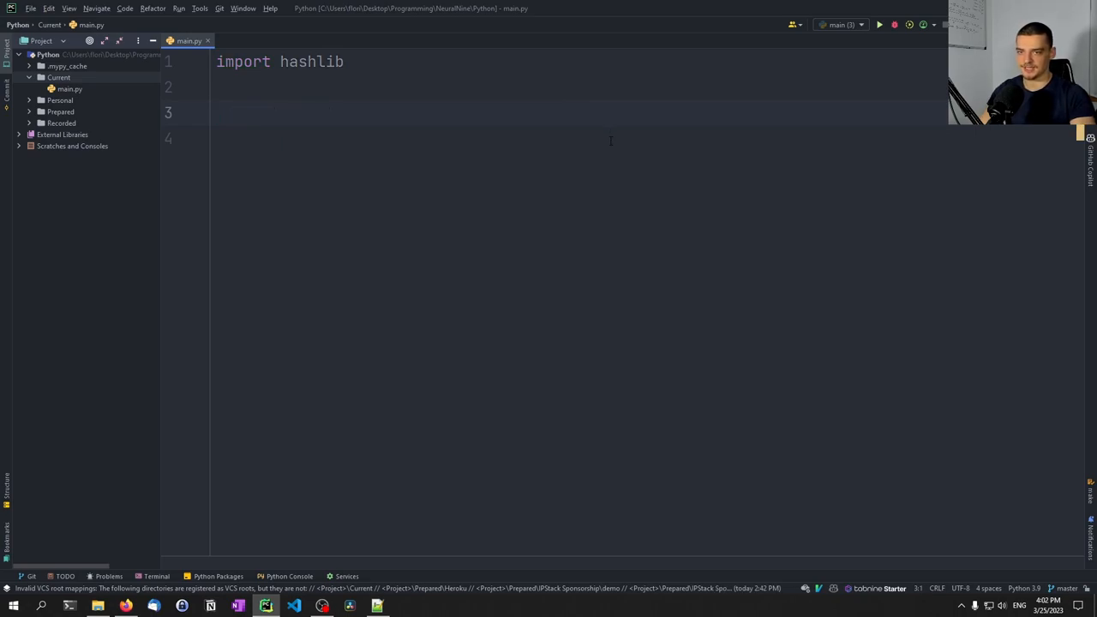
mouse_move(567, 173)
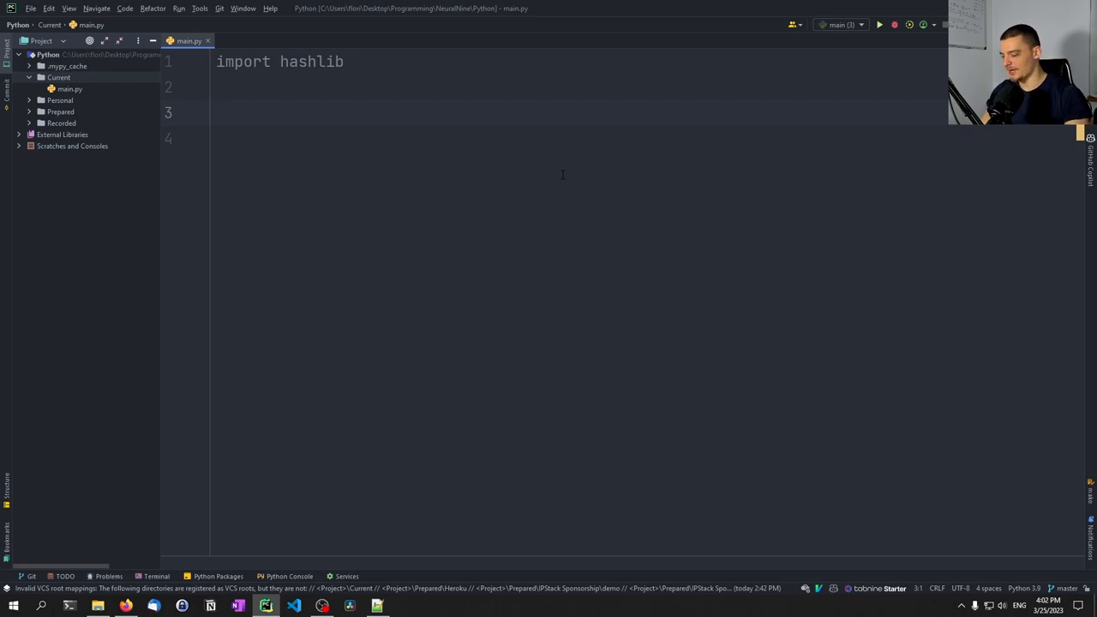
Write h = hashlib.new("SHA256") and h.update(b"Hello World!") below the import
text(h)
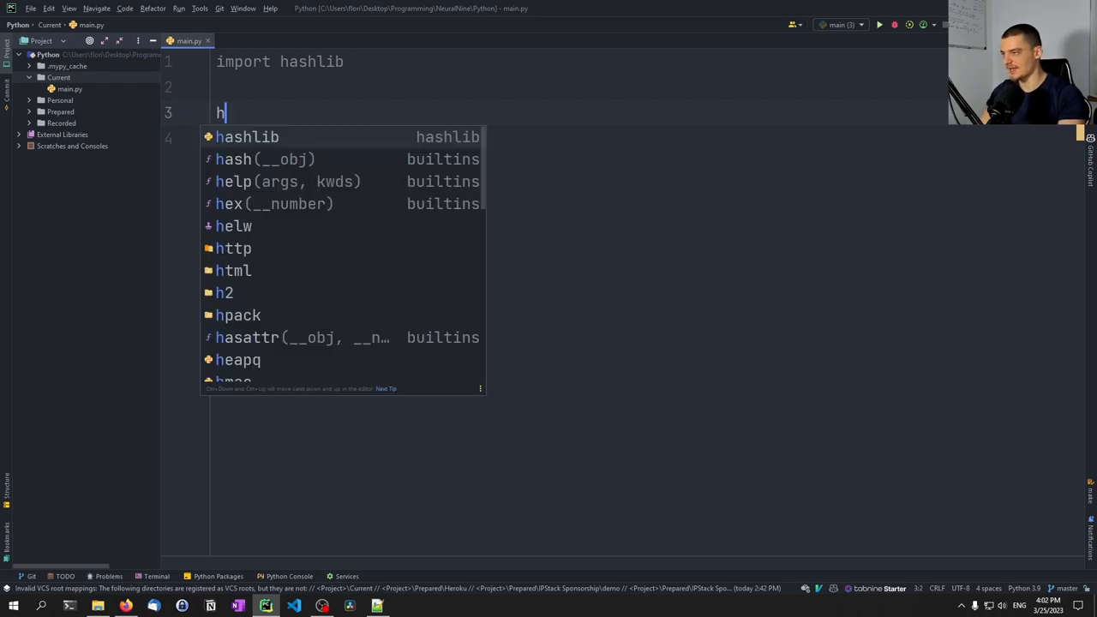
text(= hashlib.)
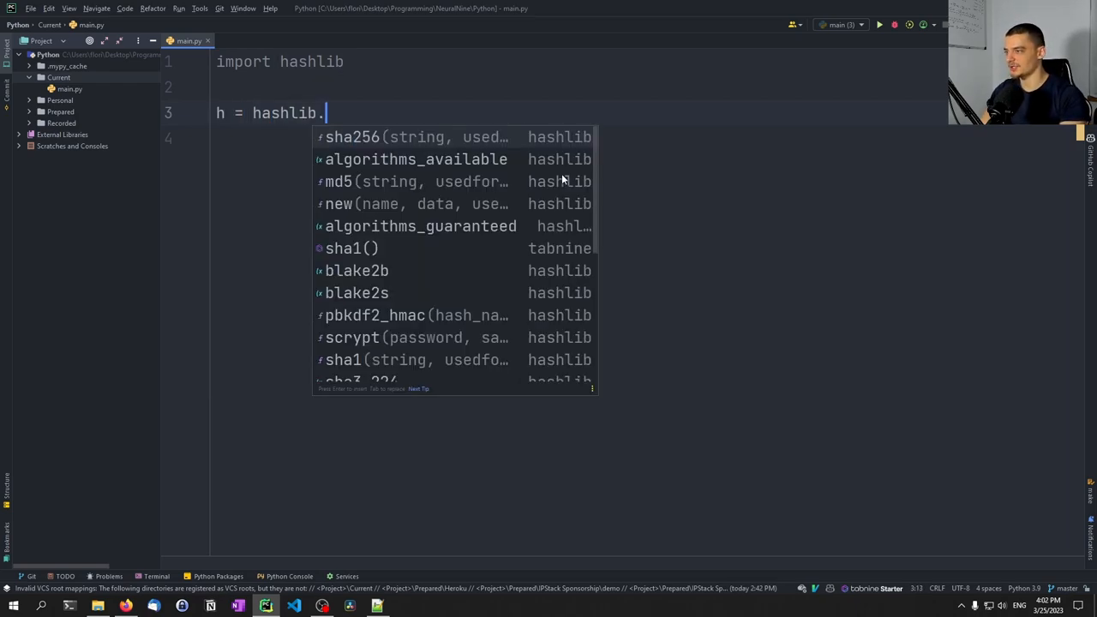
text(new("SHA")
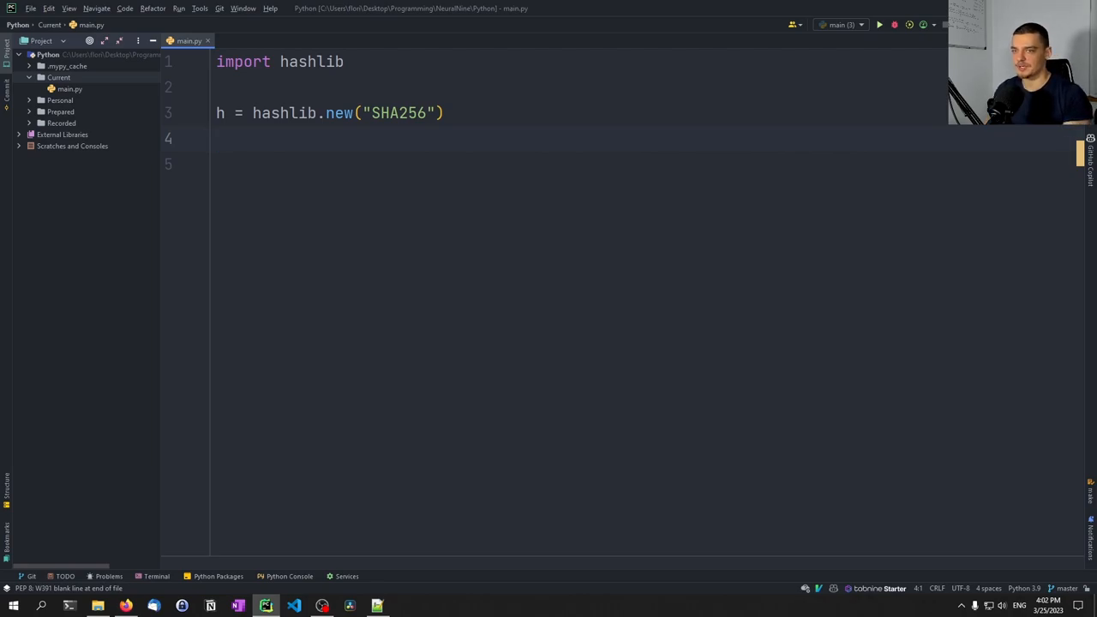
text(h.update())
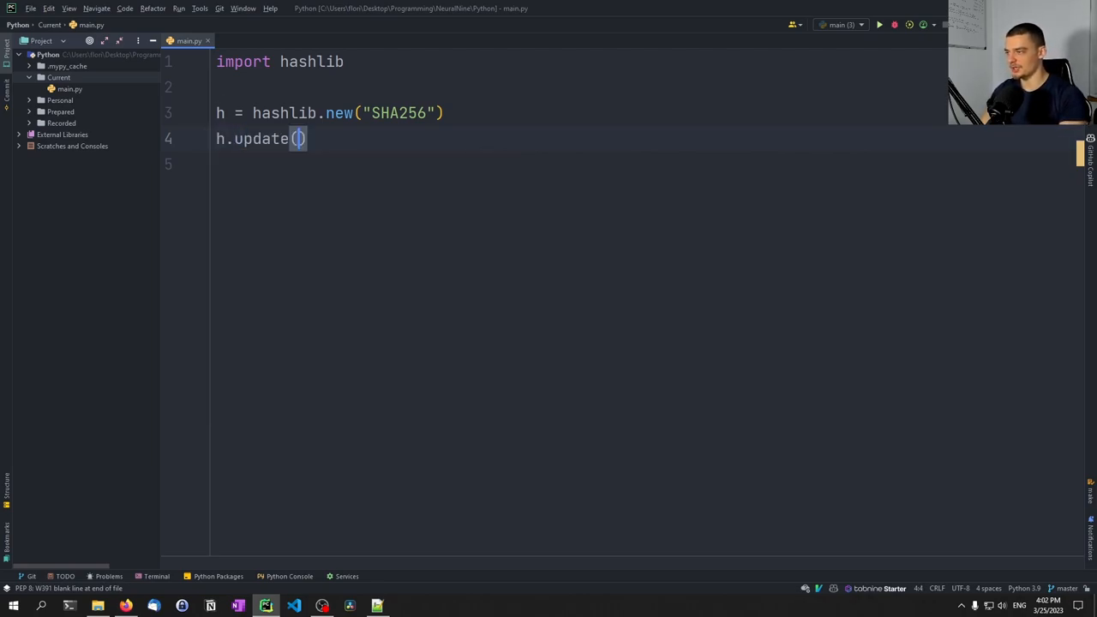
text("")
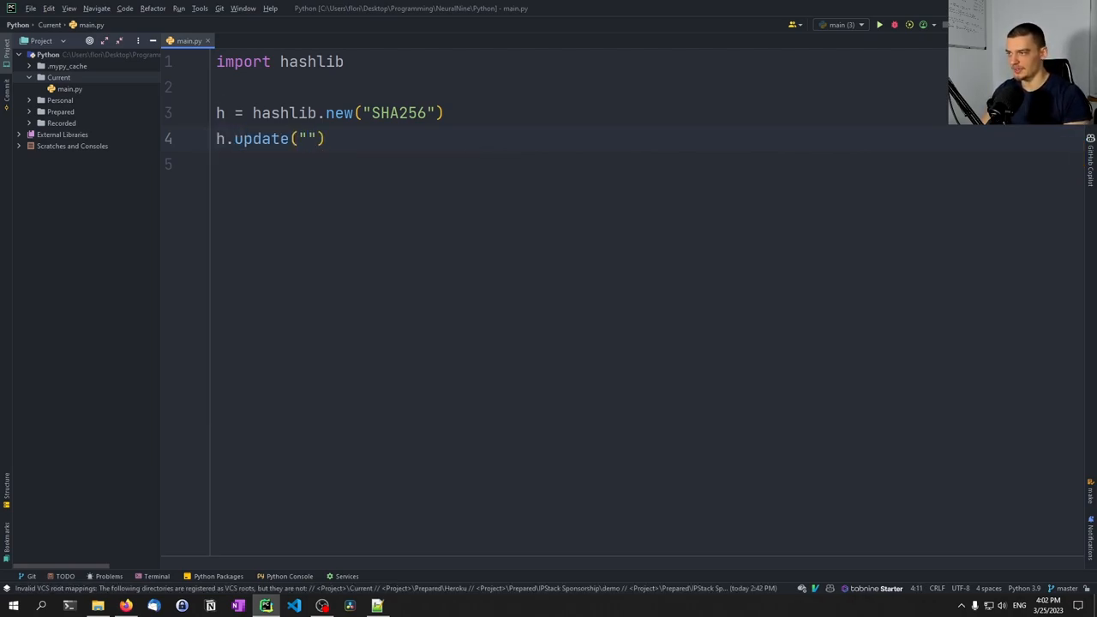
click(303, 138)
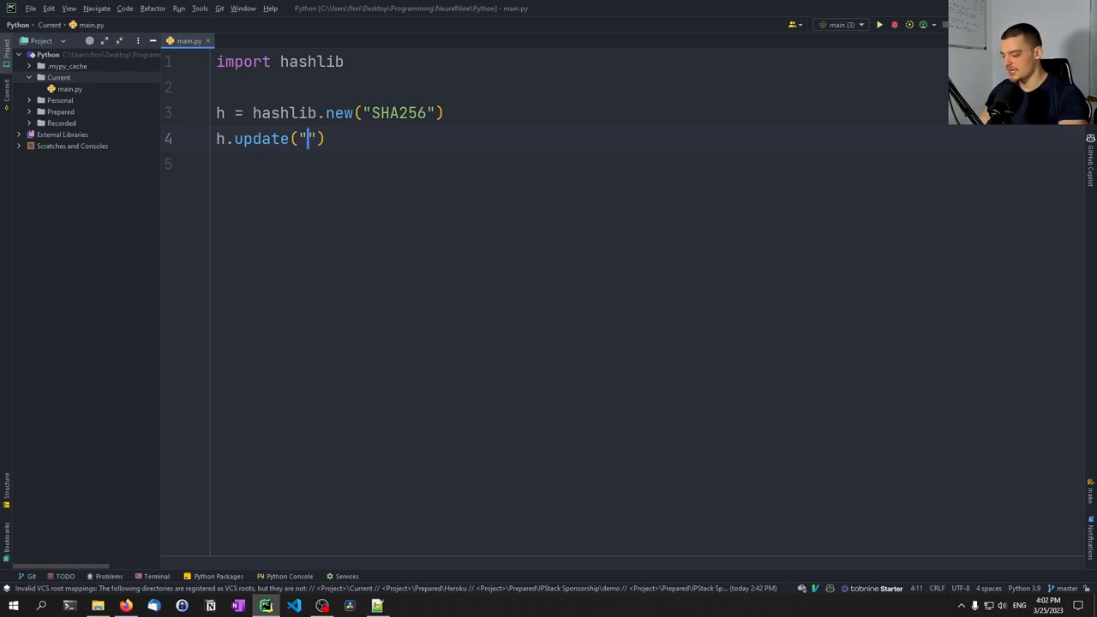
text(Hello World!)
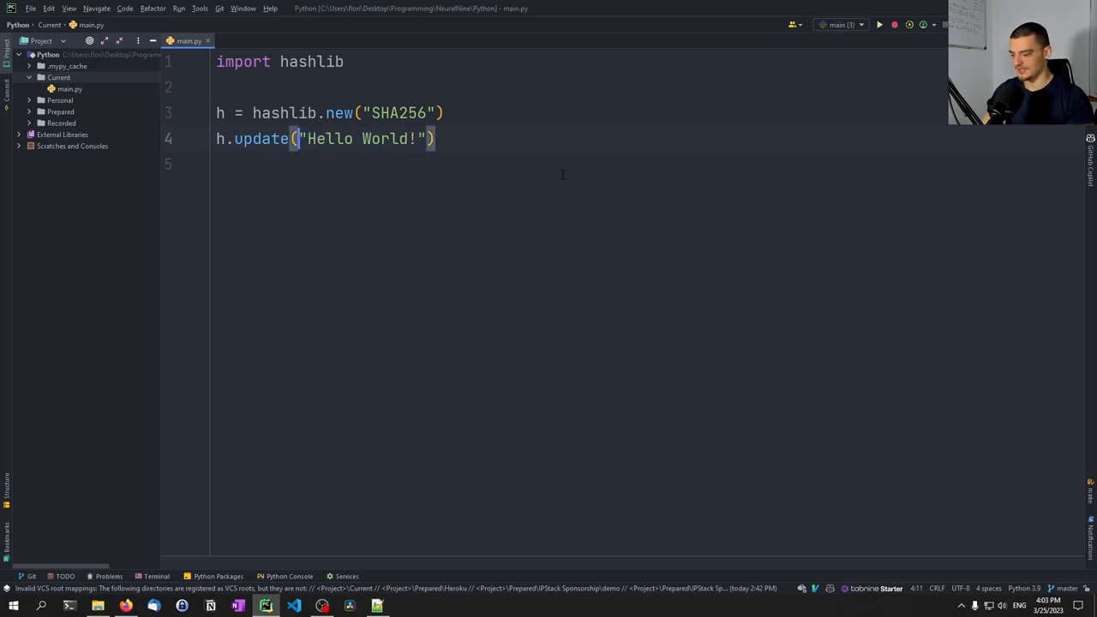
text(b)
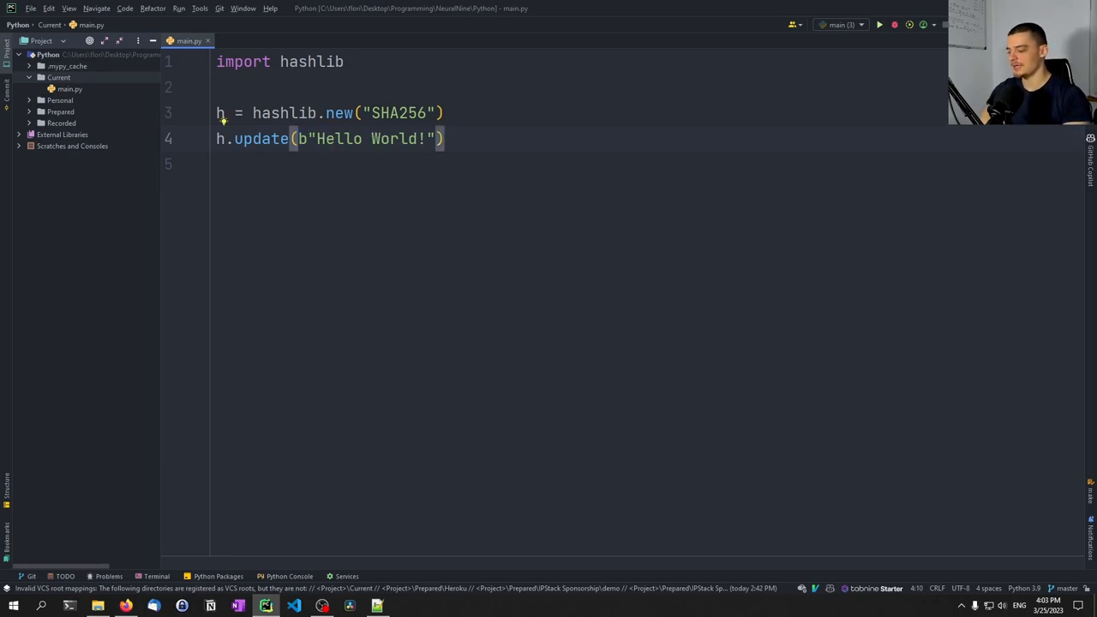
key(Enter)
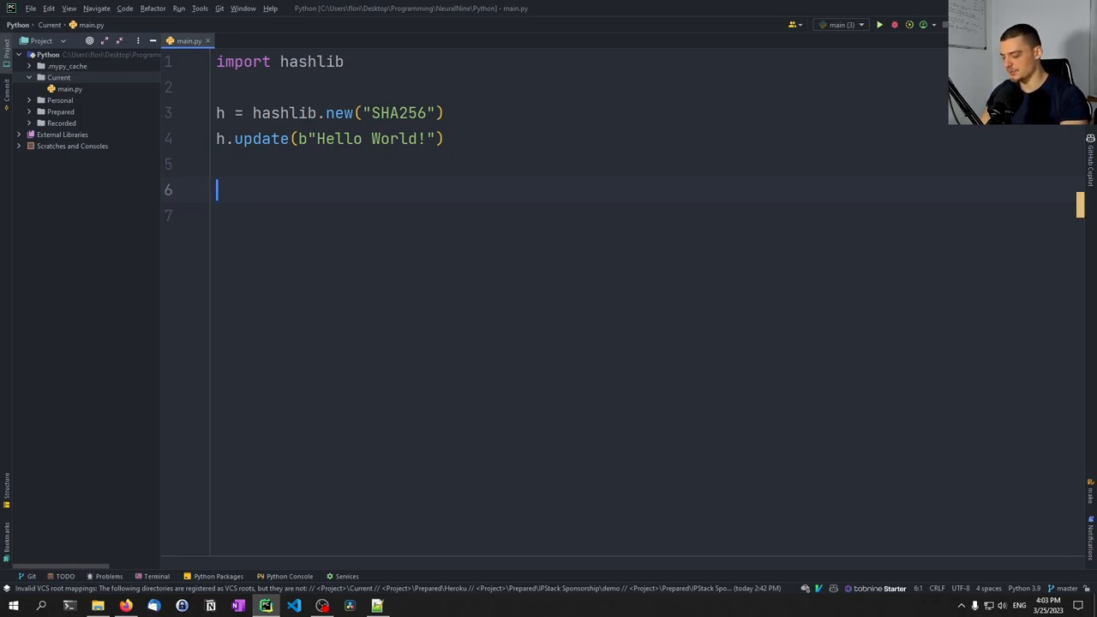
Add print(h.digest()), accepting the autocomplete suggestion for the digest method
text(print(h)
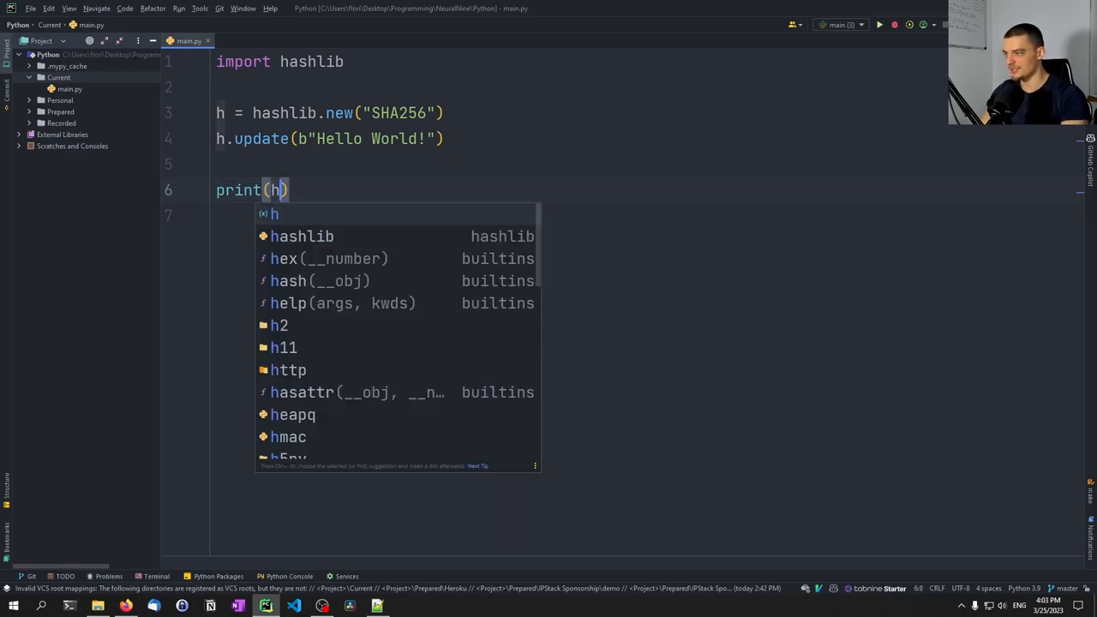
text(.)
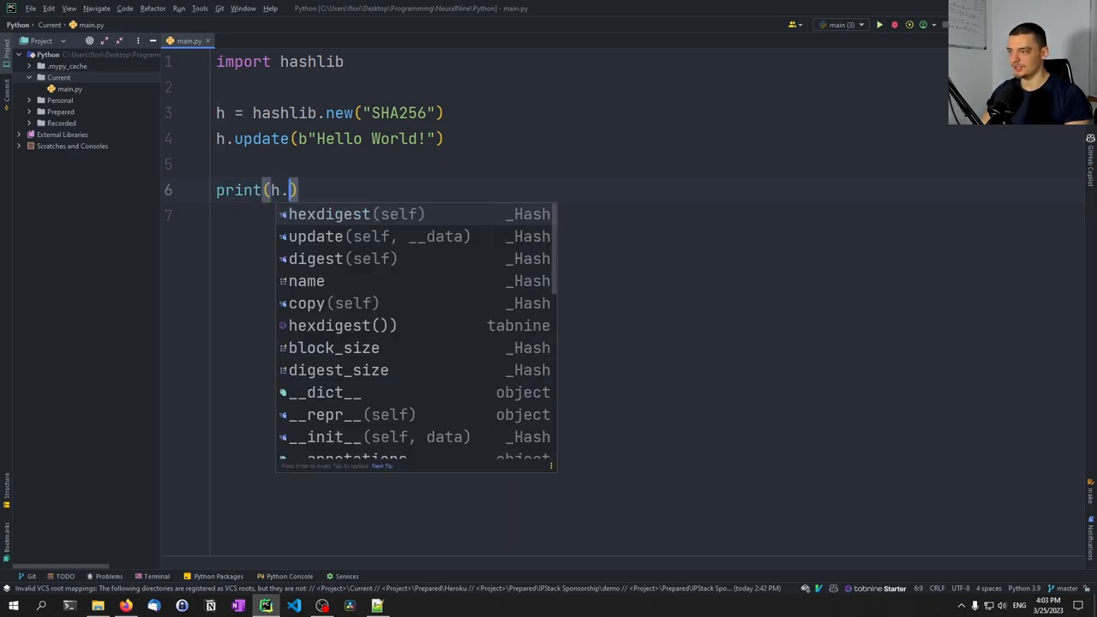
key(Down)
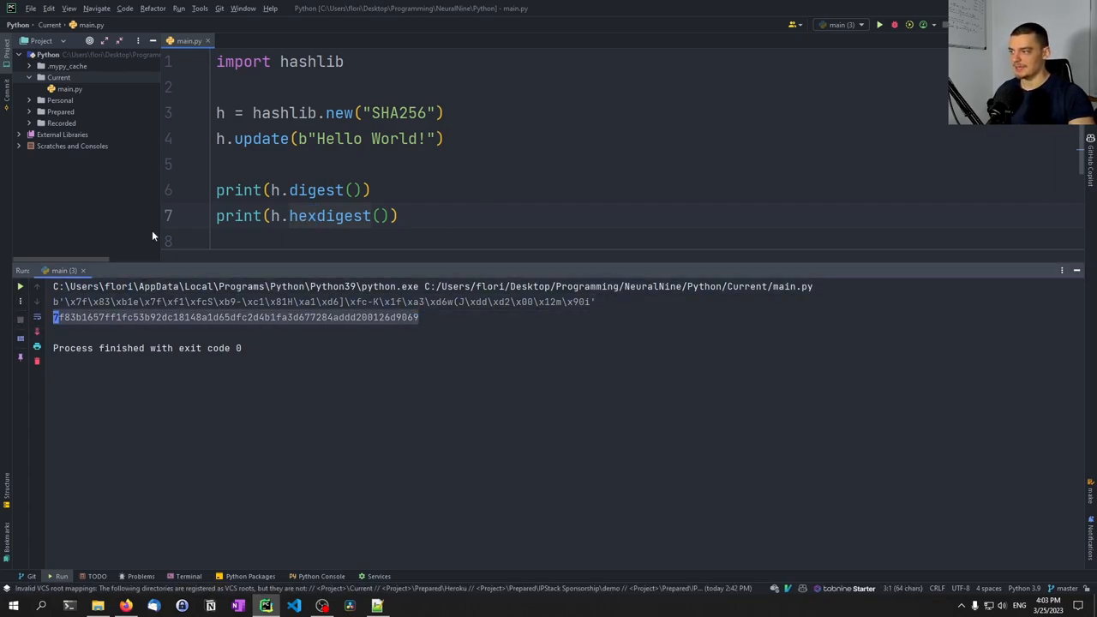
mouse_move(113, 328)
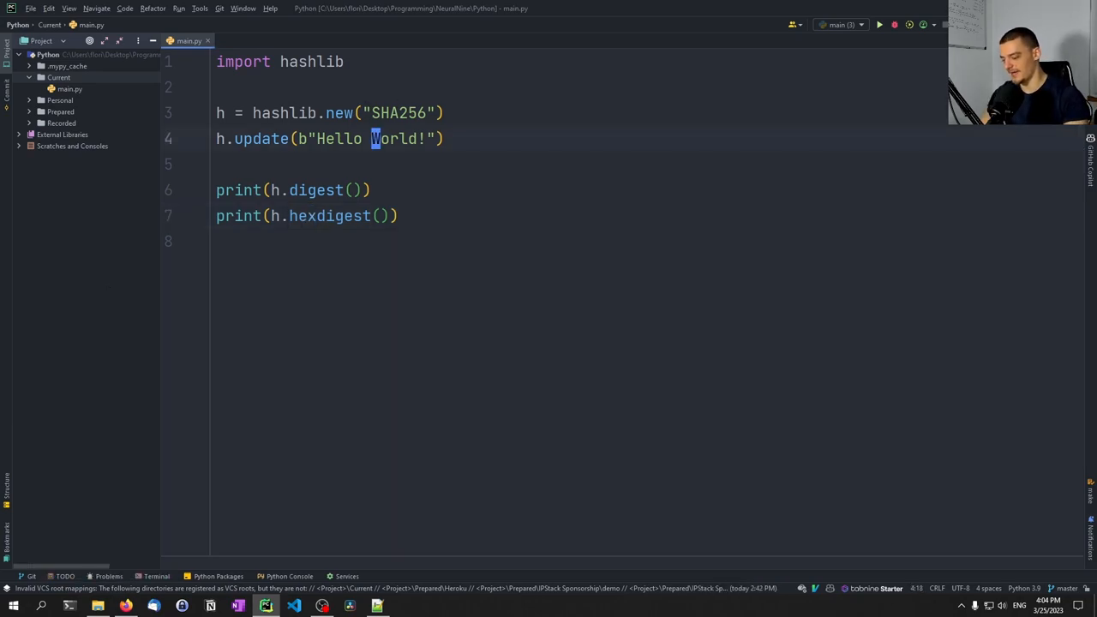
key(Delete)
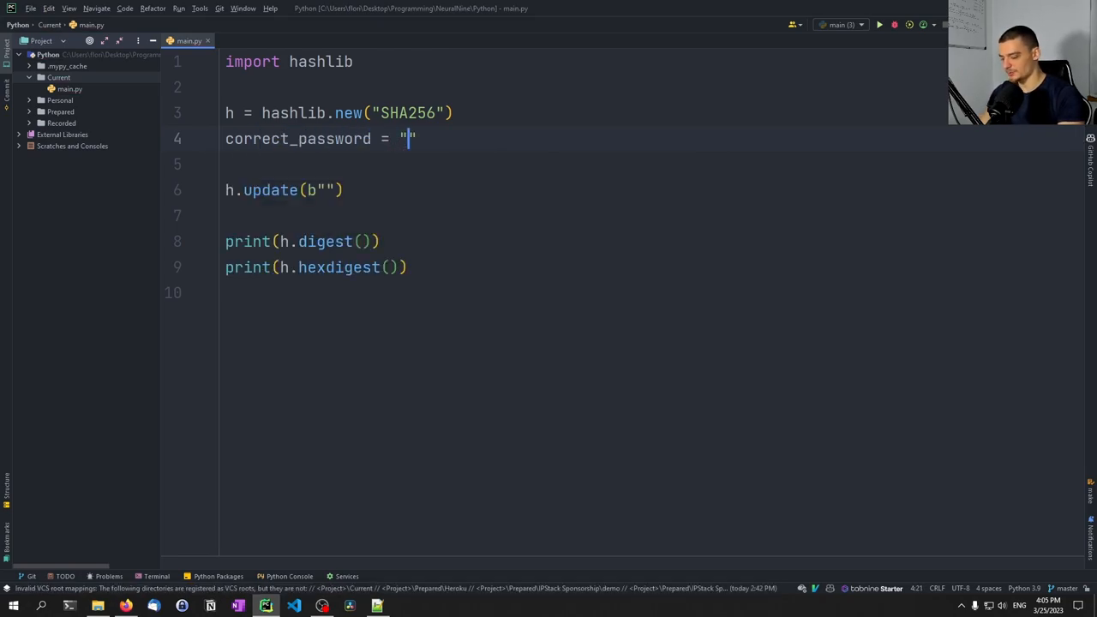
text(MyPass)
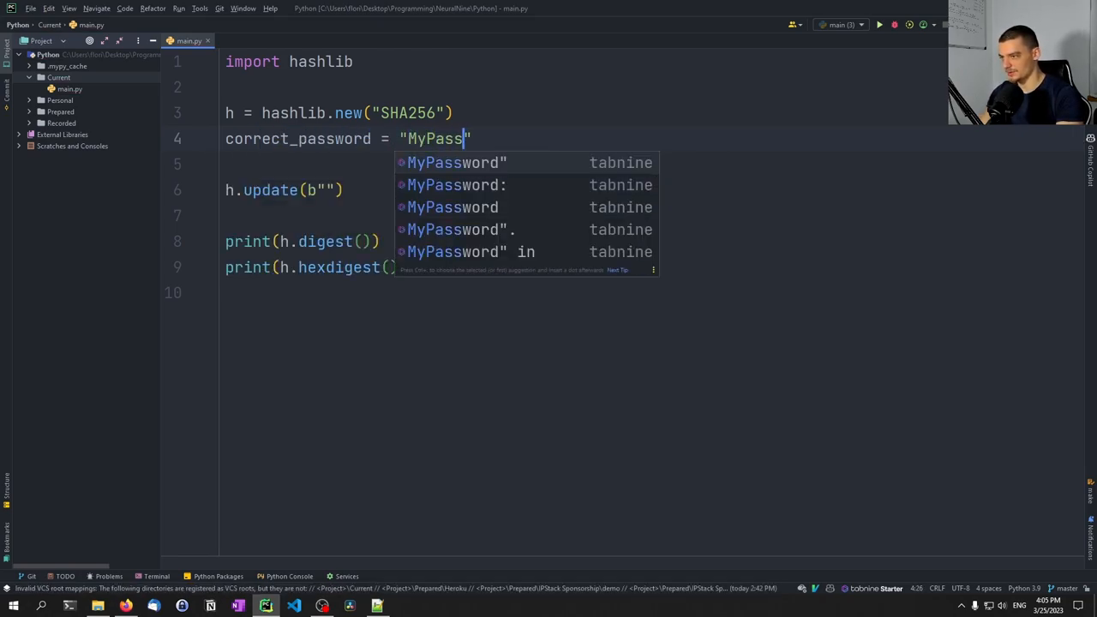
text(word123)
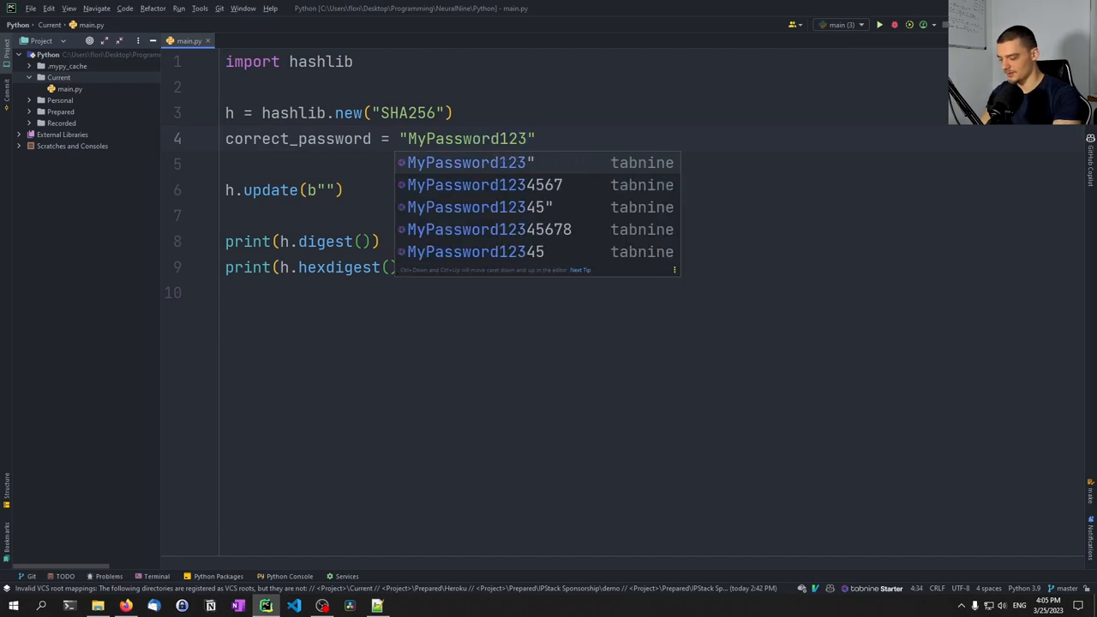
click(483, 184)
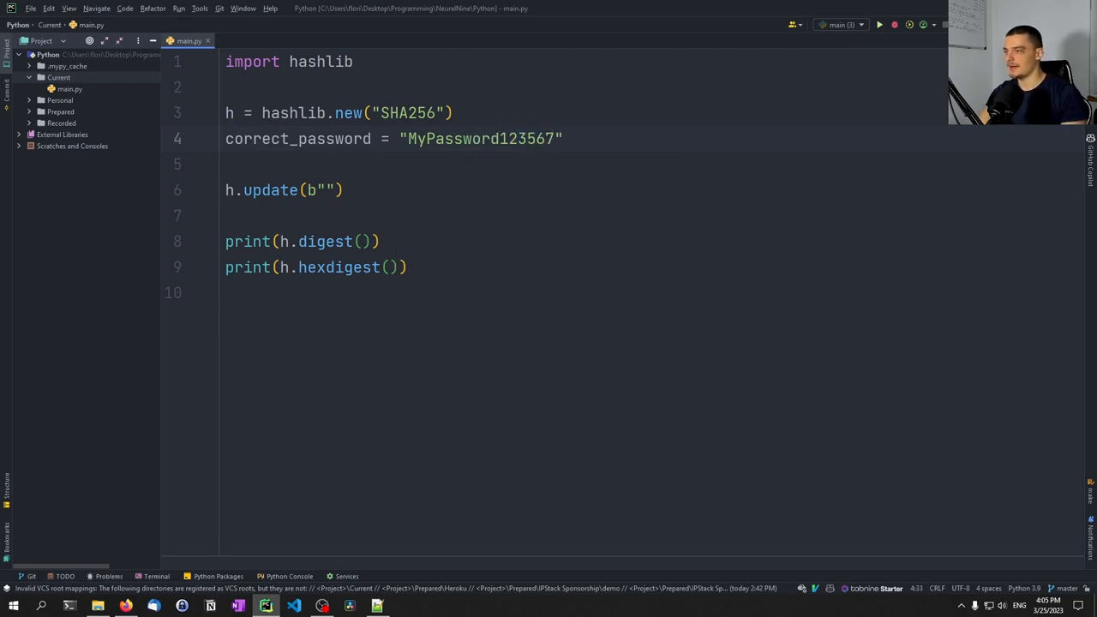
Update the hash with correct_password.encode(), run it, and store the hex digest in password_hash
click(231, 163)
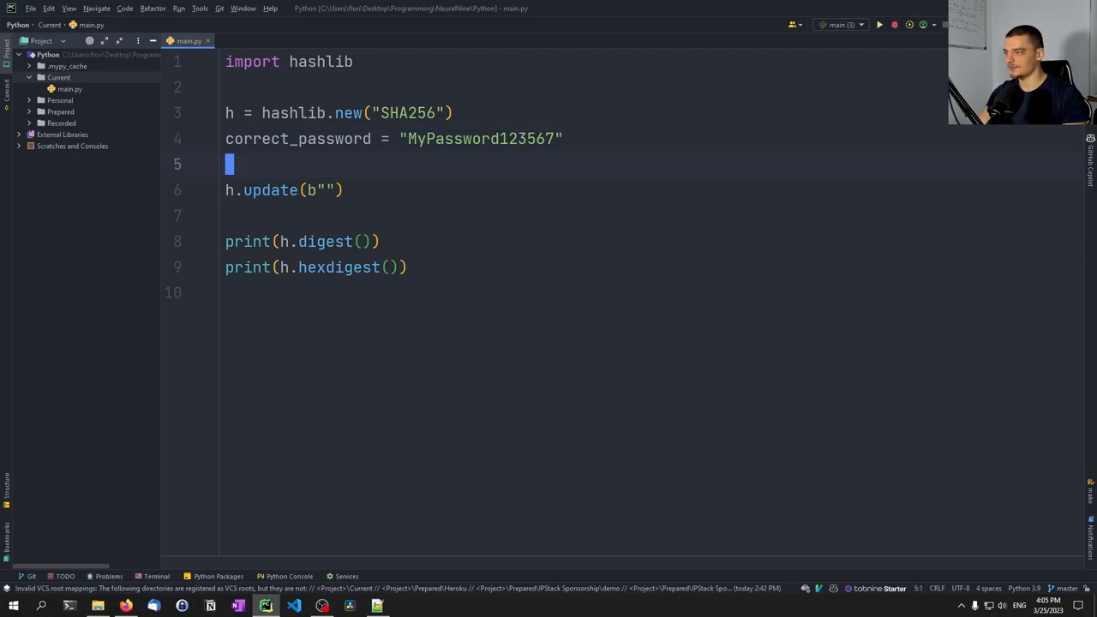
key(Backspace)
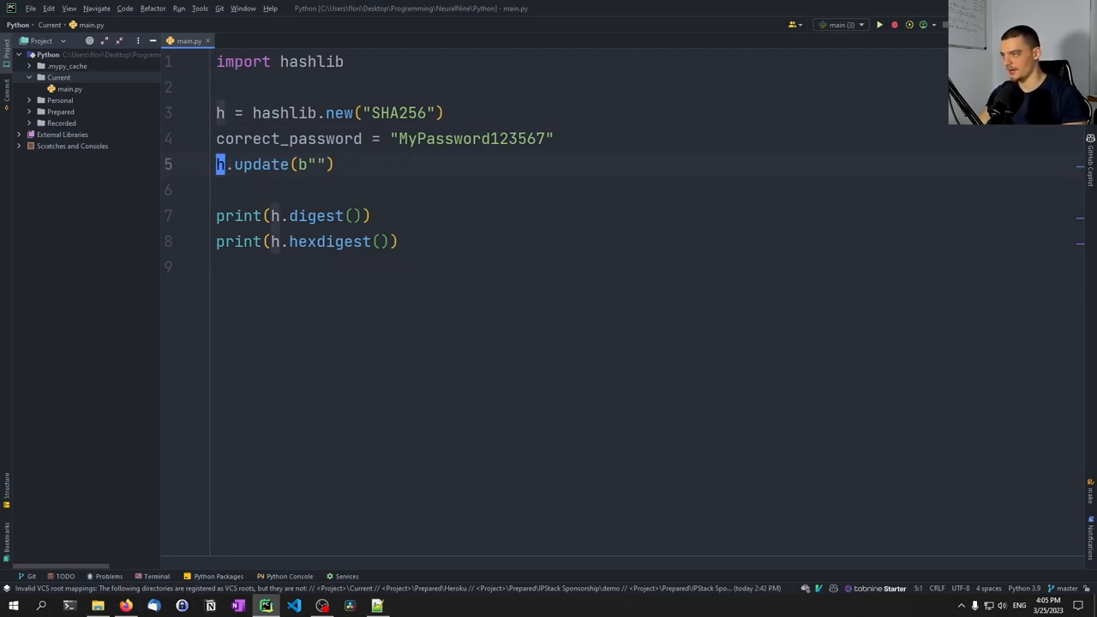
key(BackSpace)
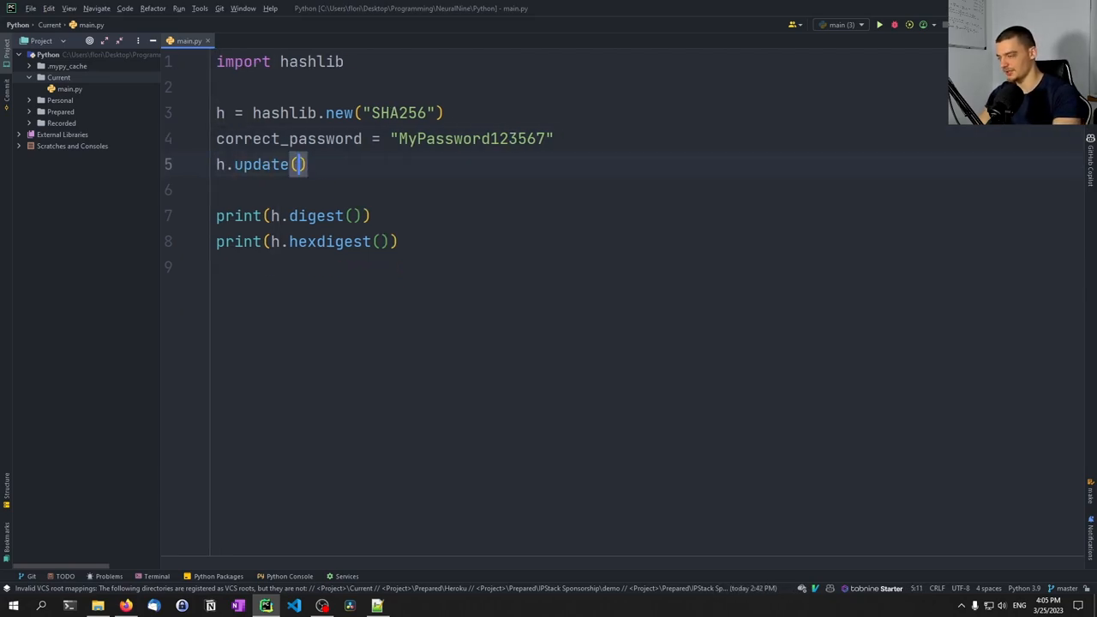
text(correct_password)
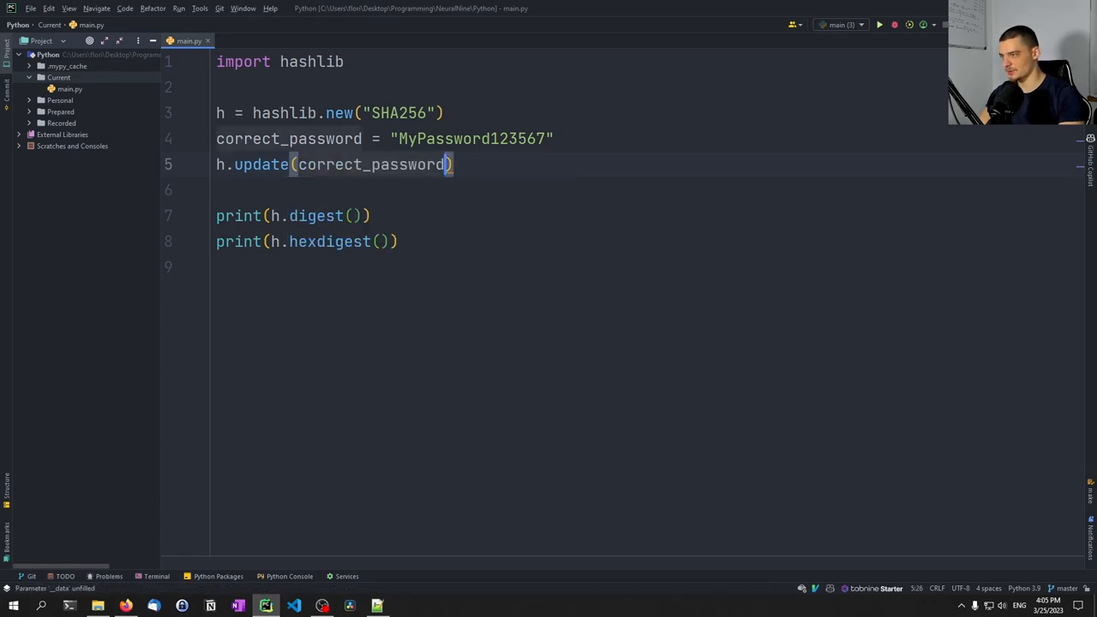
text(.encode())
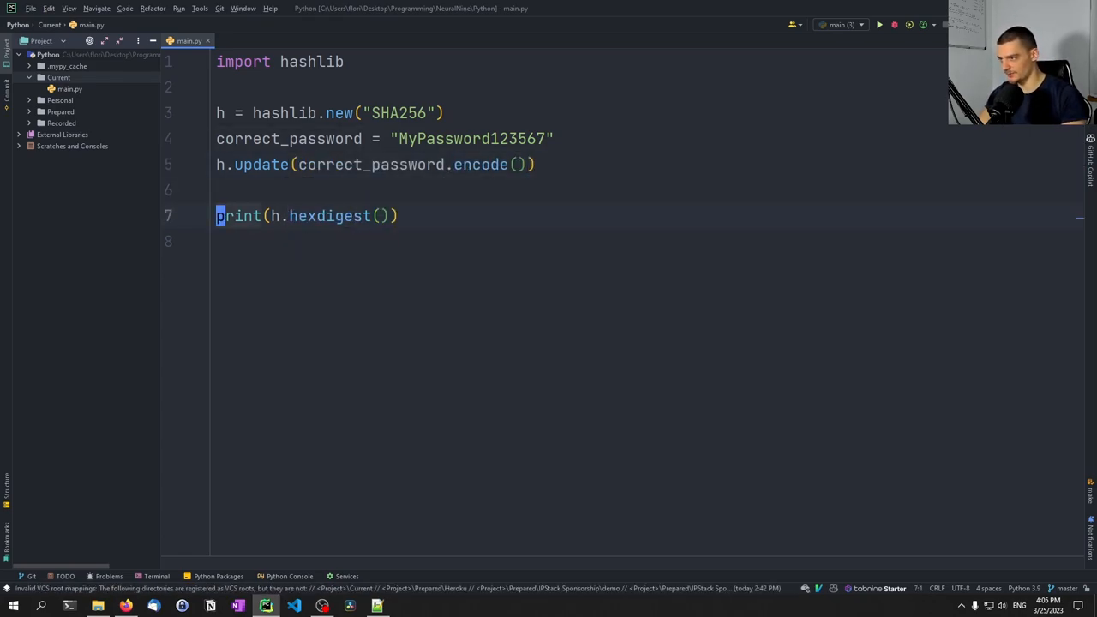
click(878, 24)
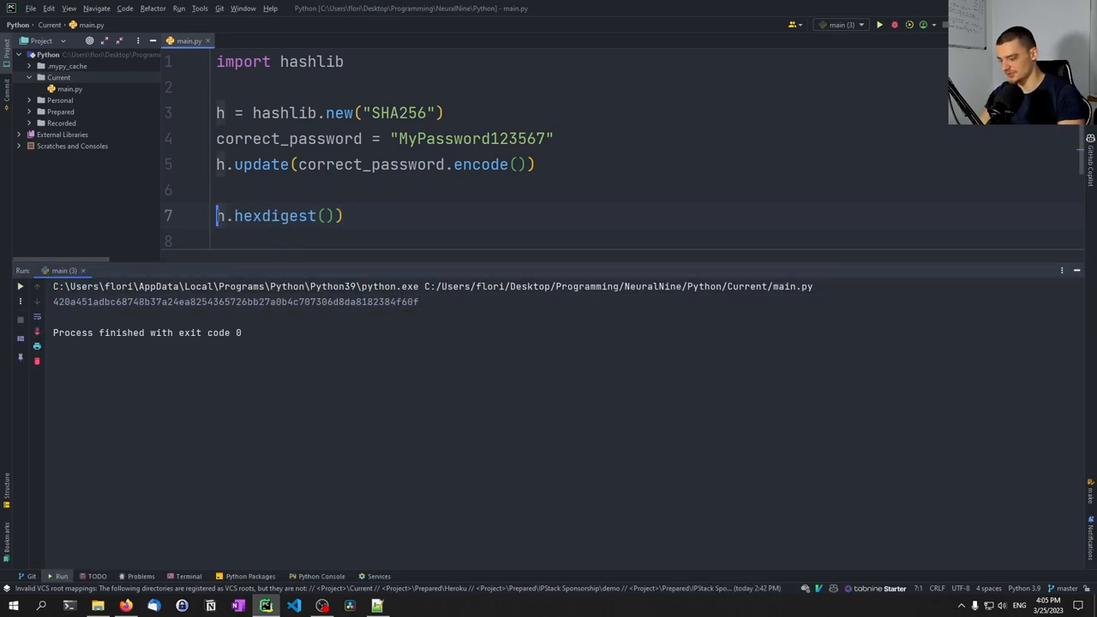
text(password_hash =)
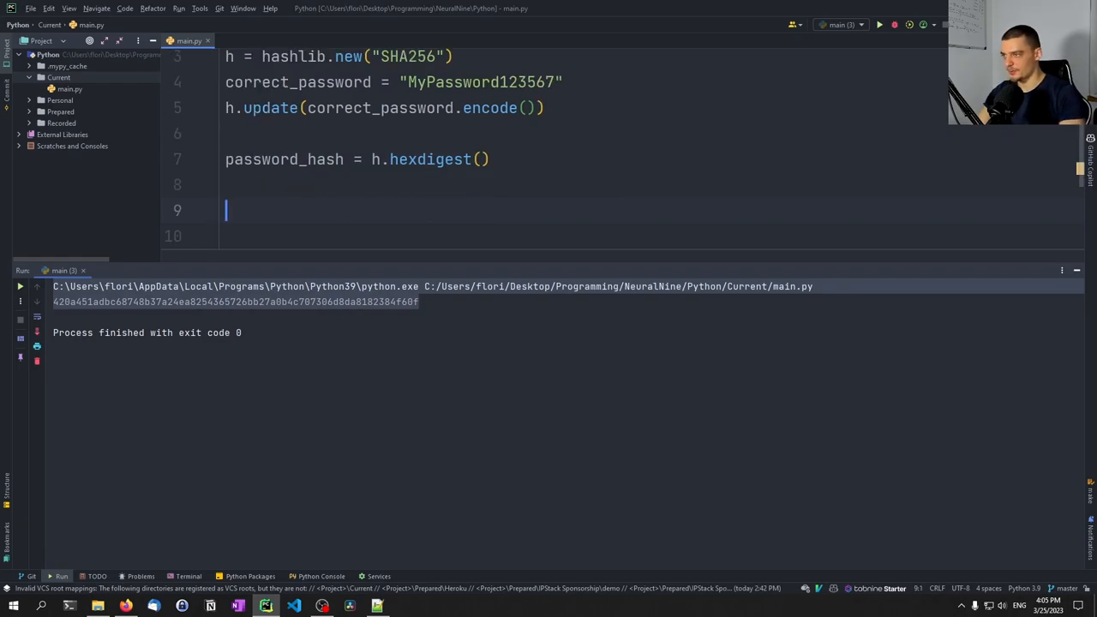
text(user_)
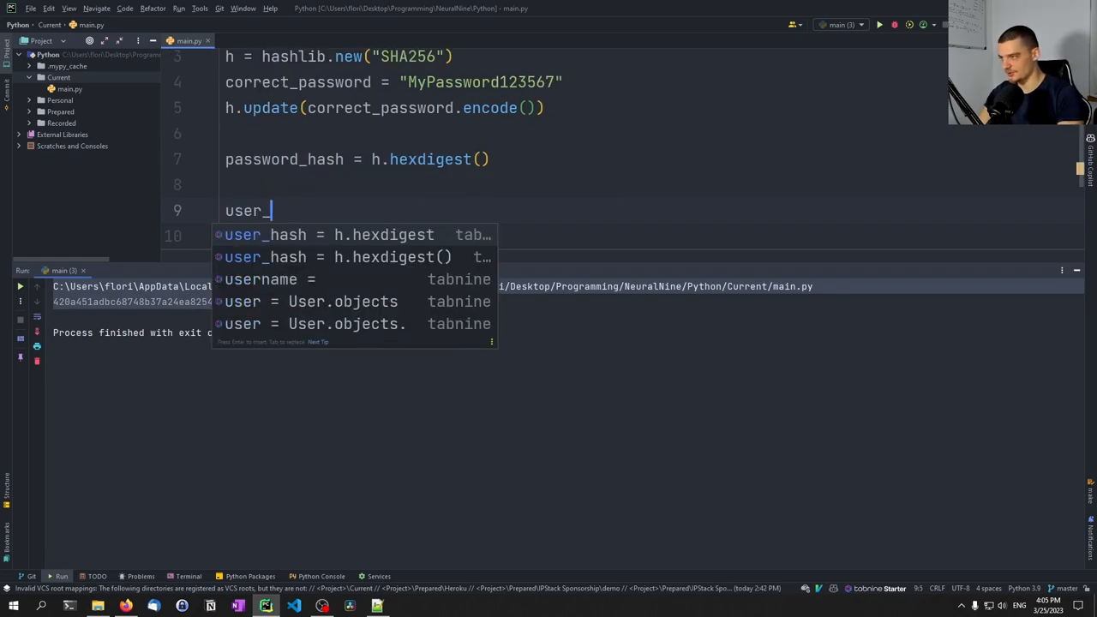
text(input =)
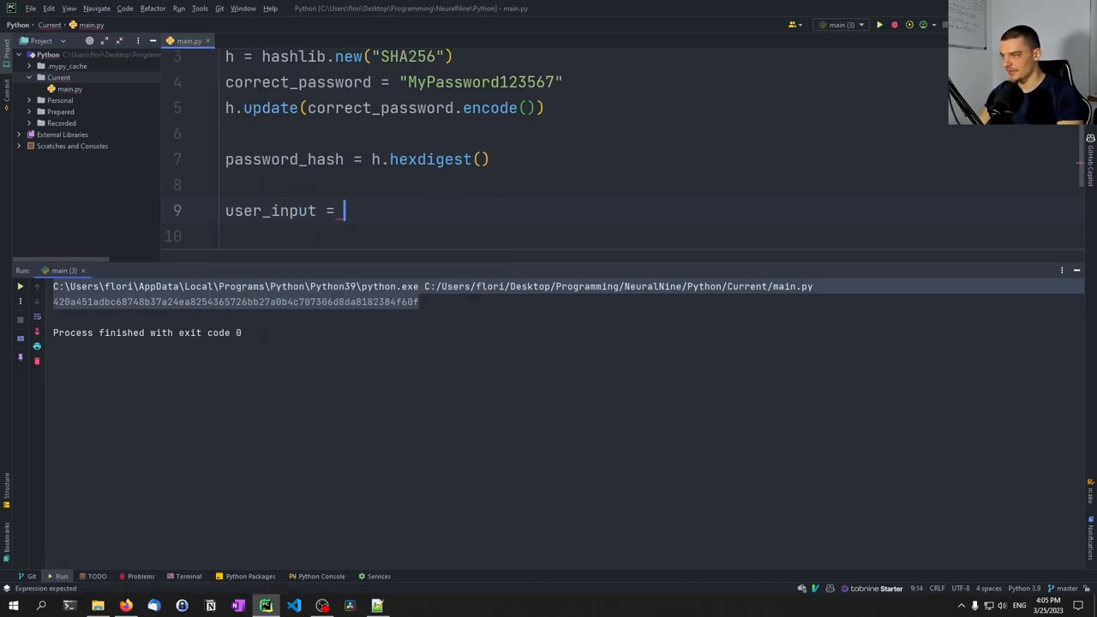
text("MyP")
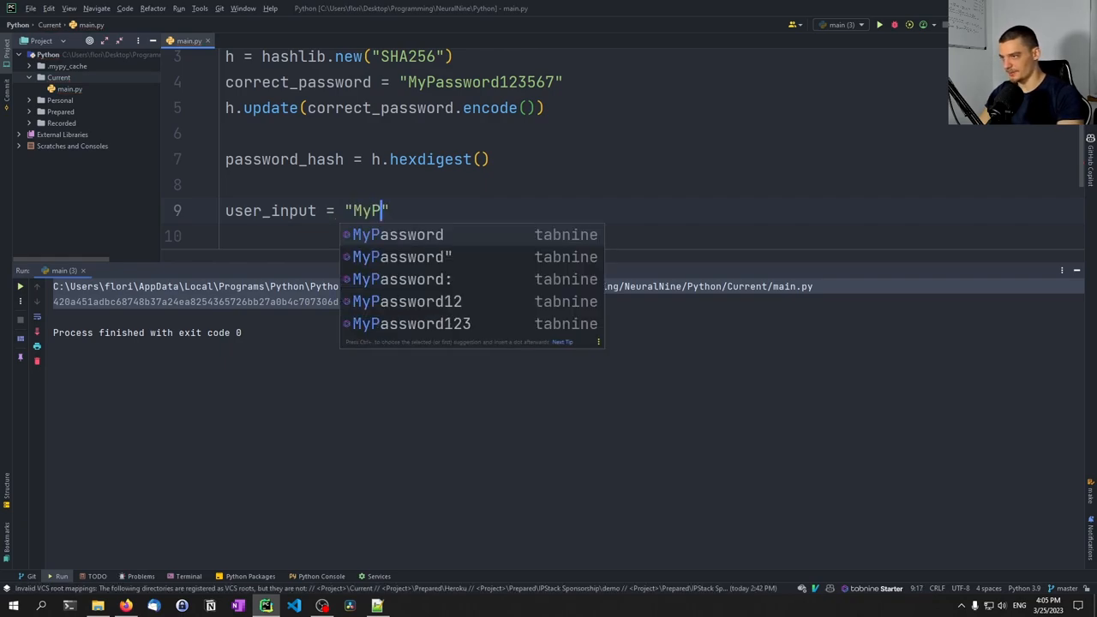
text(assword123567)
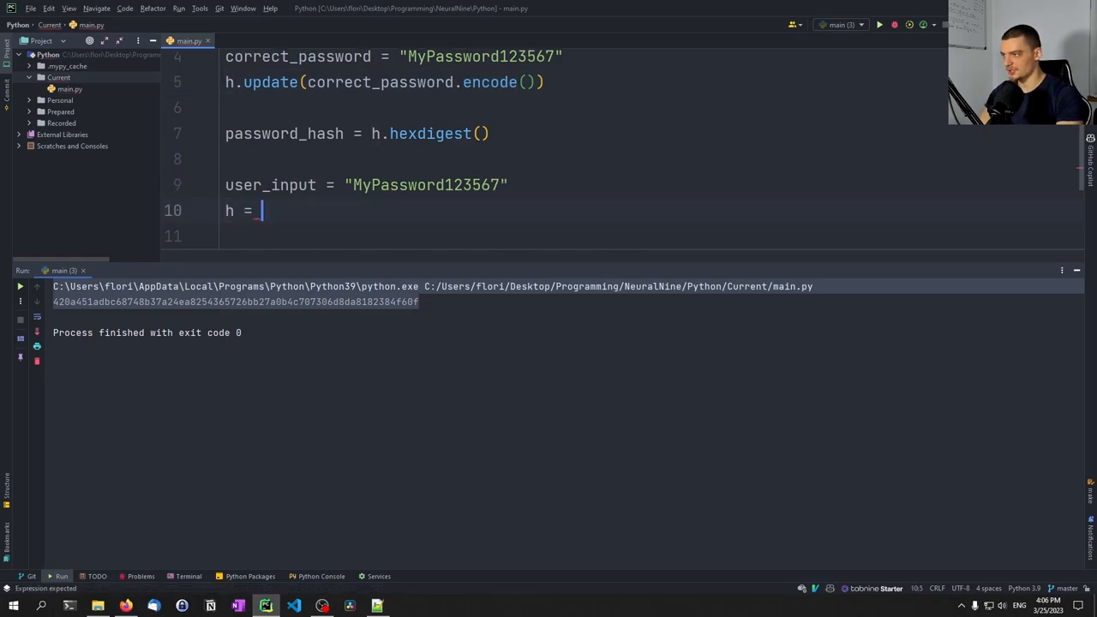
text(hashlib.new())
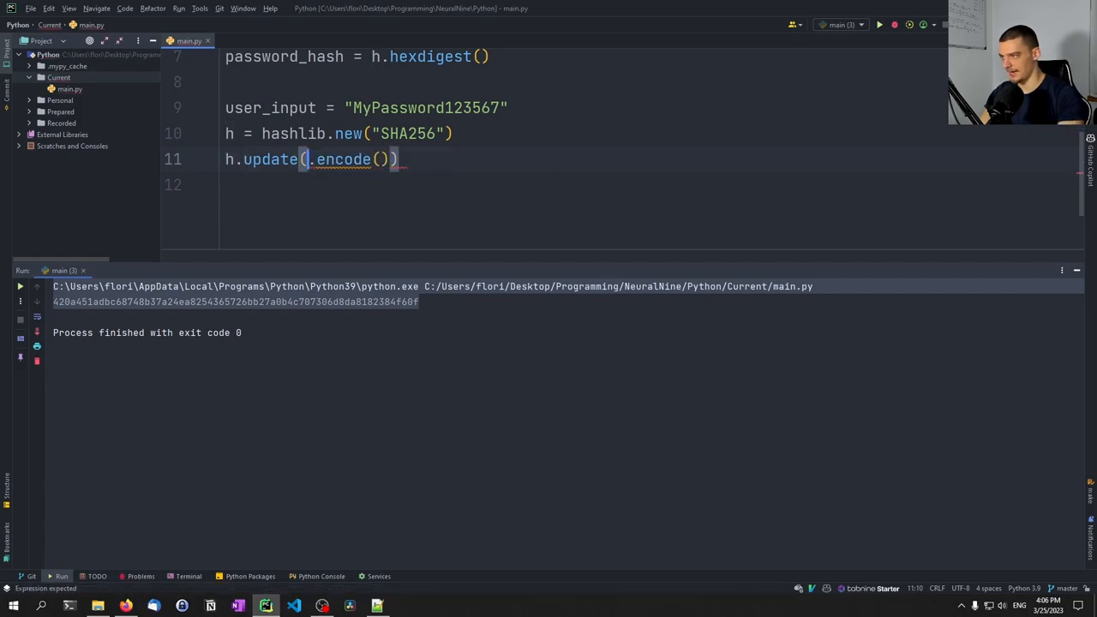
text(user_input)
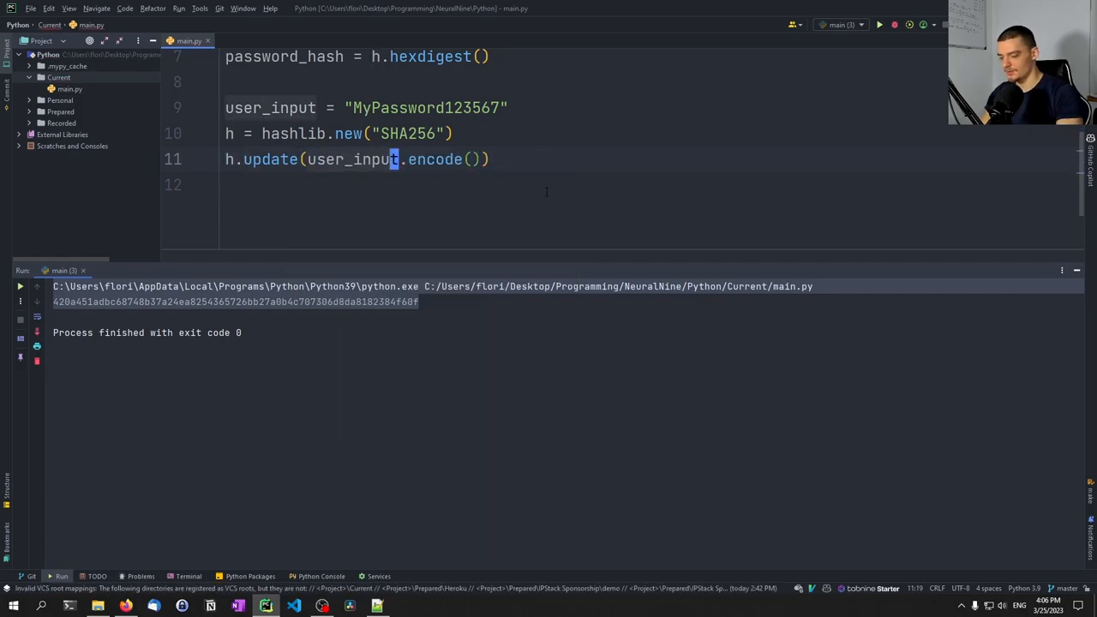
text(print()
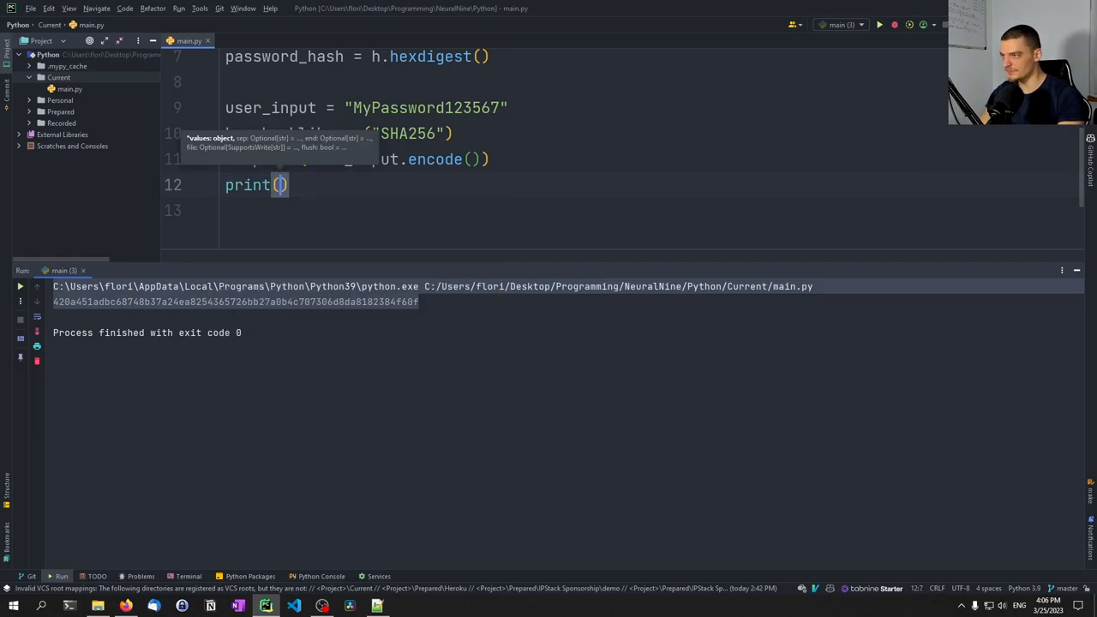
text(h.hexdigest()
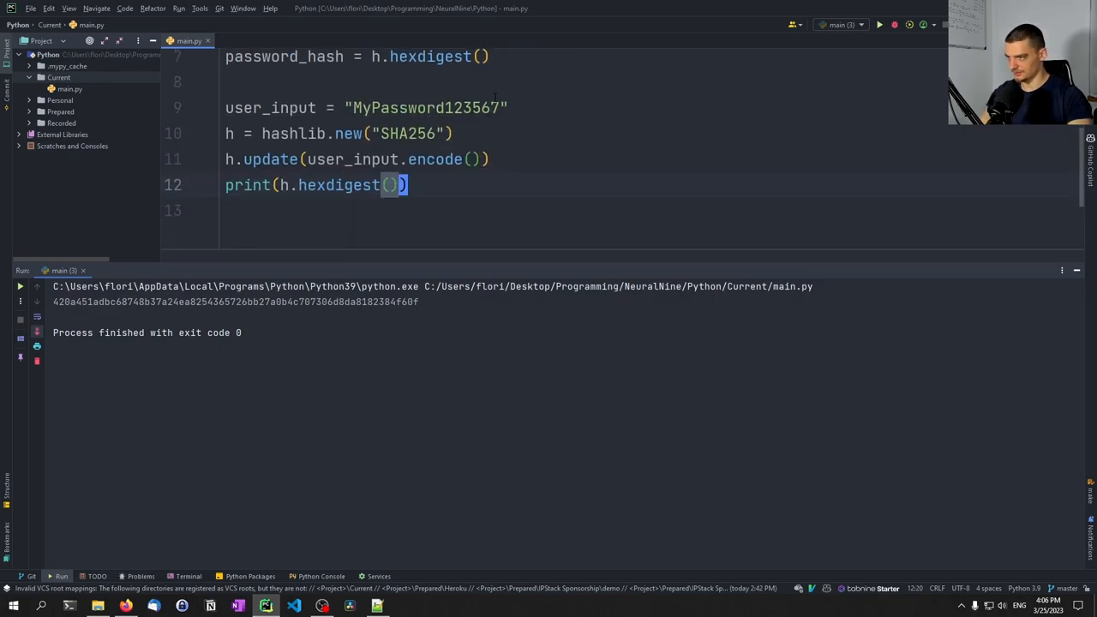
text(print(password_hash)
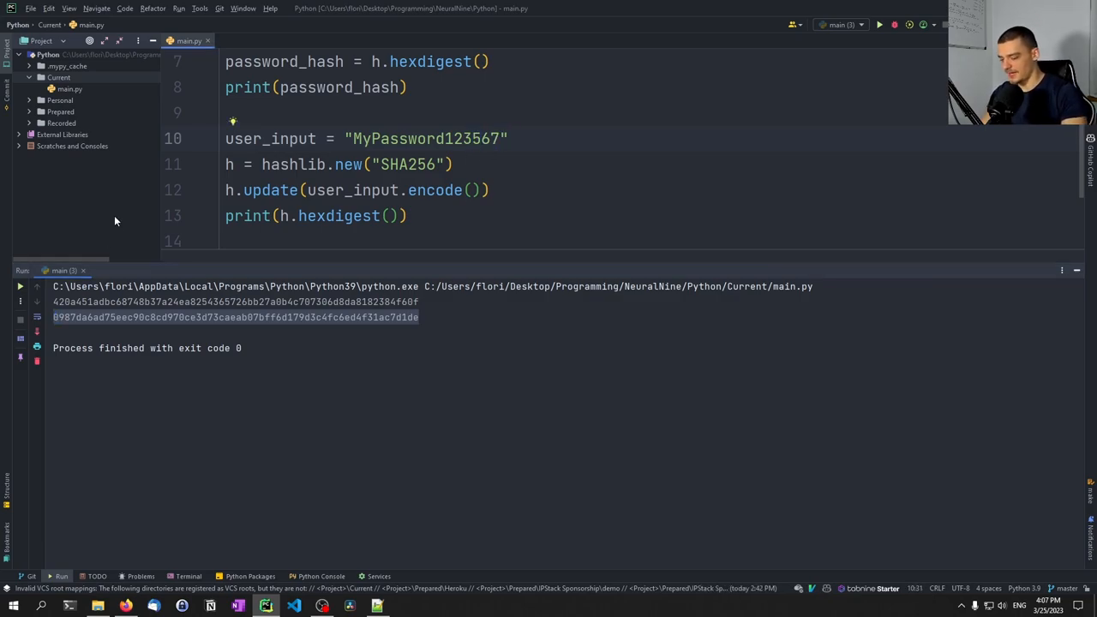
Run main.py to compare the two printed hex digests
click(879, 24)
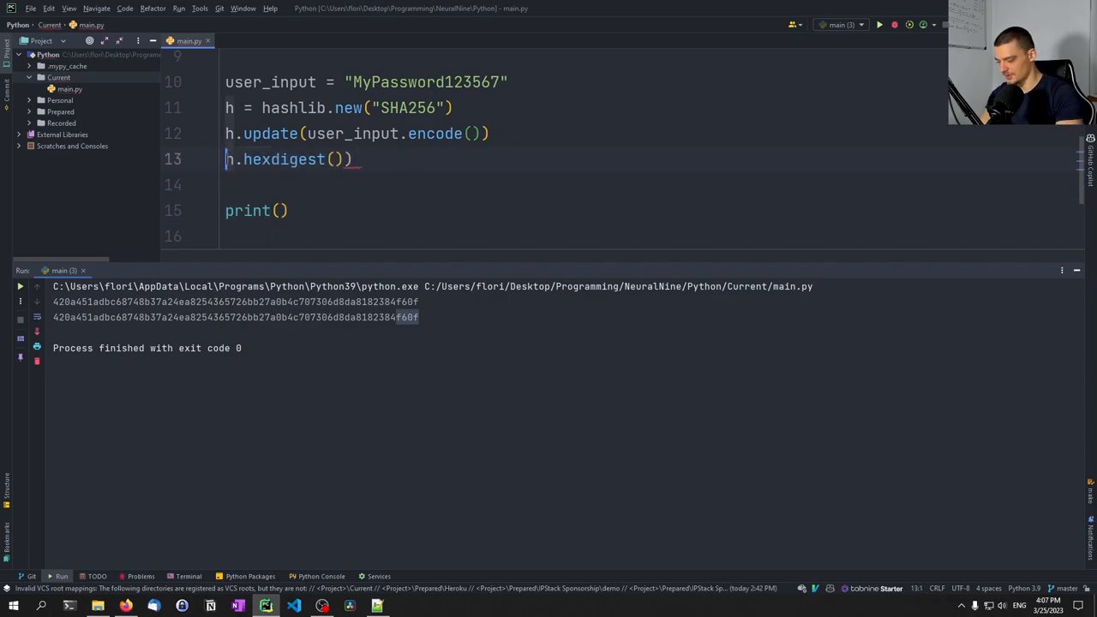
Store the user input's digest as input_hash and print input_hash == password_hash
text(input_hash =)
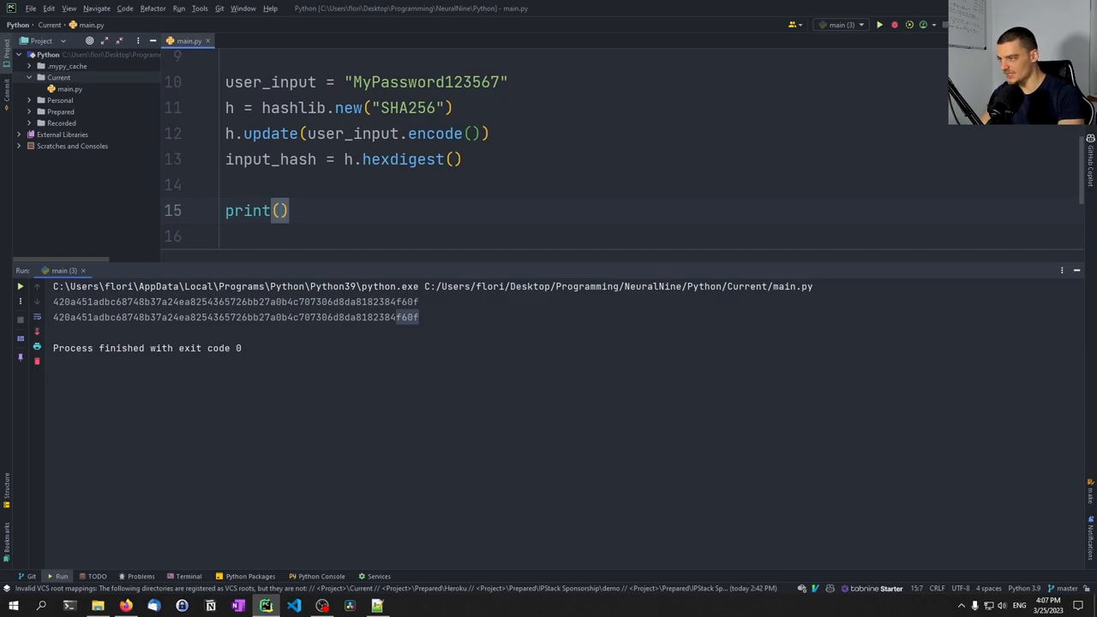
text(input_hash ==)
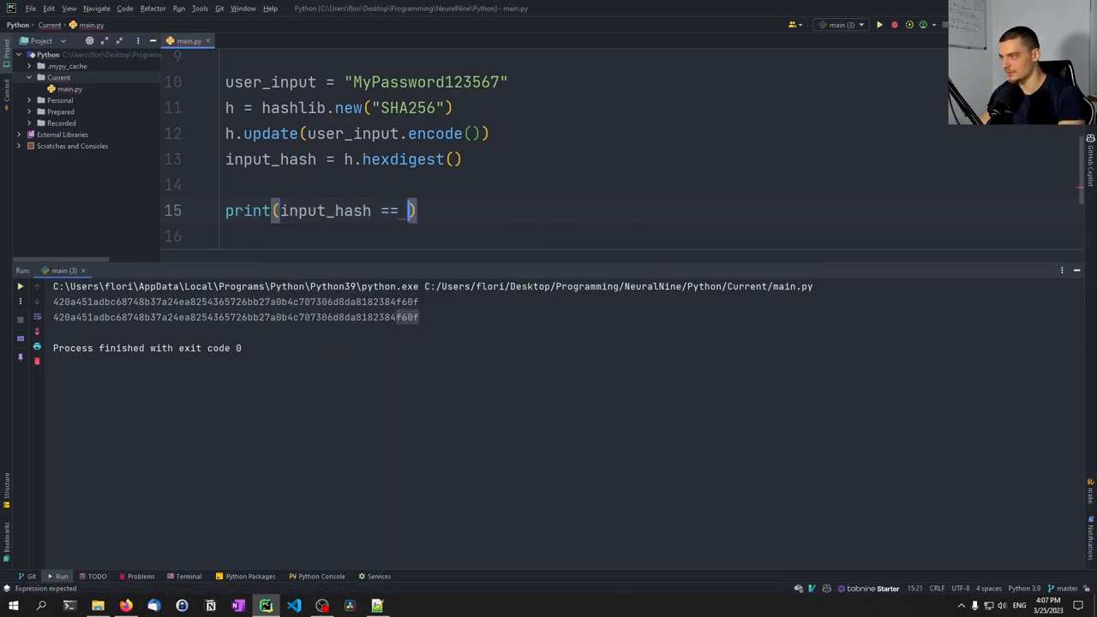
text(password_hash)
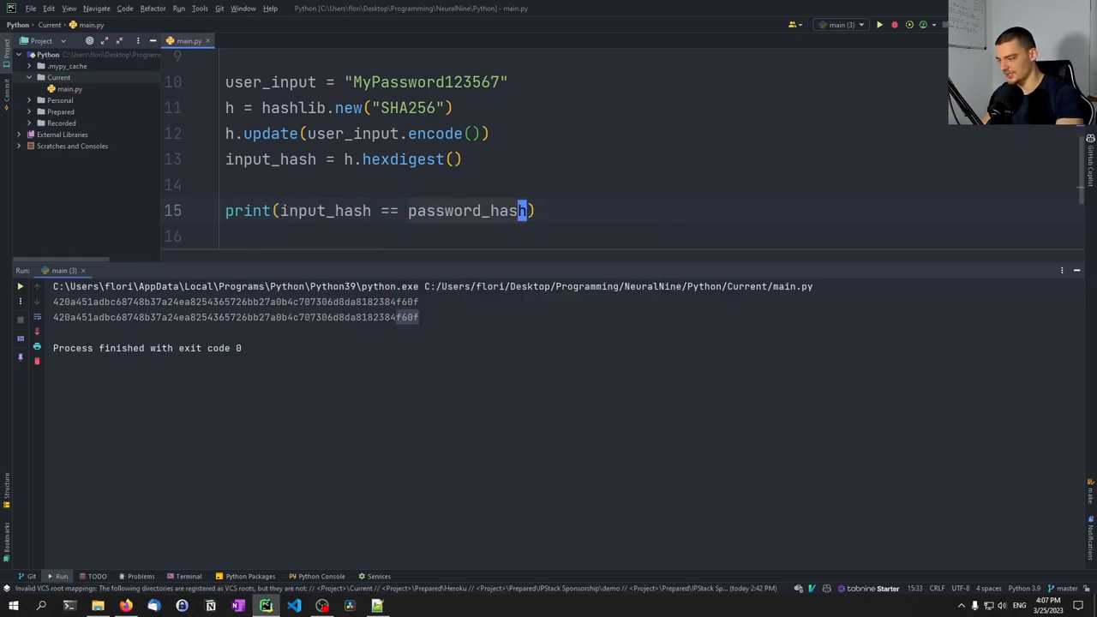
click(878, 24)
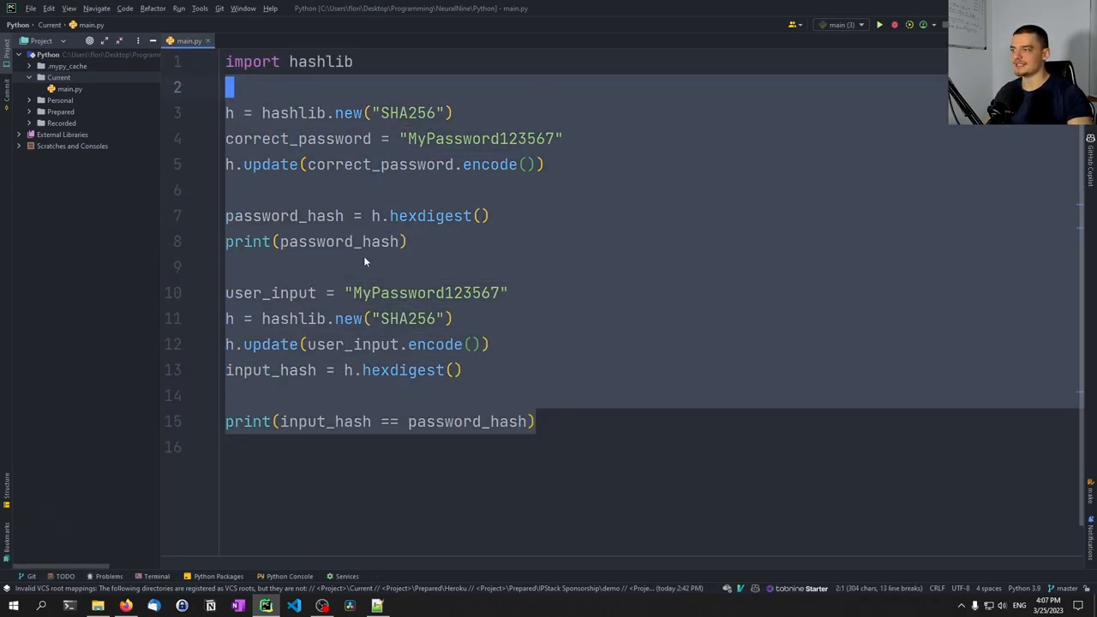
mouse_move(530, 369)
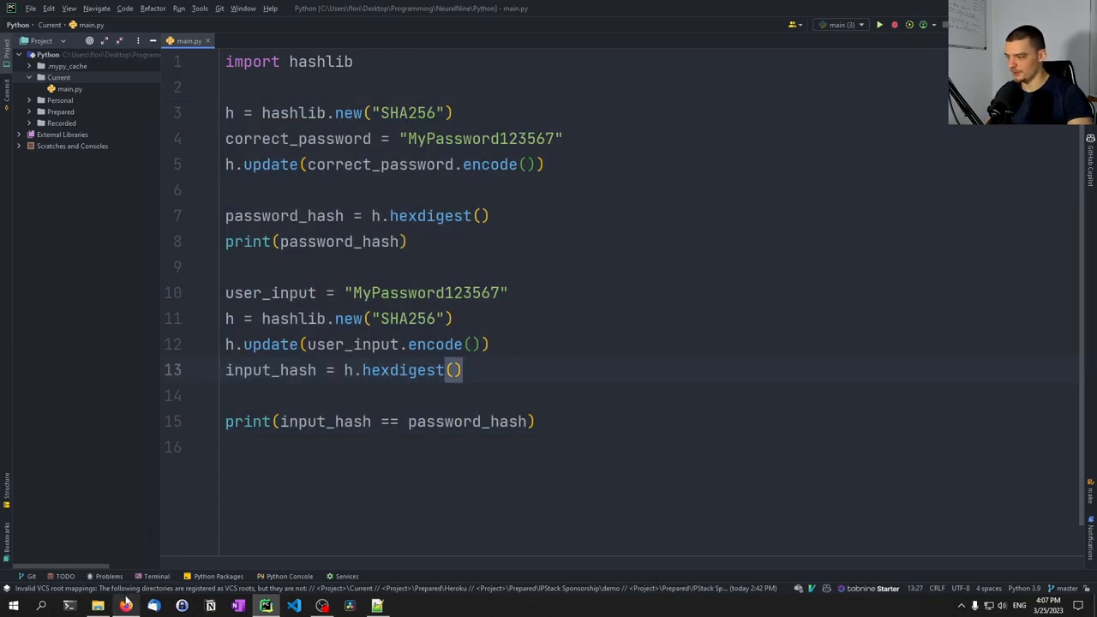
Go to the voidtools Everything download page in Firefox and request the SHA256 hash file
click(126, 606)
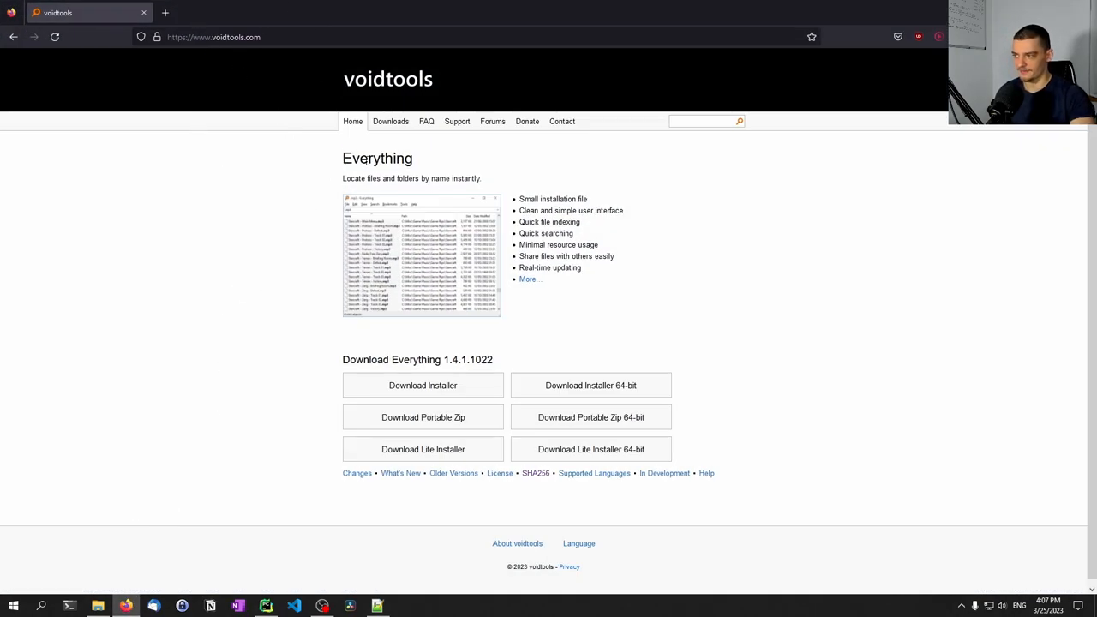
mouse_move(411, 232)
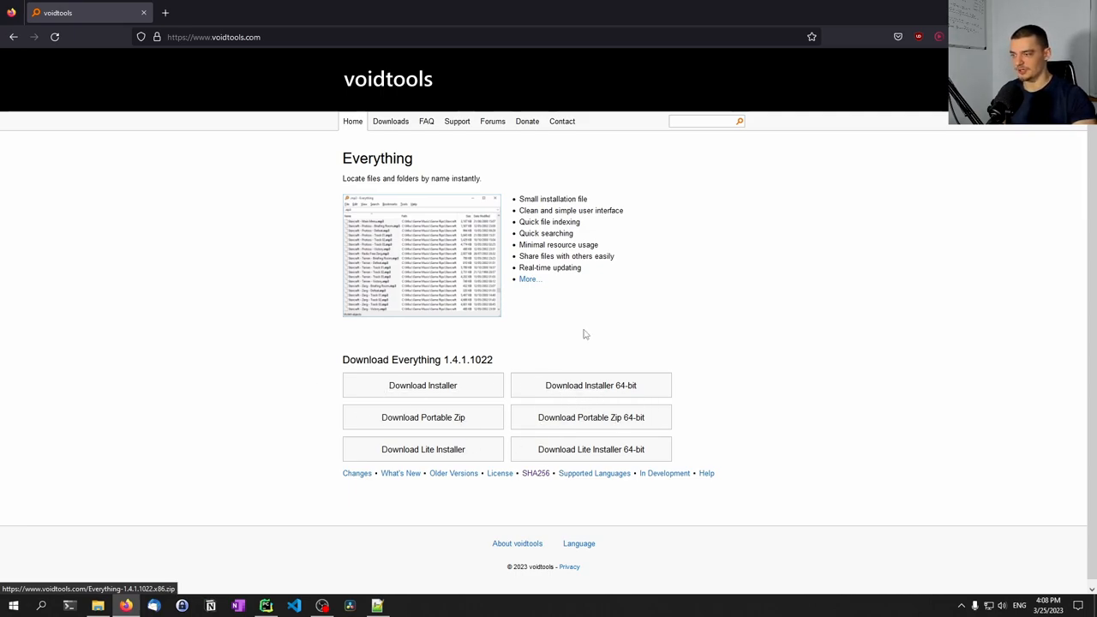
mouse_move(634, 330)
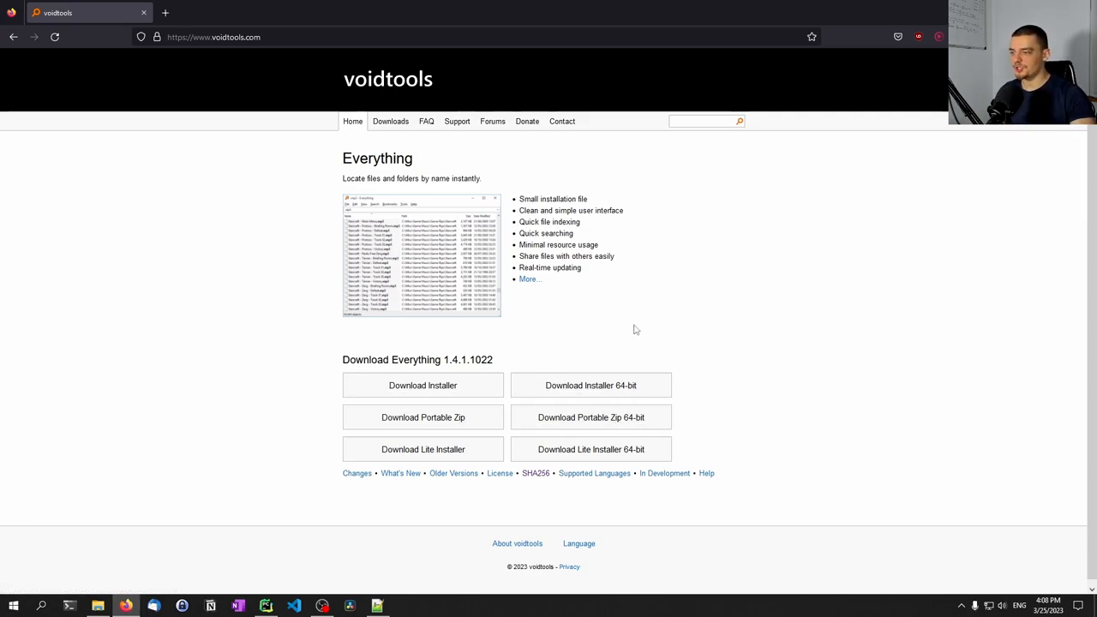
mouse_move(534, 475)
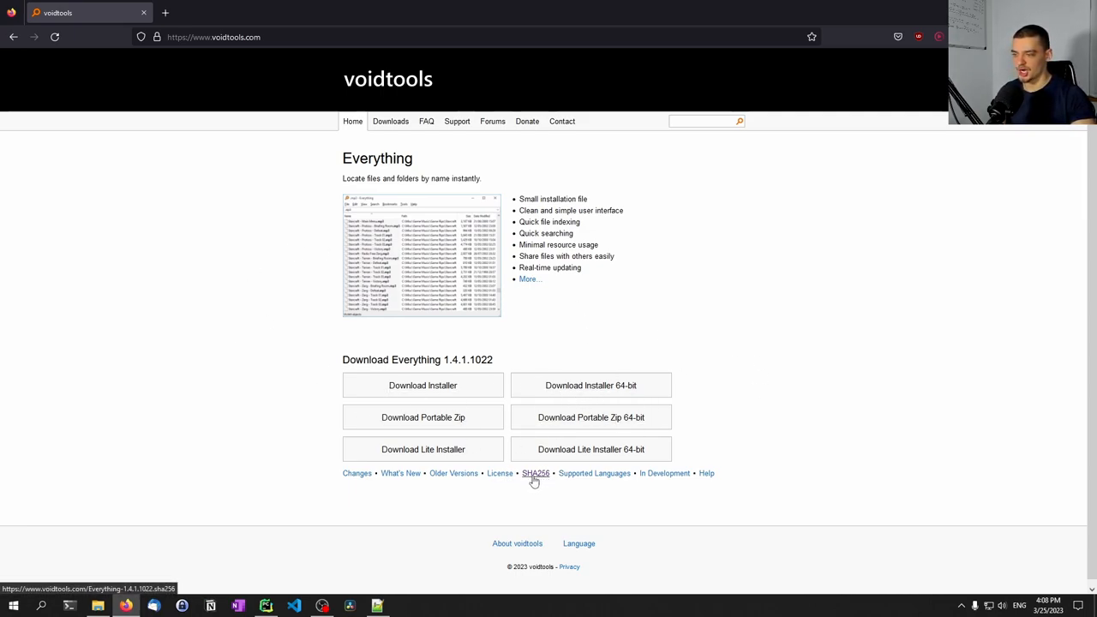
mouse_move(142, 212)
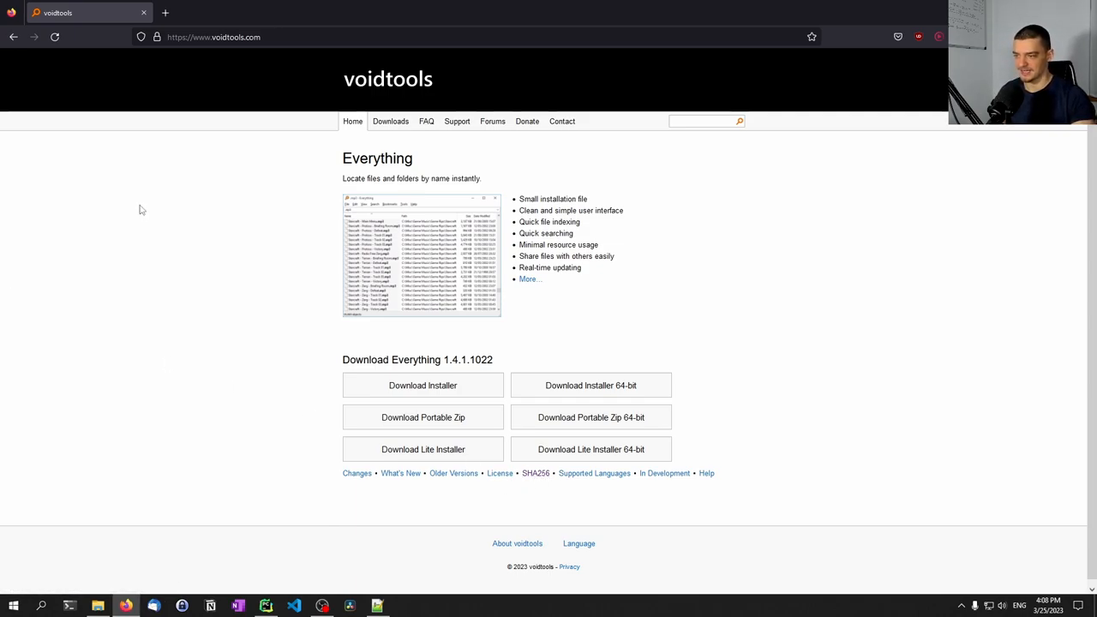
mouse_move(535, 478)
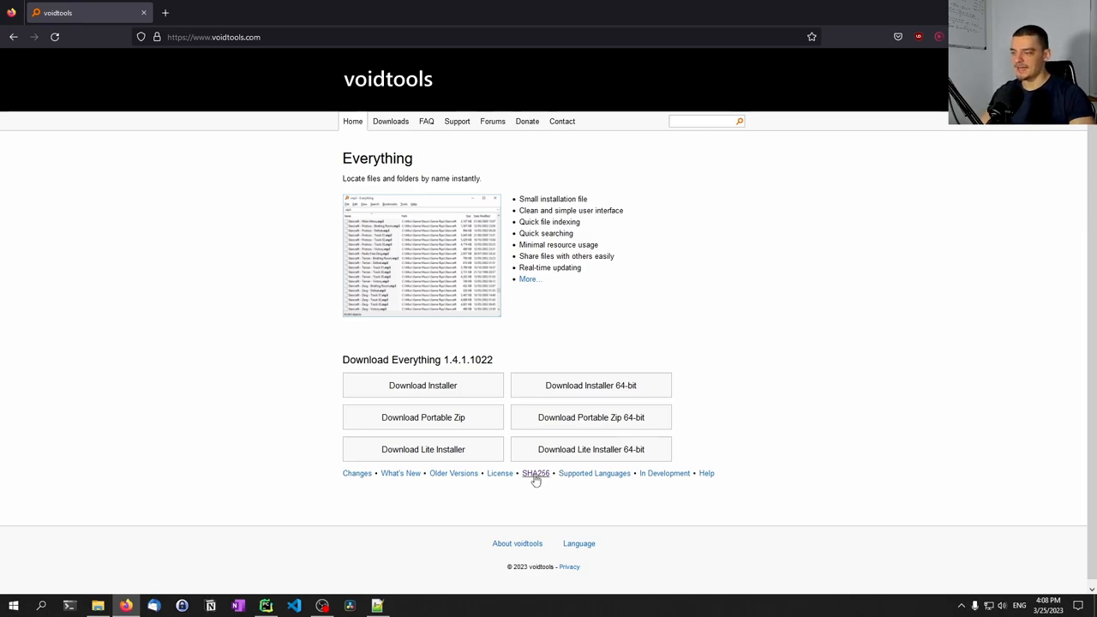
click(535, 473)
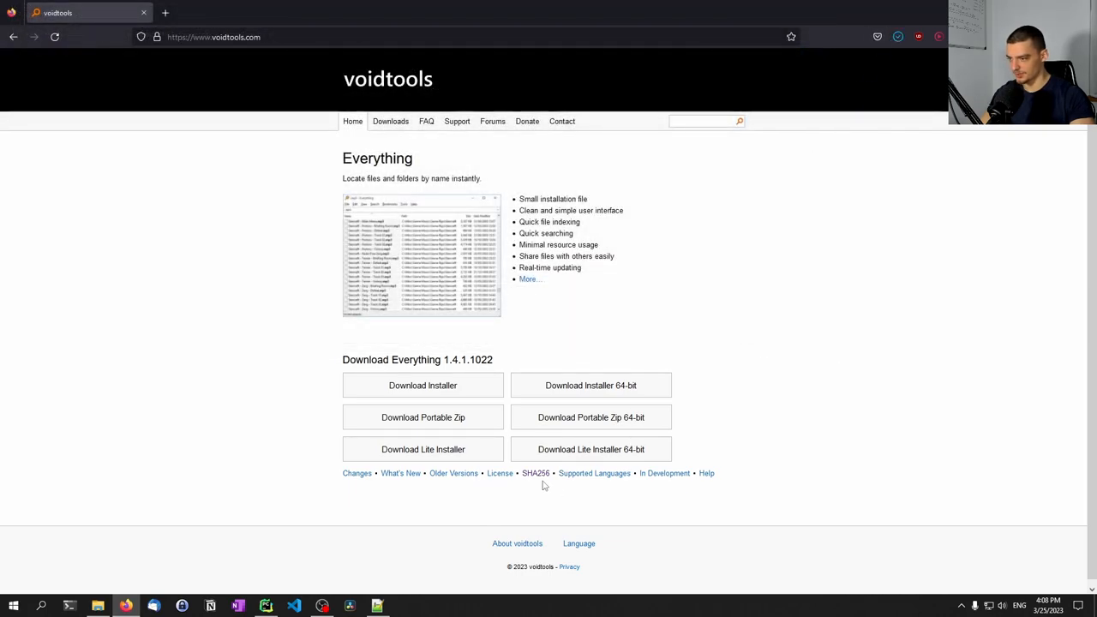
Save Everything-1.4.1.1022.sha256 into the project's Current folder and start the installer download
click(535, 473)
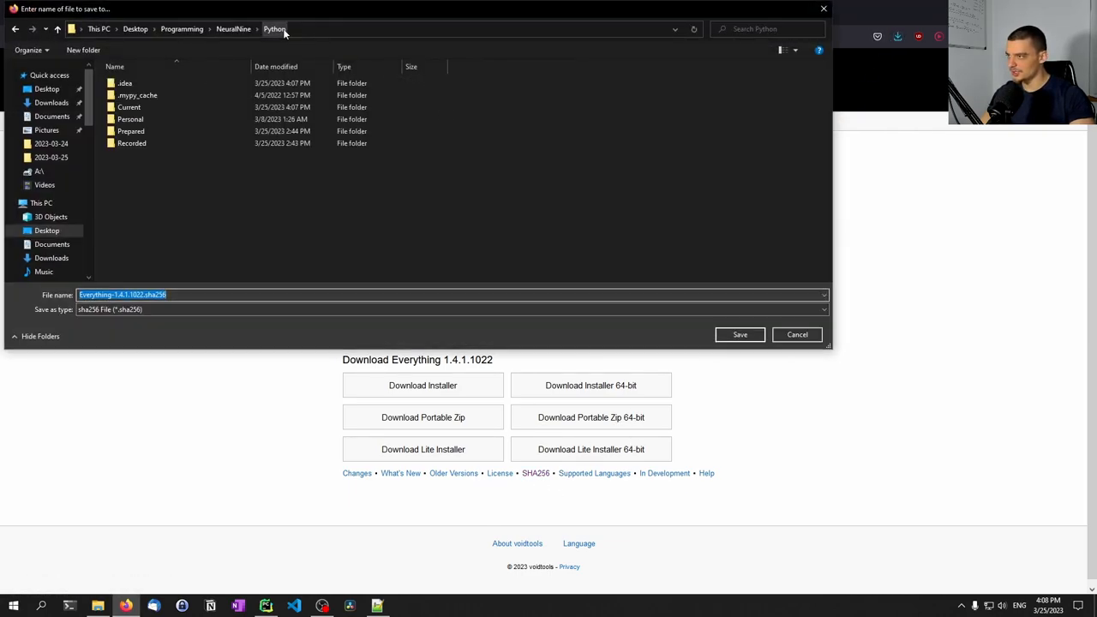
double_click(129, 107)
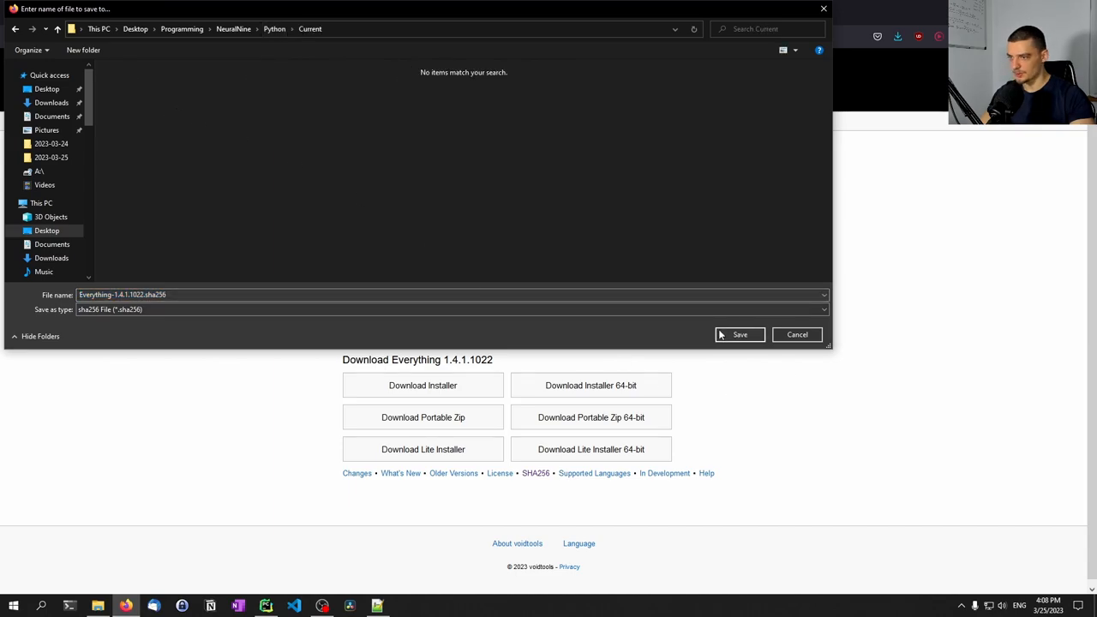
click(796, 334)
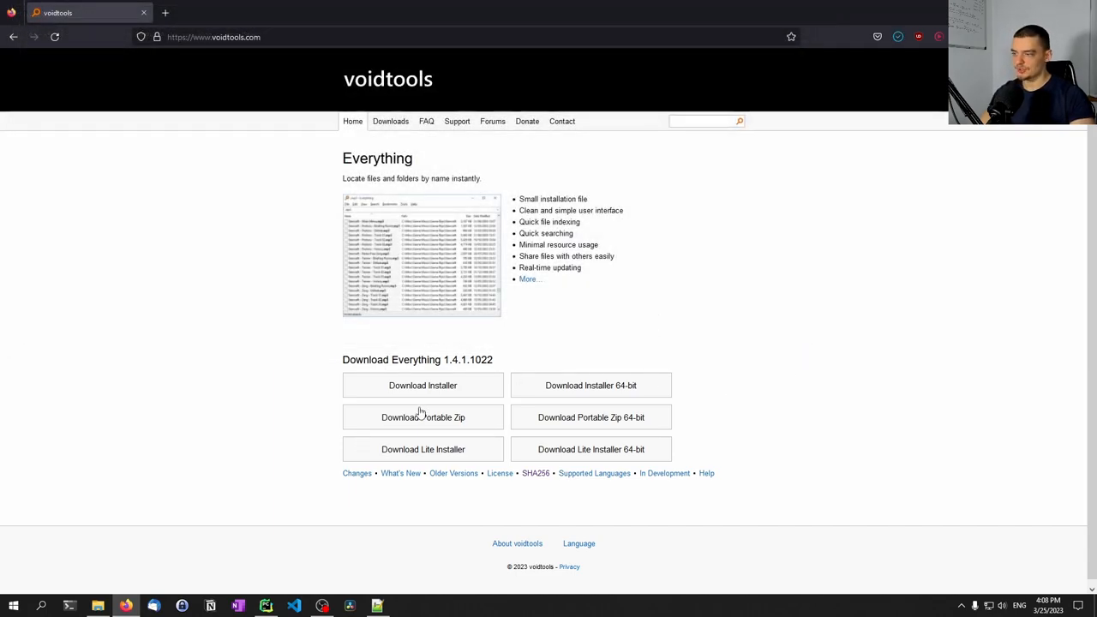
click(422, 384)
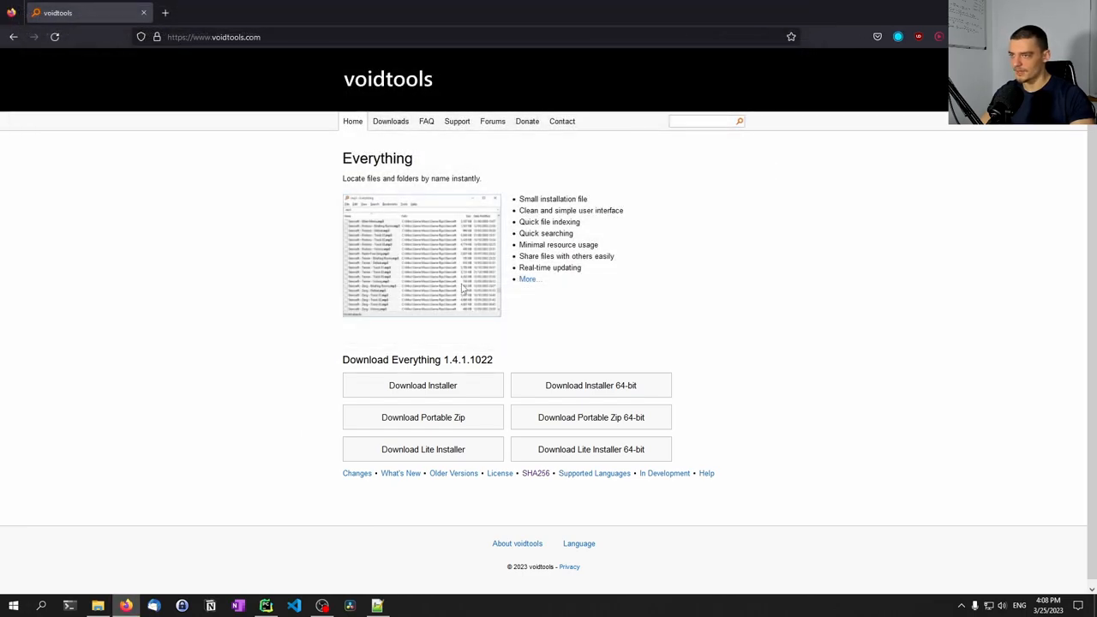
click(97, 606)
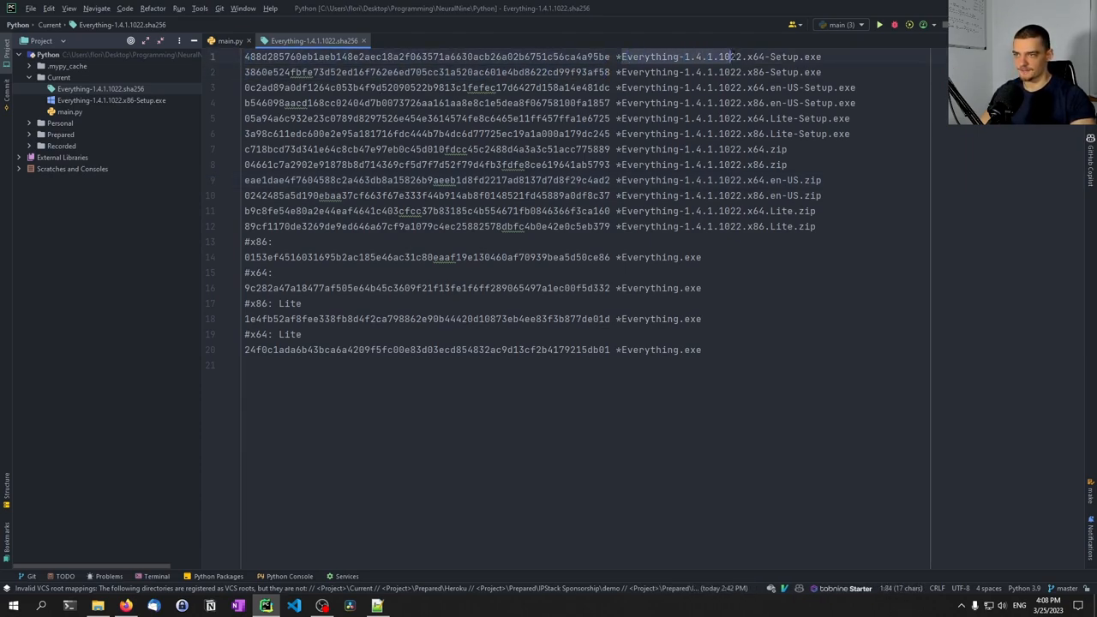
View the Everything-1.4.1.1022.sha256 hash list in PyCharm, then return to Firefox
click(112, 100)
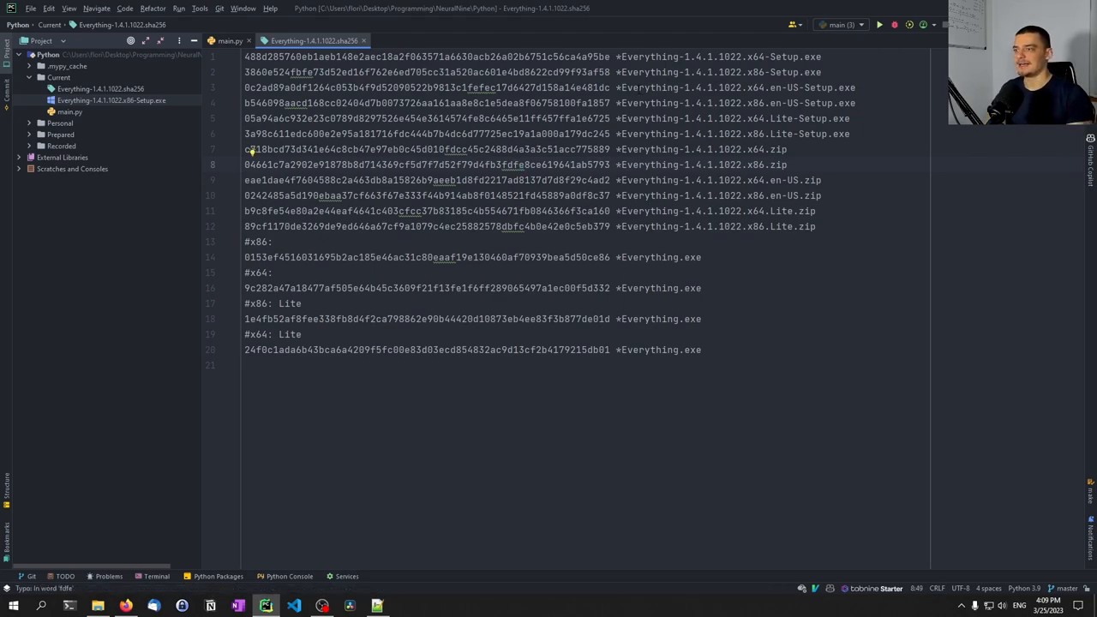
mouse_move(191, 502)
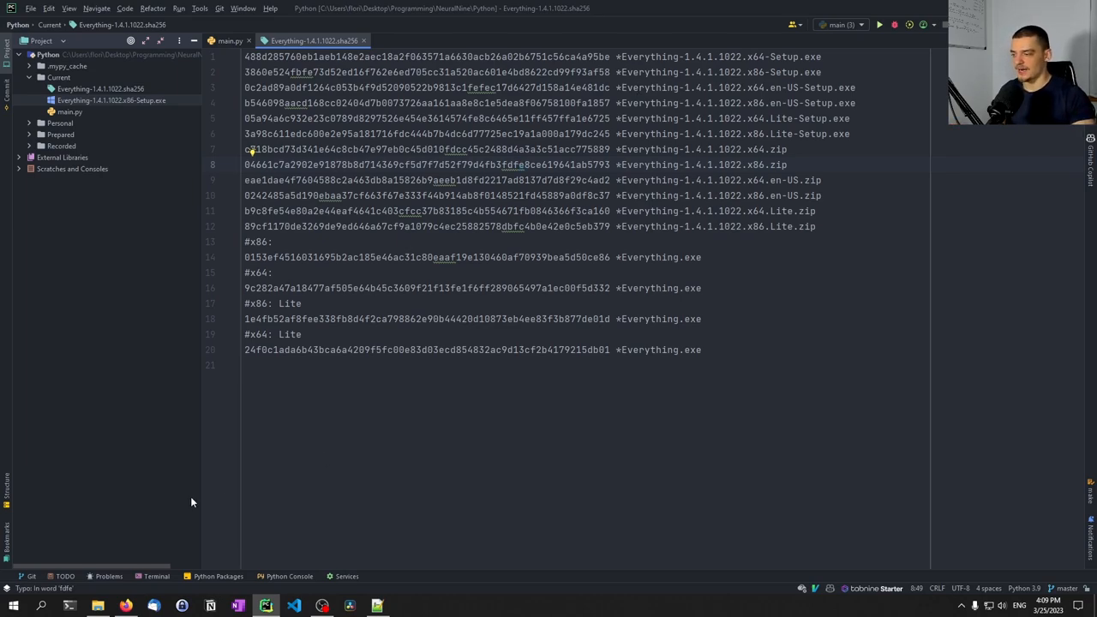
click(125, 606)
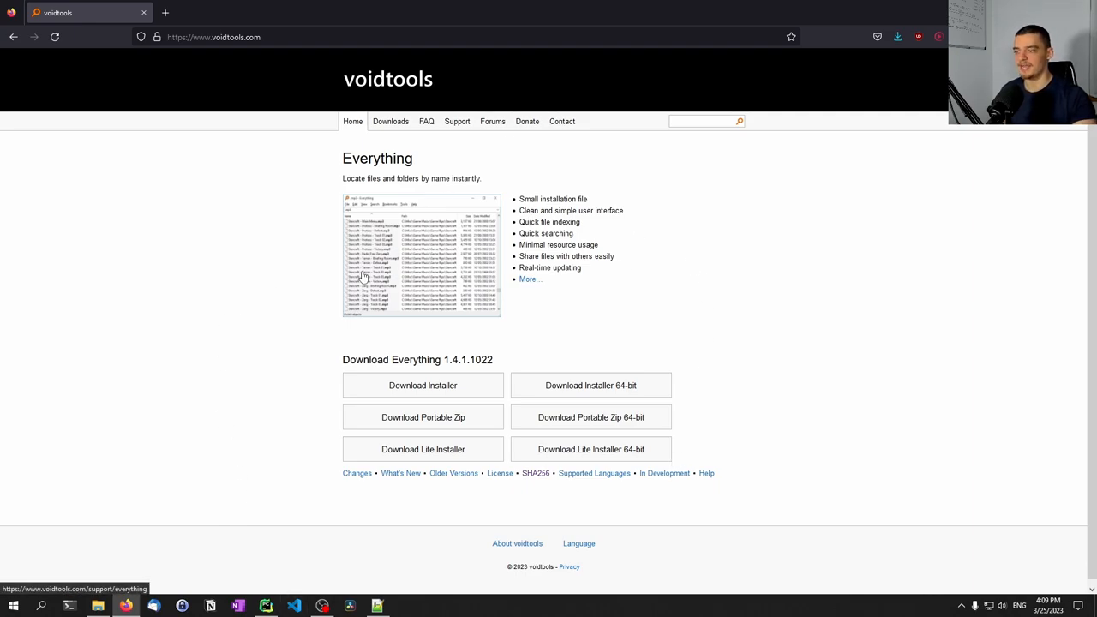
mouse_move(311, 272)
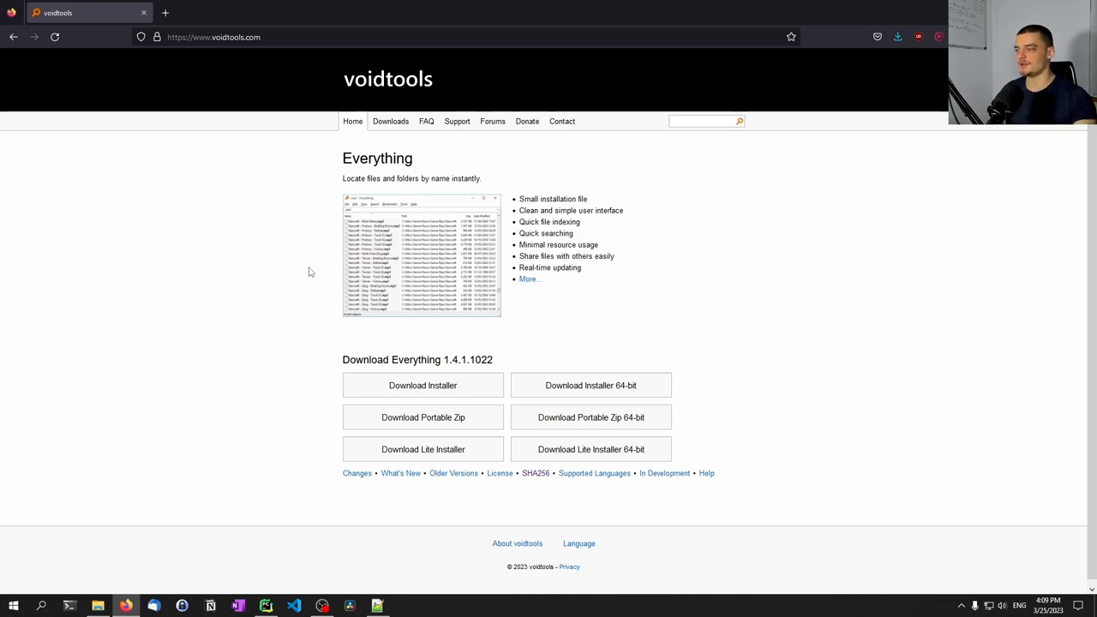
mouse_move(536, 473)
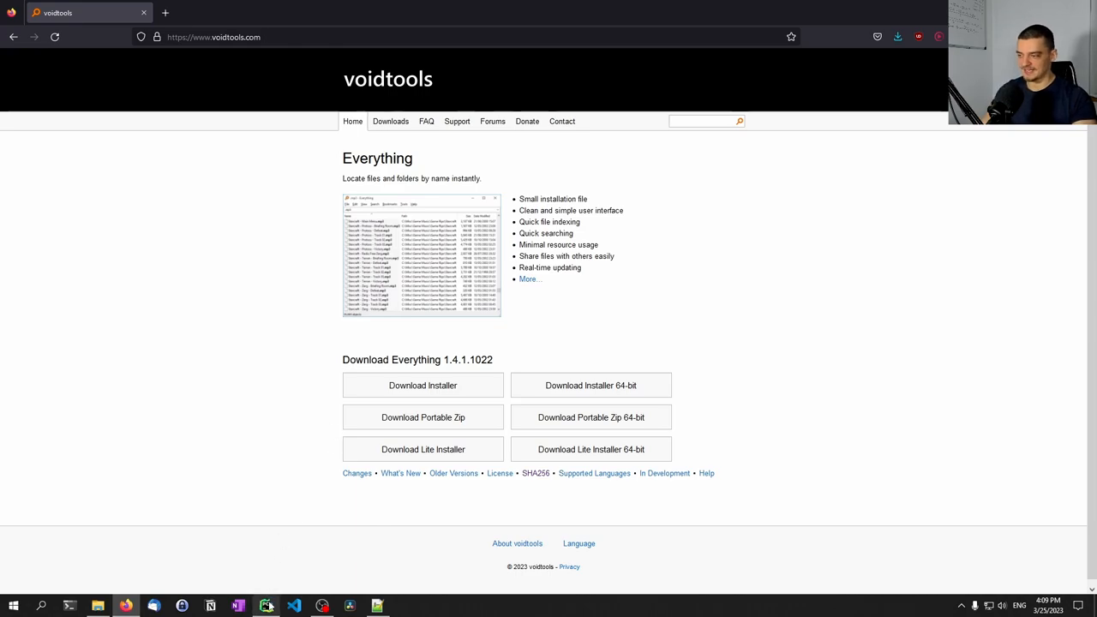
Return to PyCharm and open main.py, which contains only import hashlib
click(267, 605)
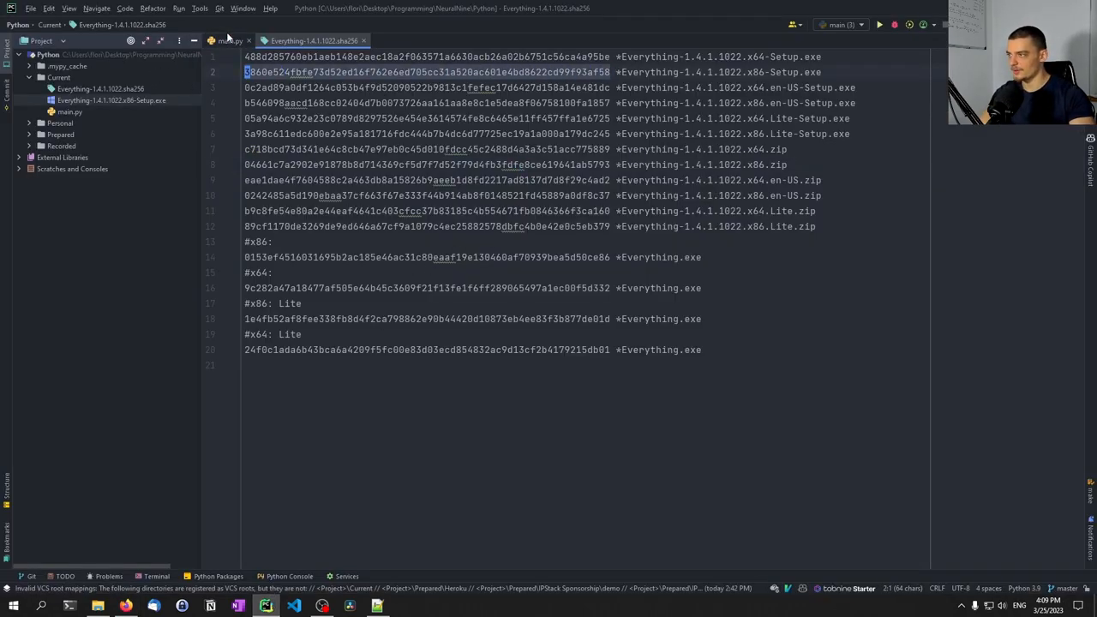
click(229, 41)
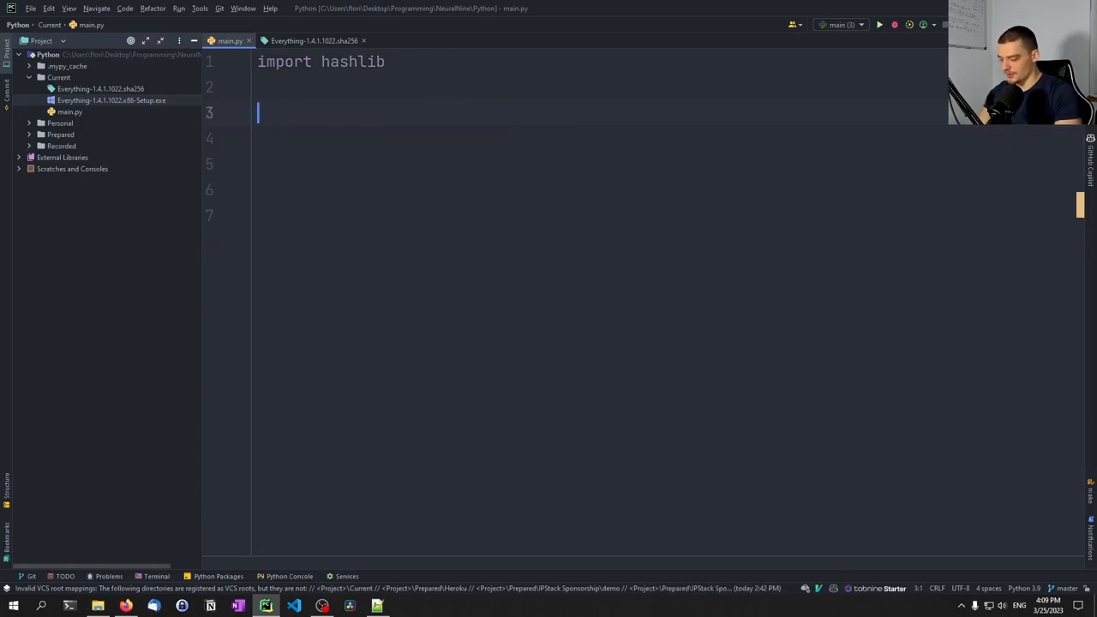
Add CORRECT_HASH and read the installer's bytes with open(..., "rb") into file_bytes
text(CORRECT_HASH = "3860e524fbfe73d52ed16f762e6ed705cc31a520ac601e4bd8622cd99f93af58)
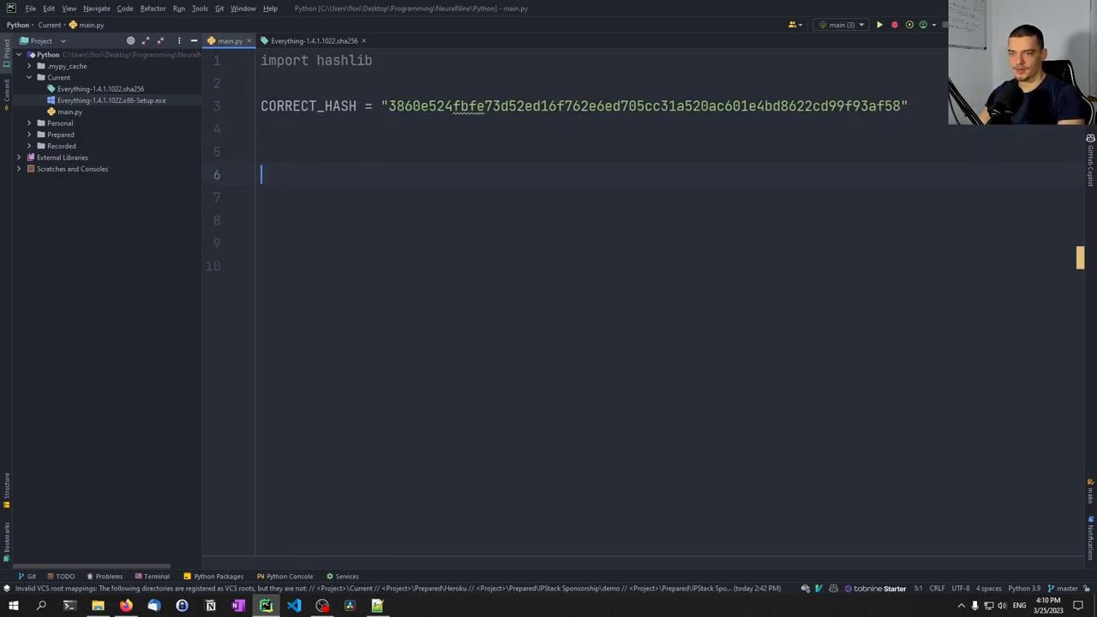
text(with open("Everything-1.4.1.1022.x86-Setup.exe",)
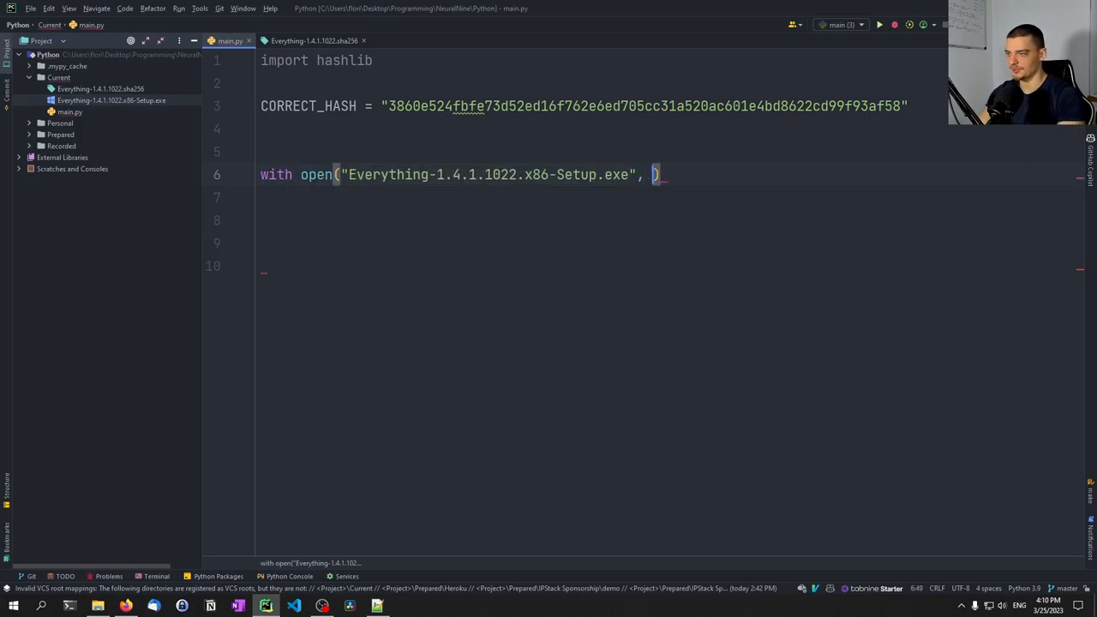
text("rb")
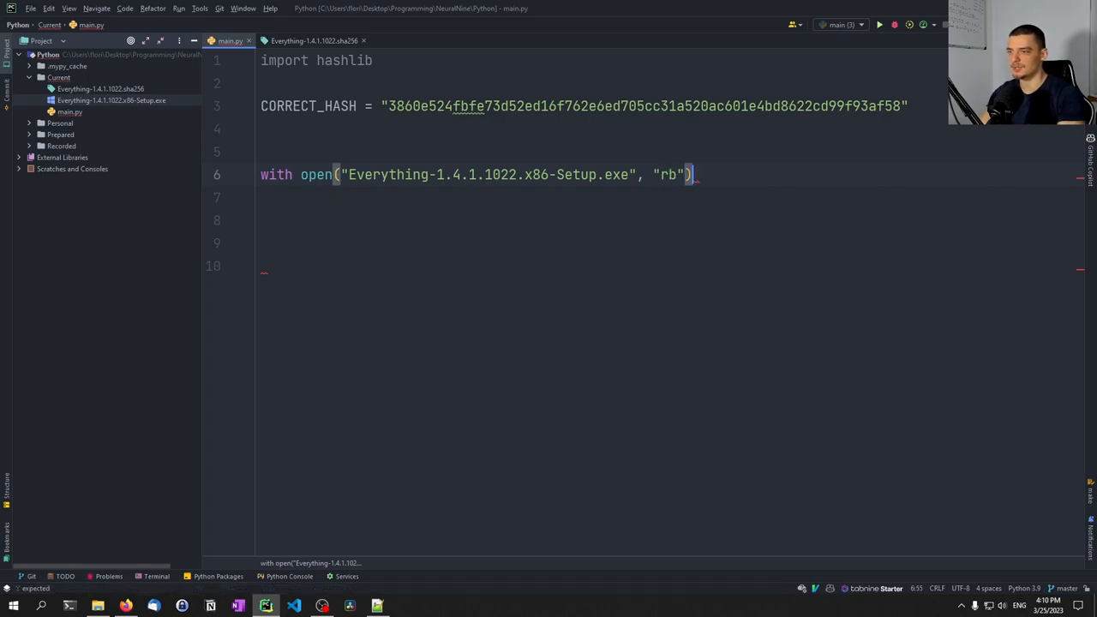
text(as f:)
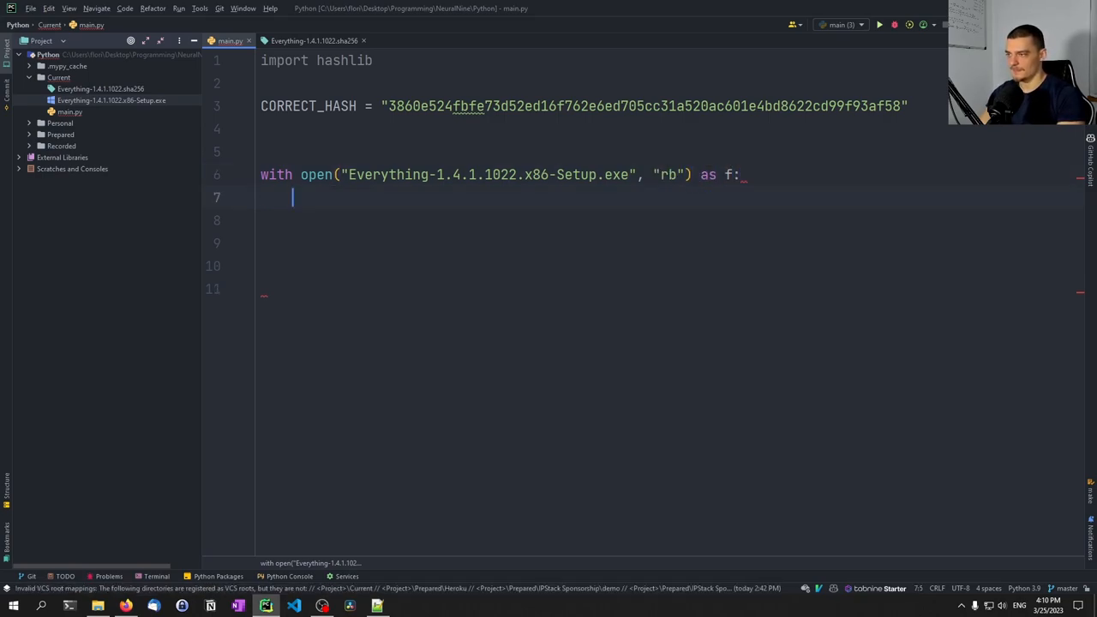
text(file_bytes =)
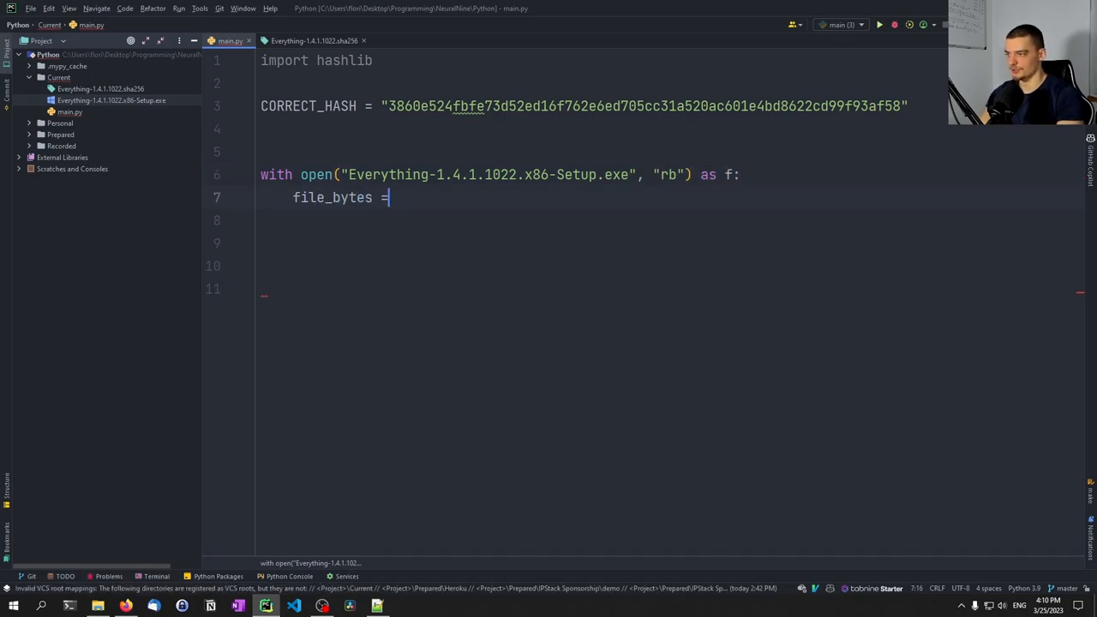
text(f.read())
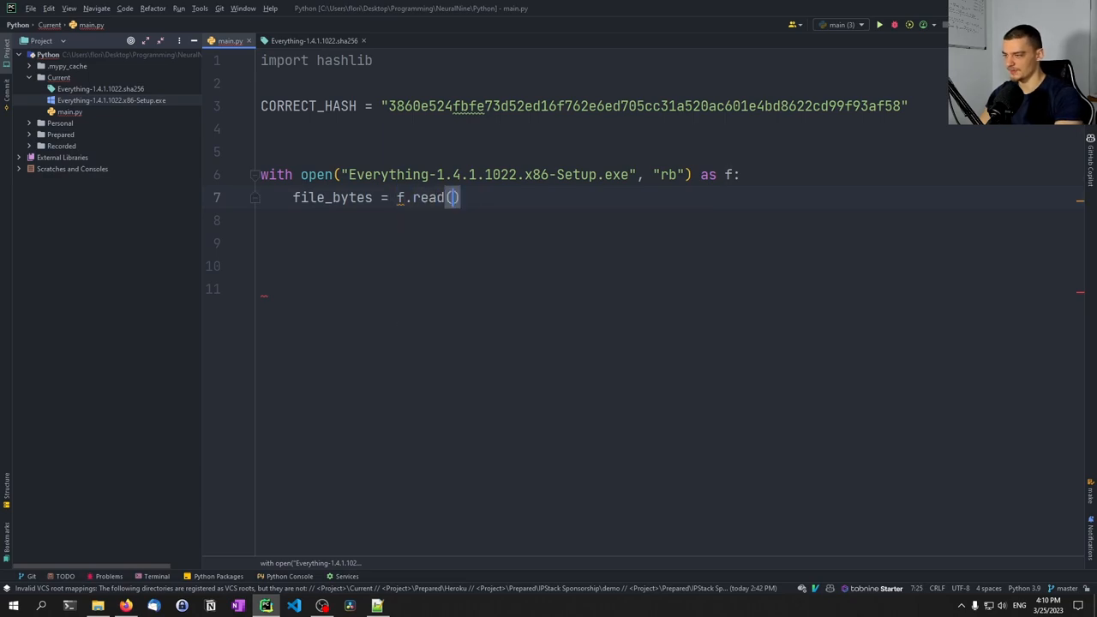
Hash file_bytes with hashlib.sha256 into file_hash and print file_hash == CORRECT_HASH
text(h = hashlib)
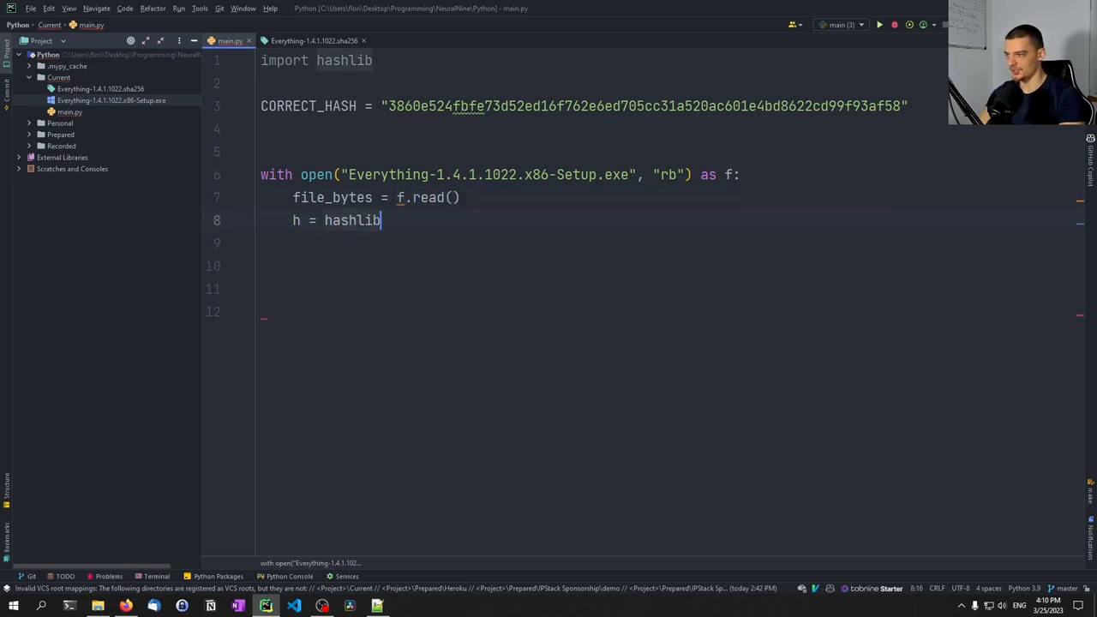
text(.sha256())
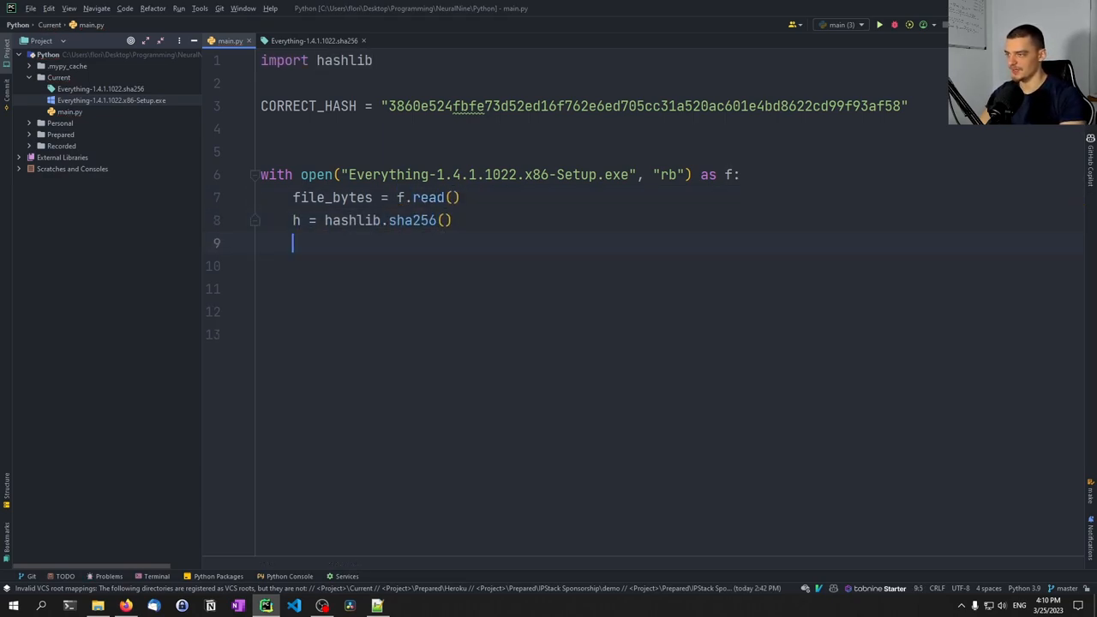
text(h.update(file_bytes)
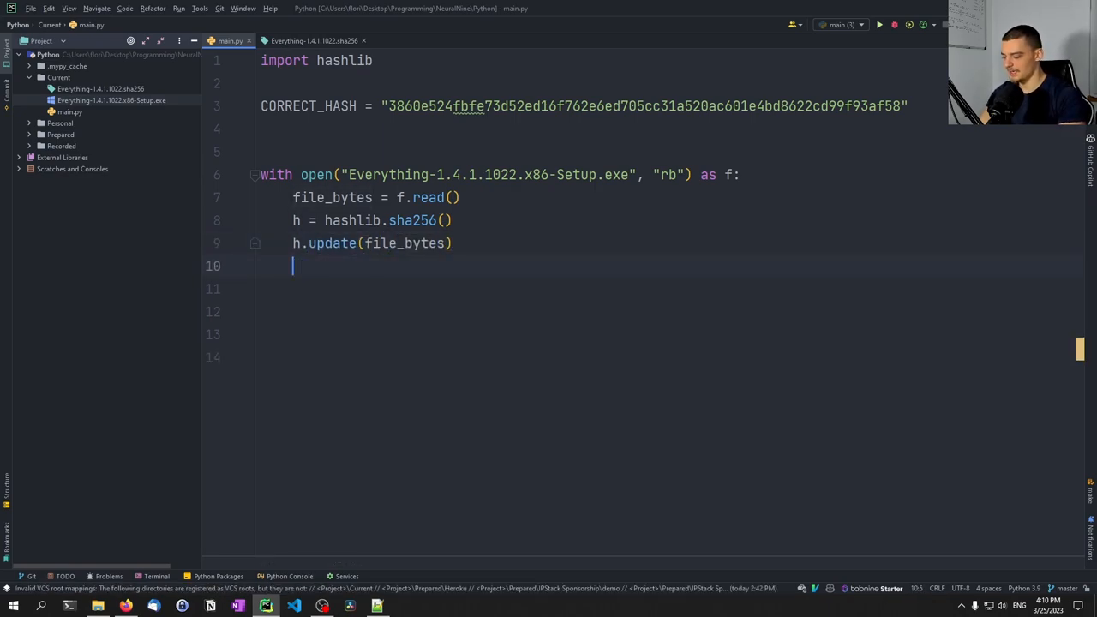
mouse_move(446, 307)
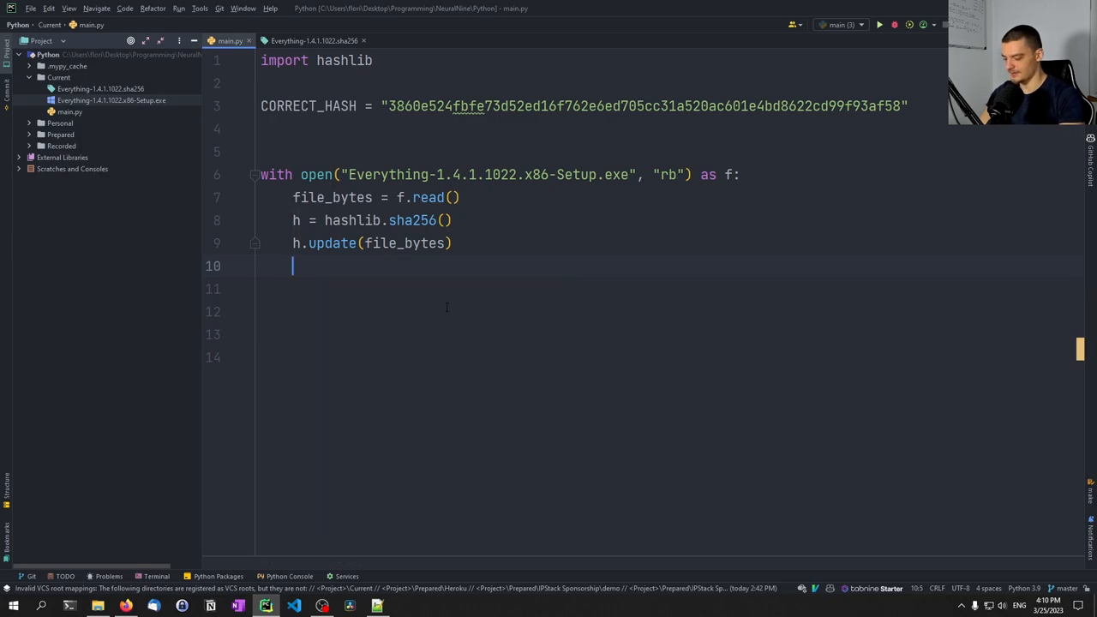
text(file_hash =)
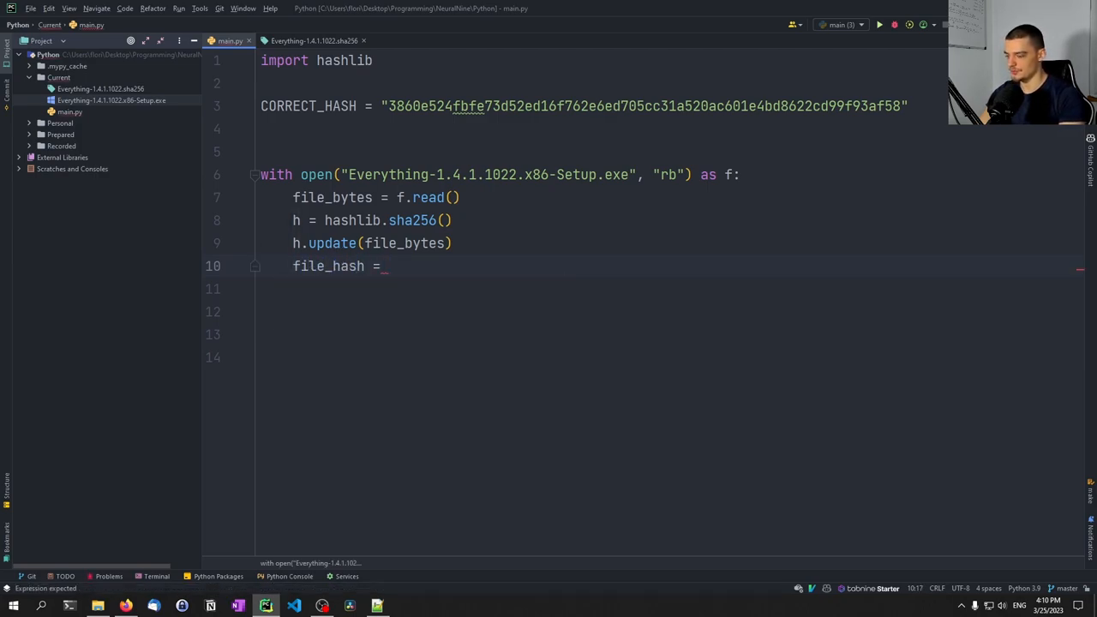
text(h.hexdigest())
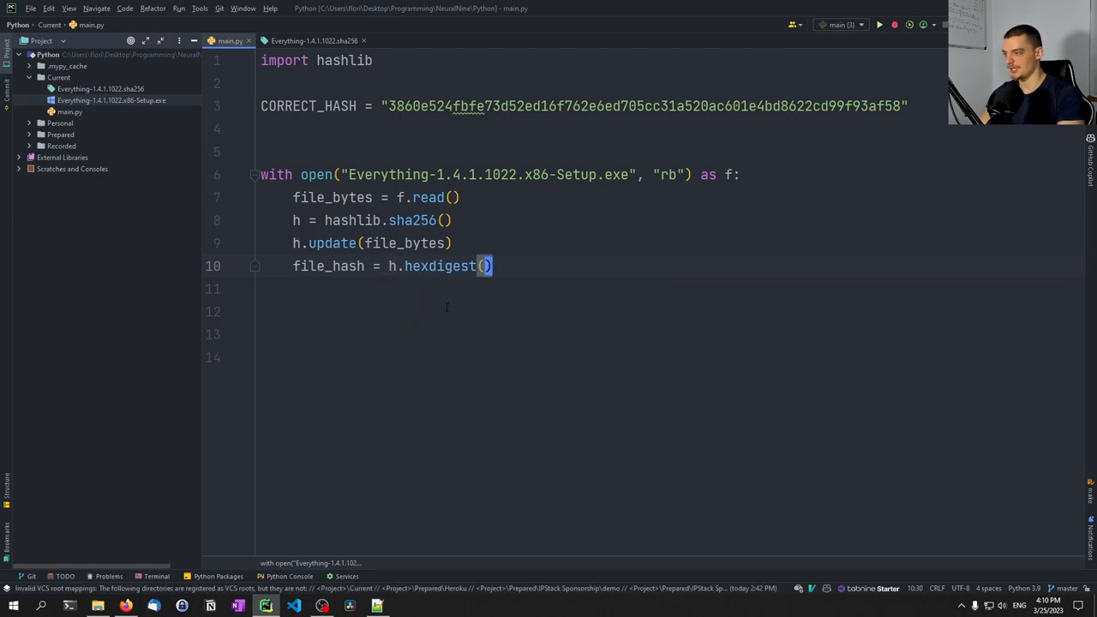
text(print(file_hash)
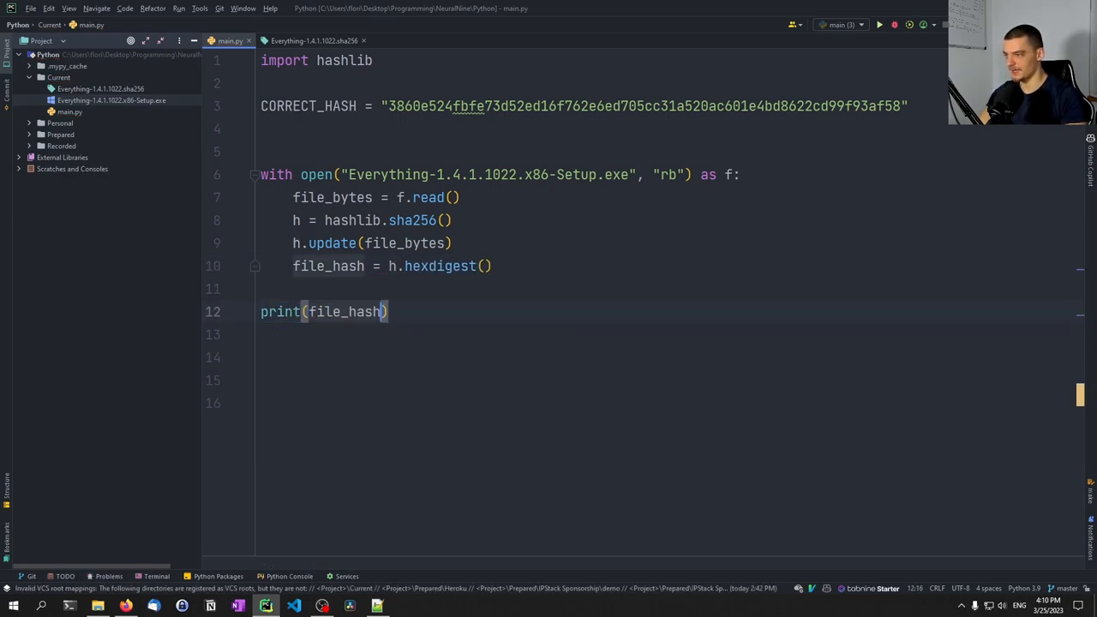
text(== CORRECT_HASH)
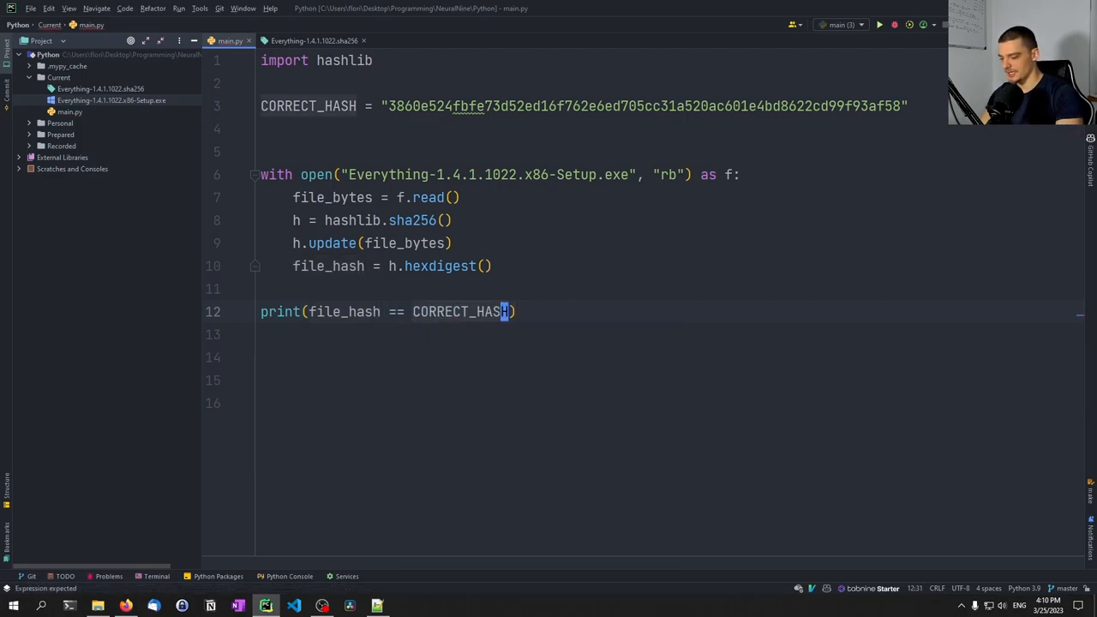
click(878, 24)
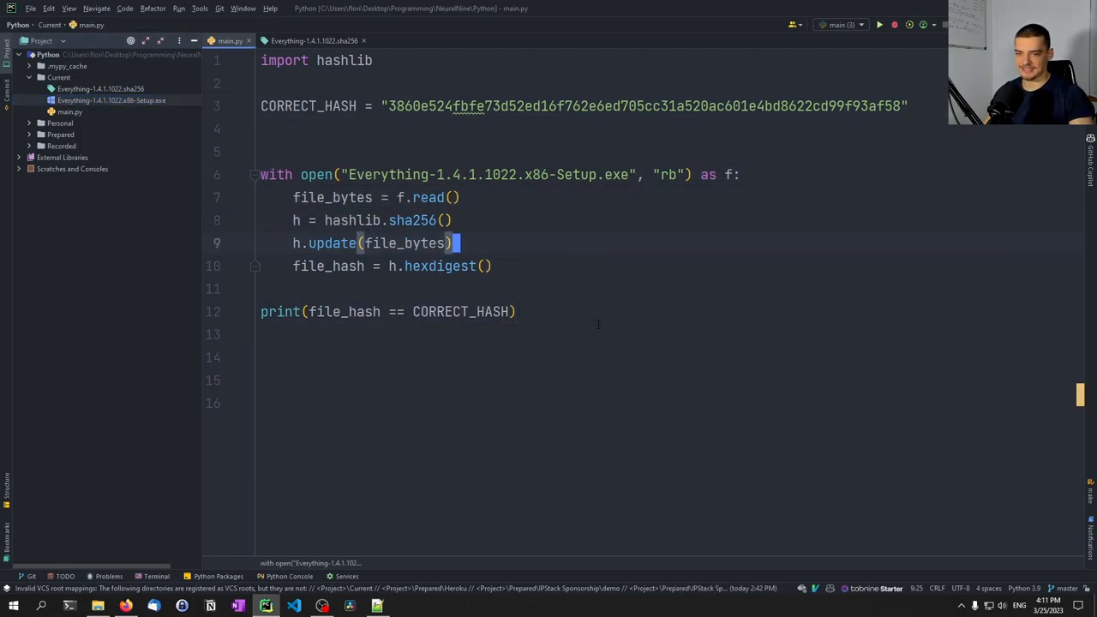
click(266, 289)
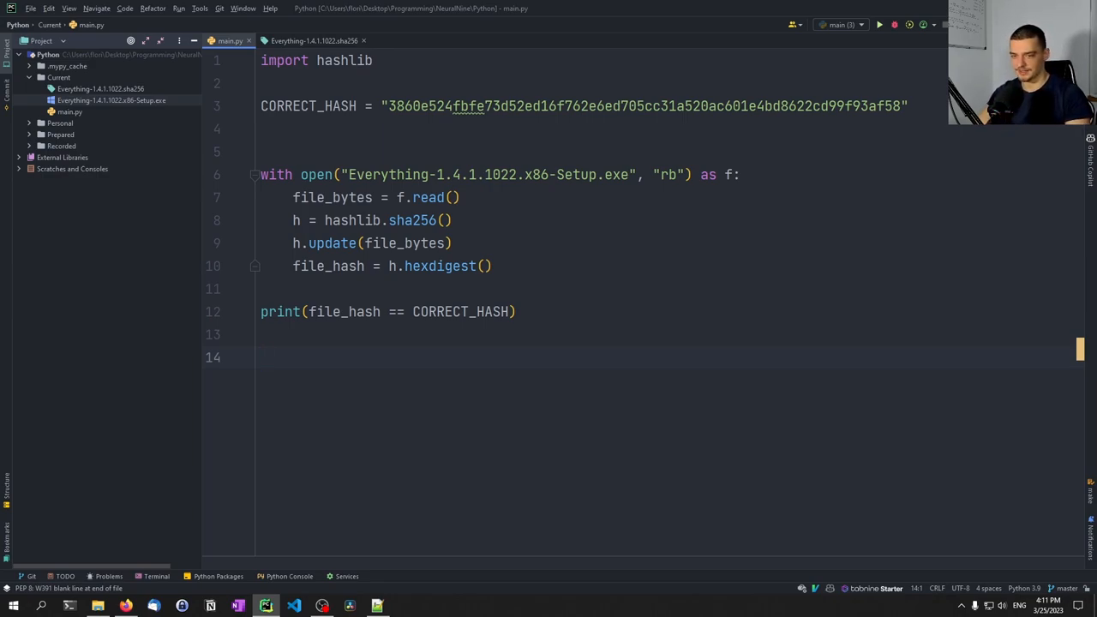
Compute digest = hashlib.file_digest(f, "sha256") inside the with block
text(digest =)
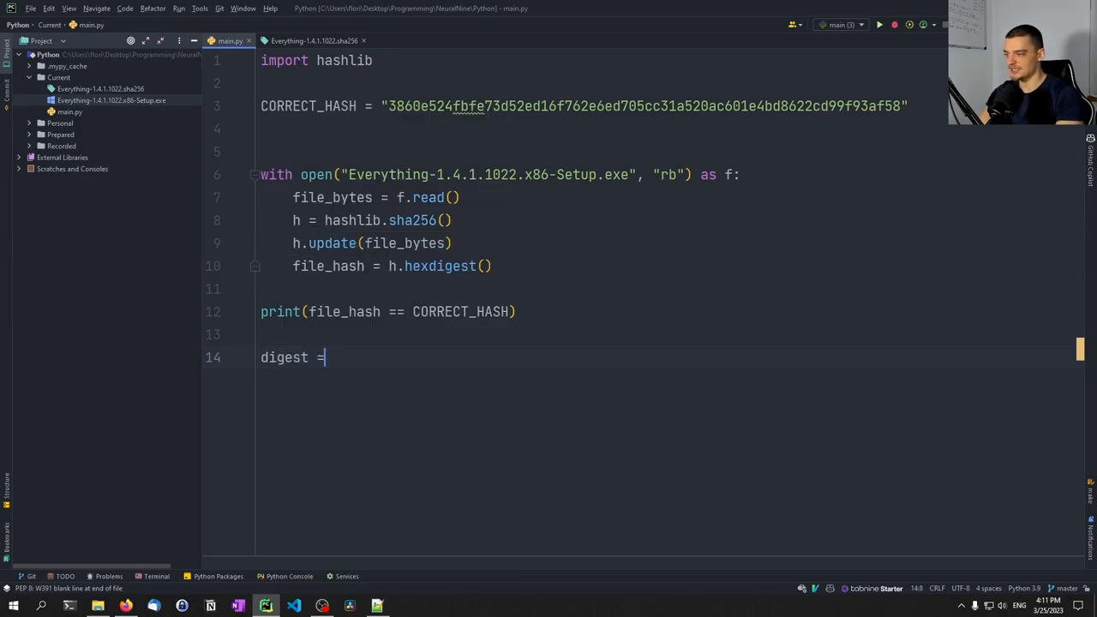
text(hashlib.file_dis)
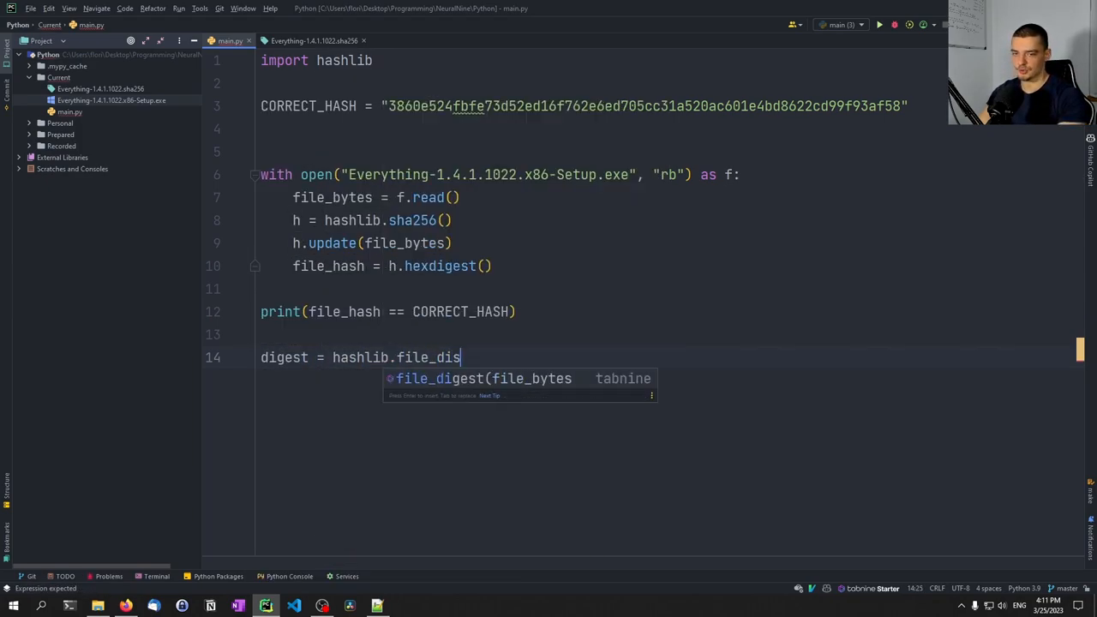
key(Tab)
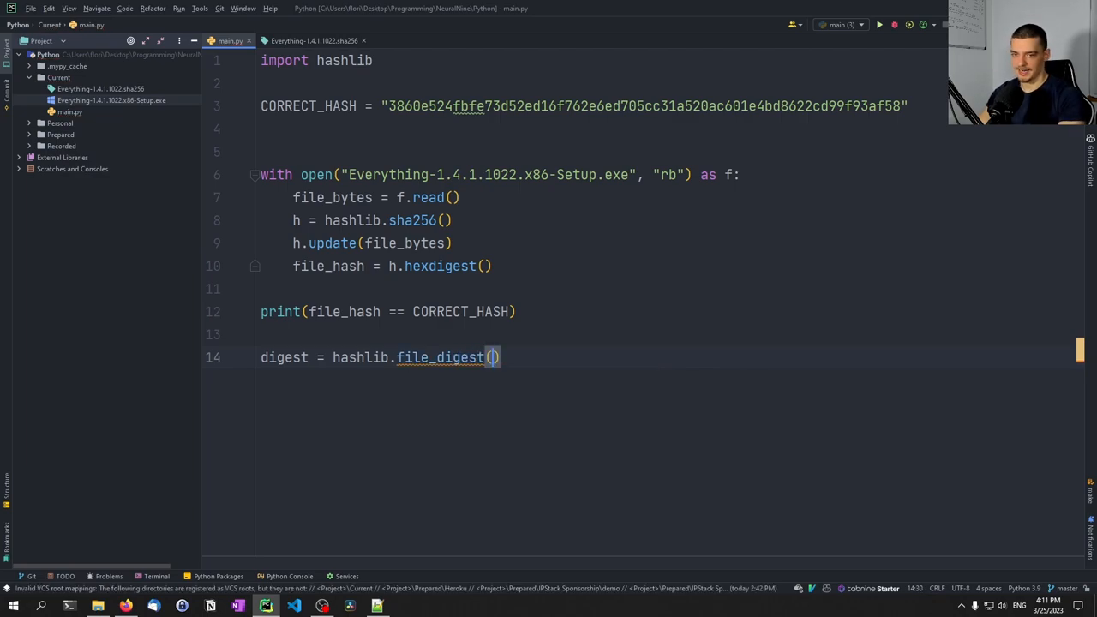
text(f)
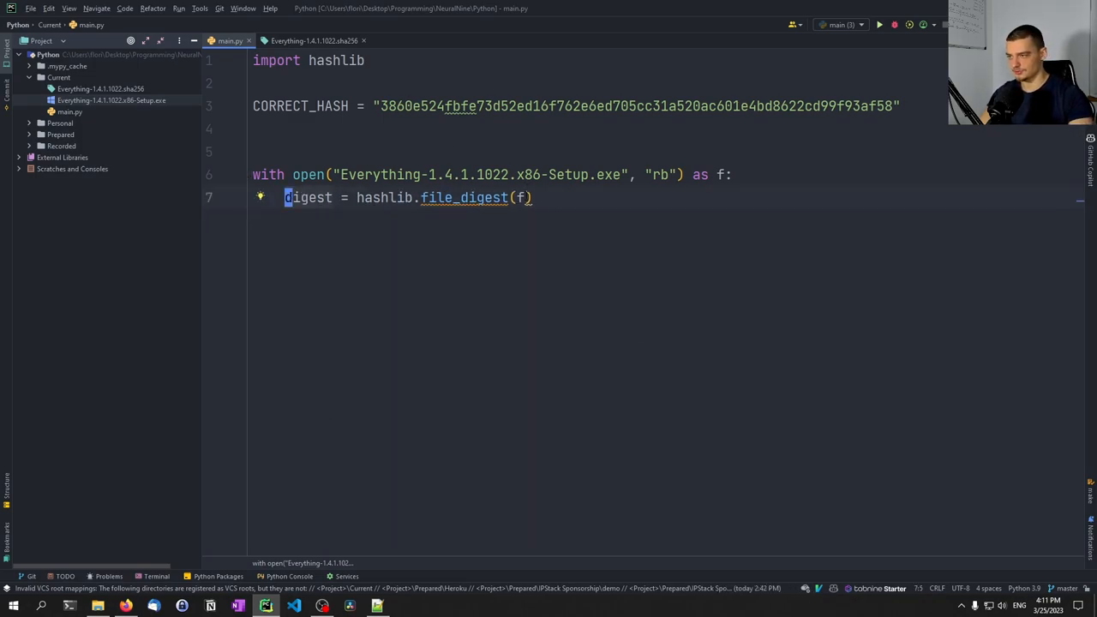
text(, "sha256)
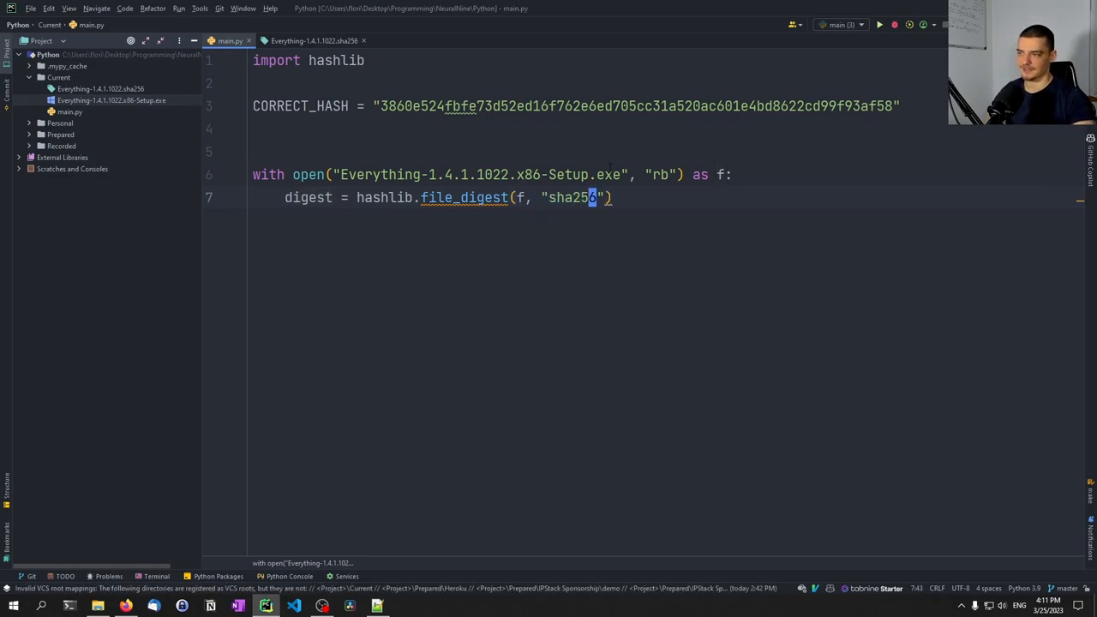
text(6)
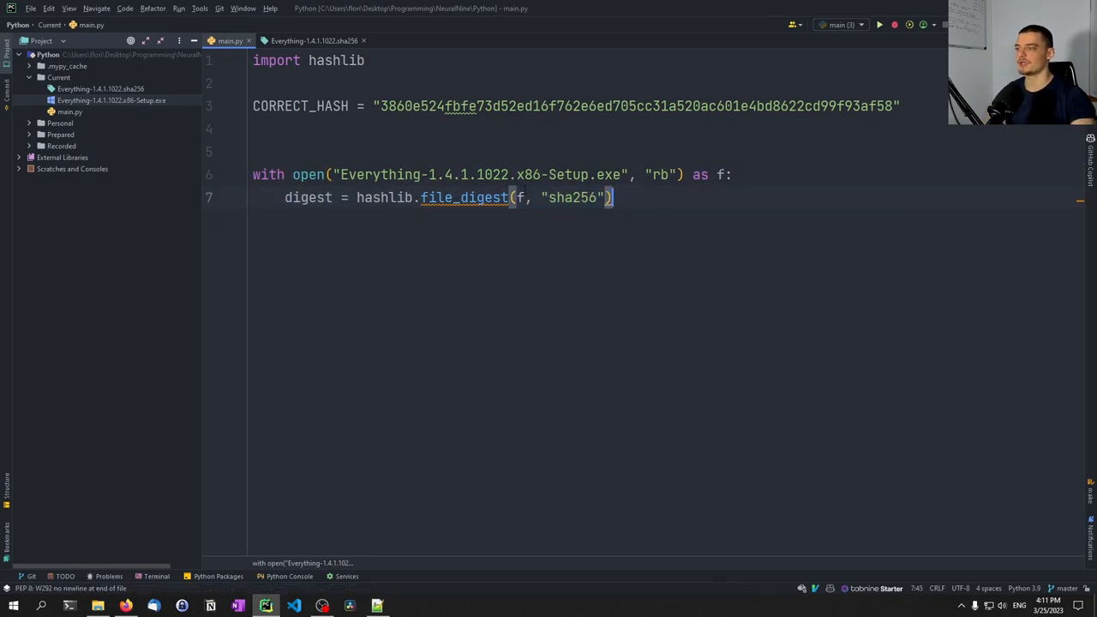